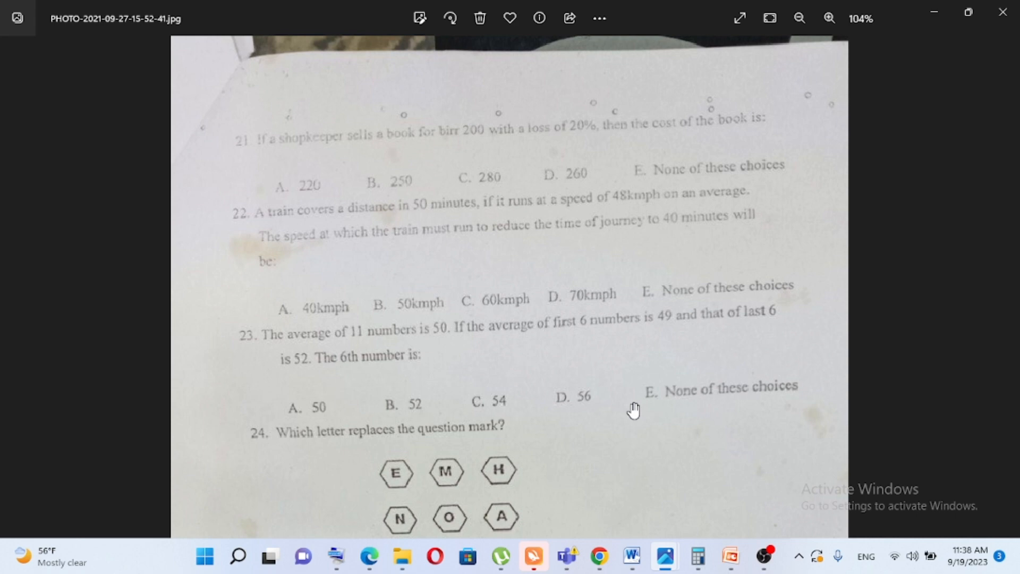
pyautogui.moveTo(724, 529)
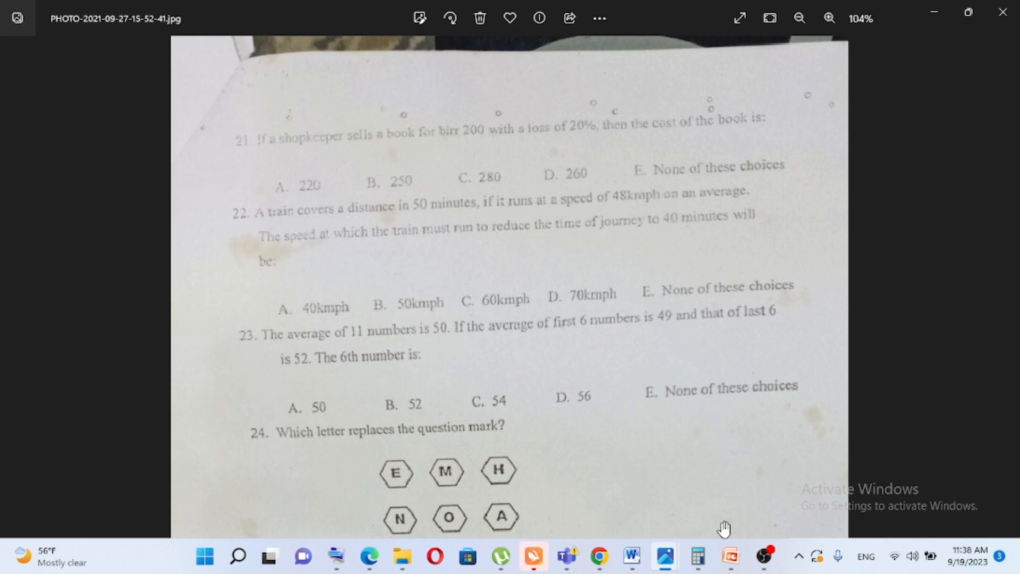
# - Switch from the question photo to the worked-solutions presentation on the taskbar
pyautogui.click(731, 558)
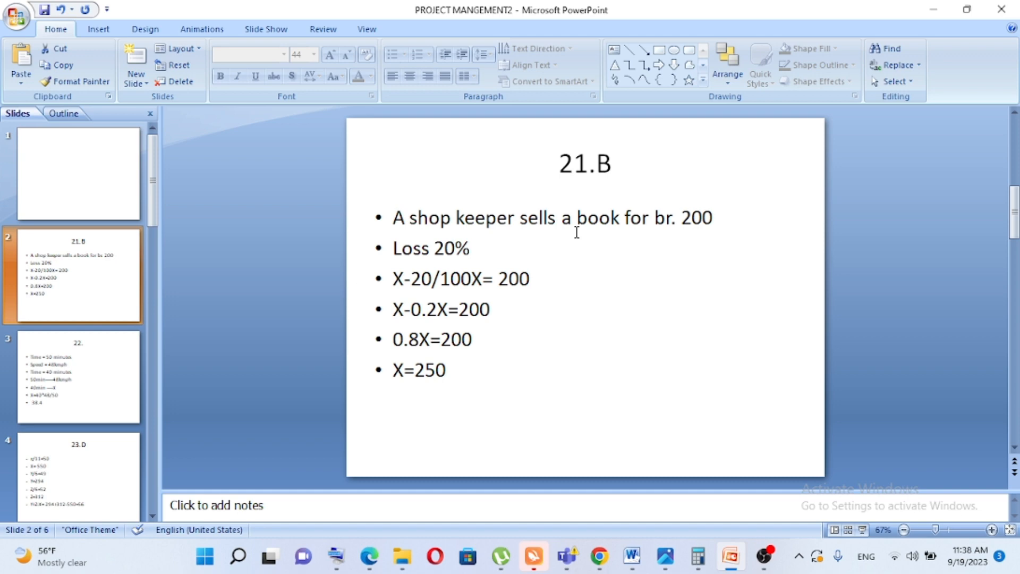
pyautogui.moveTo(721, 137)
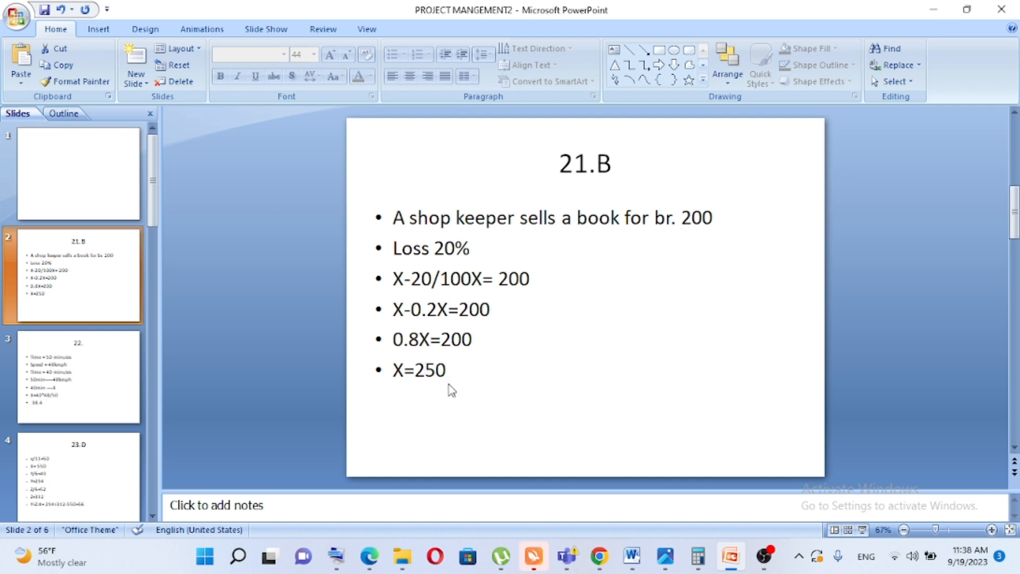
pyautogui.moveTo(921, 7)
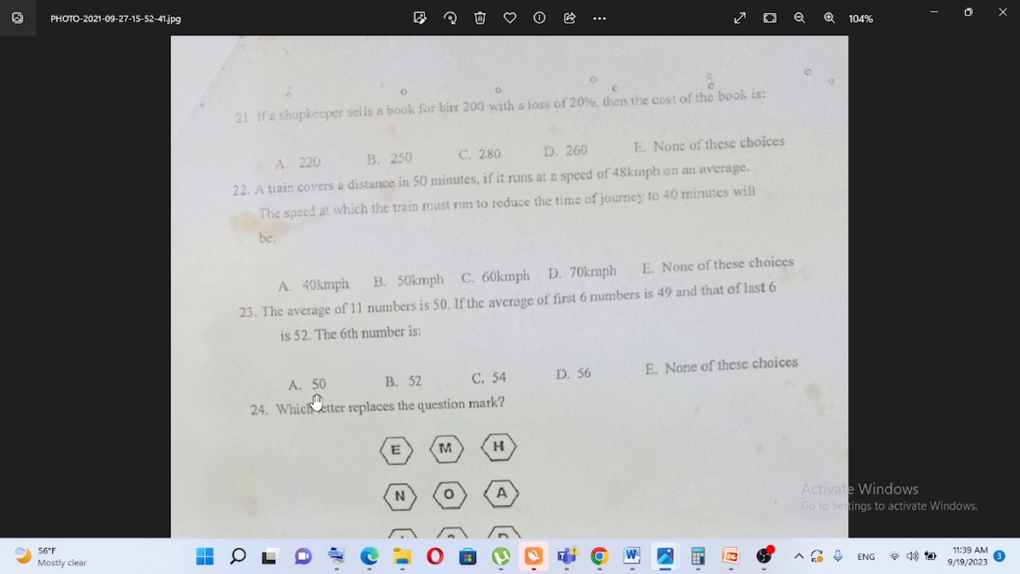
pyautogui.moveTo(256, 361)
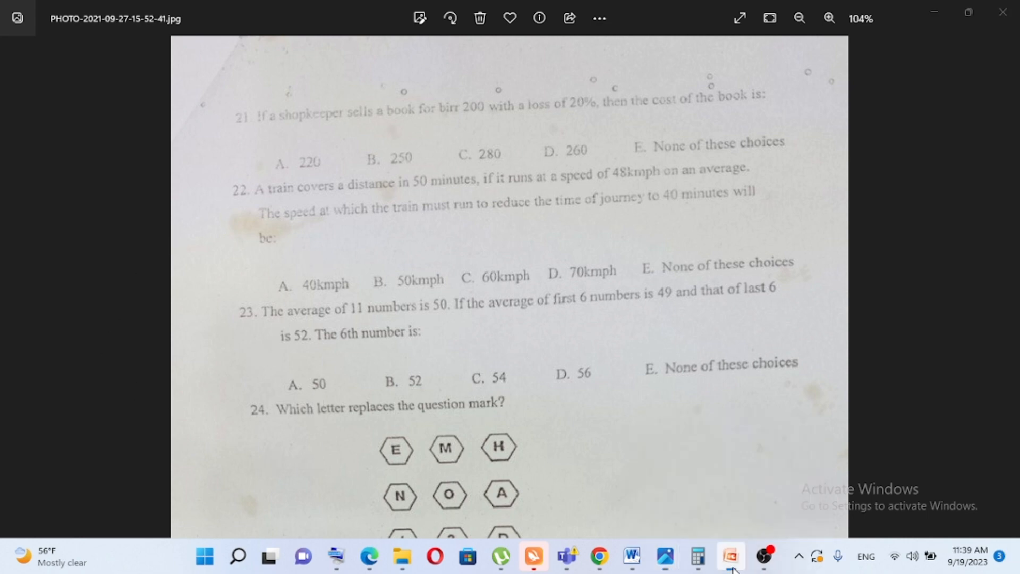
# - Bring the presentation's empty new slide back up over the question photo
pyautogui.click(730, 555)
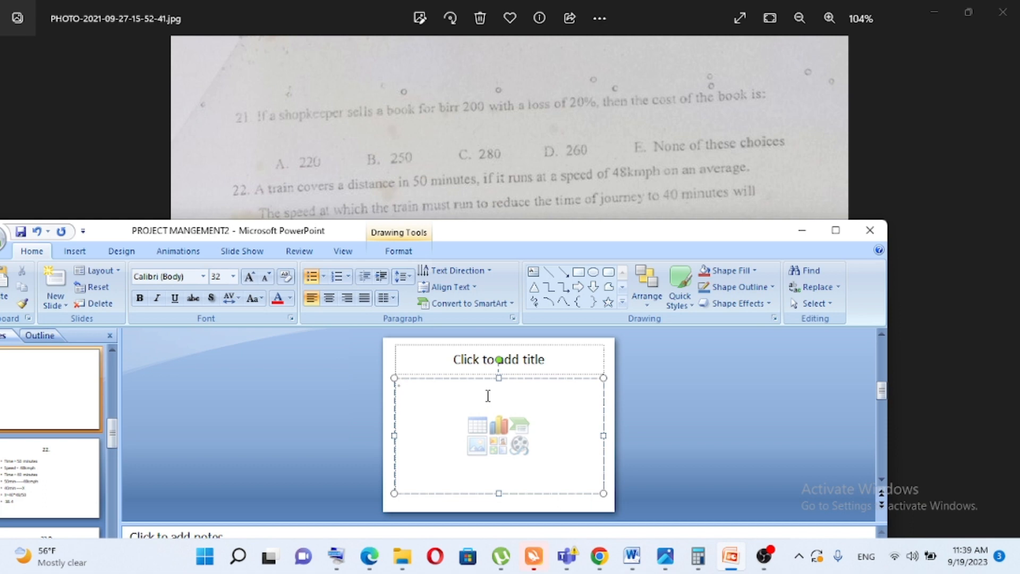
# - Write the first bullet 50 MIN 48KMPH in the content area and start a second bullet
pyautogui.click(404, 383)
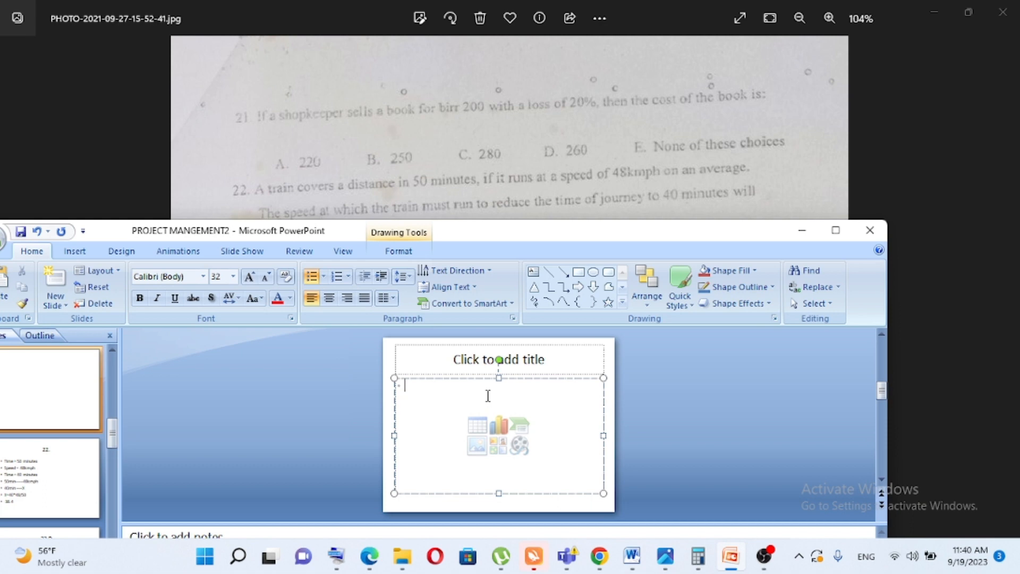
pyautogui.write('50 MIN')
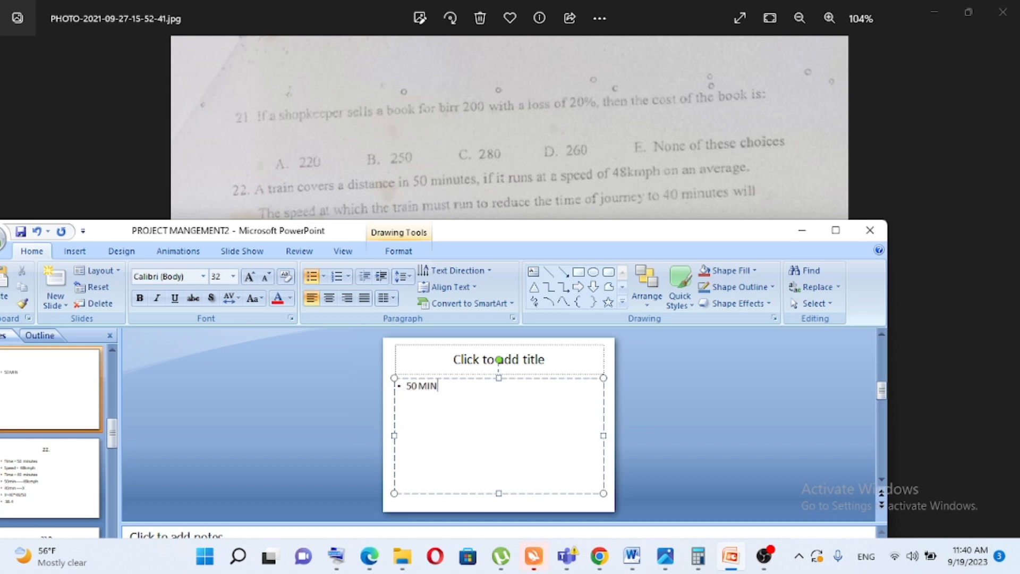
pyautogui.write('4')
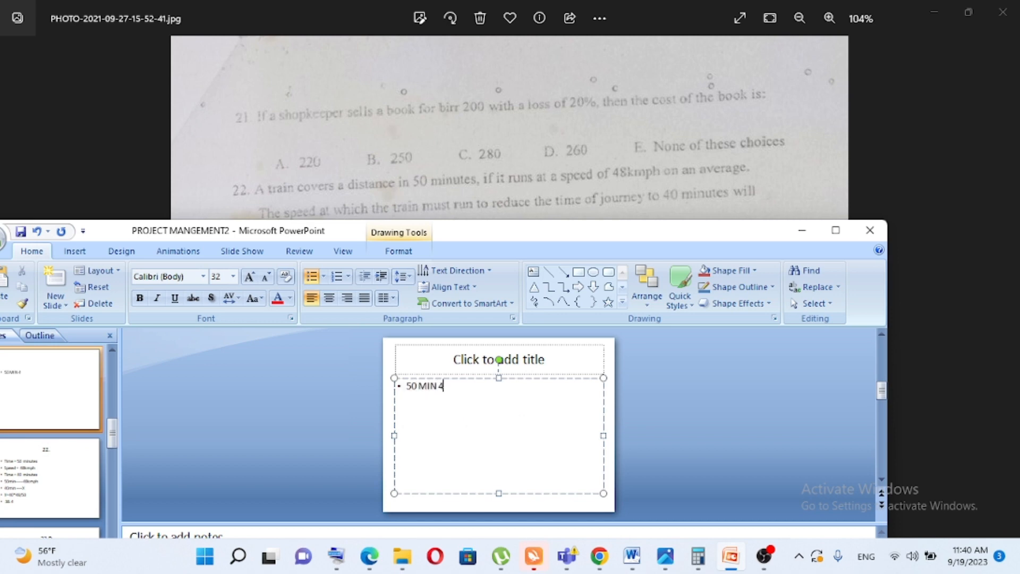
pyautogui.write('8KM')
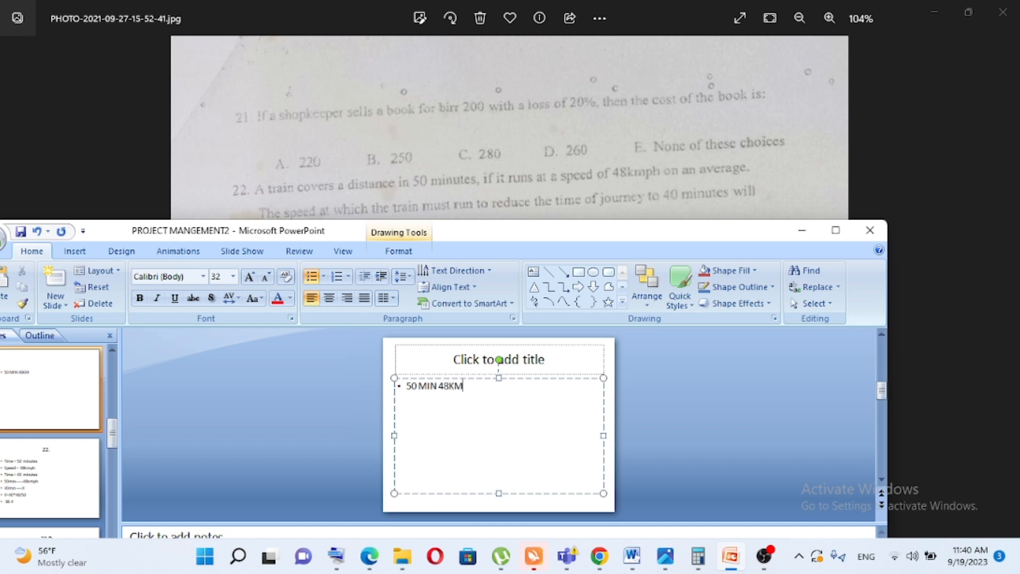
pyautogui.write('PH')
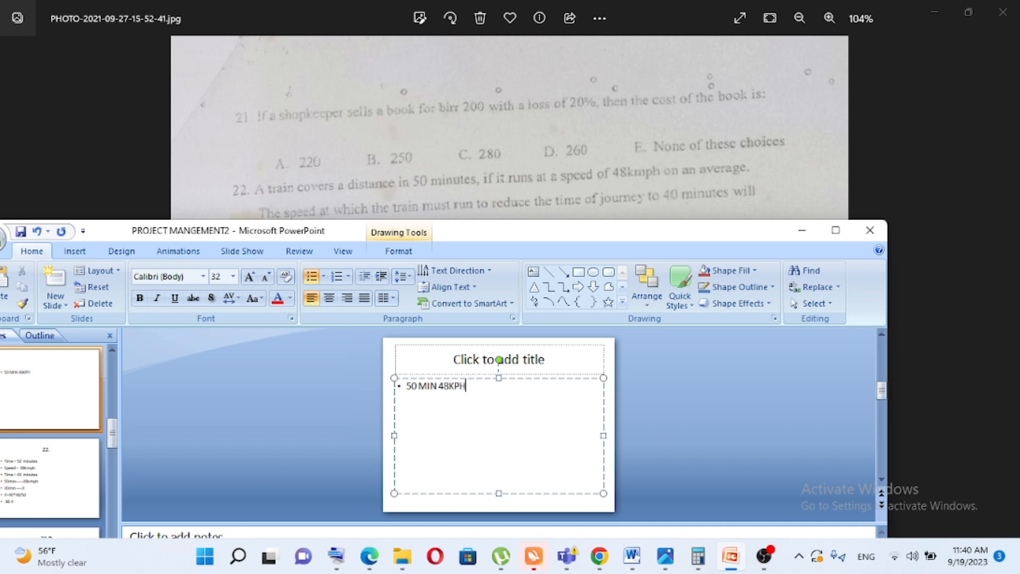
pyautogui.press('Enter')
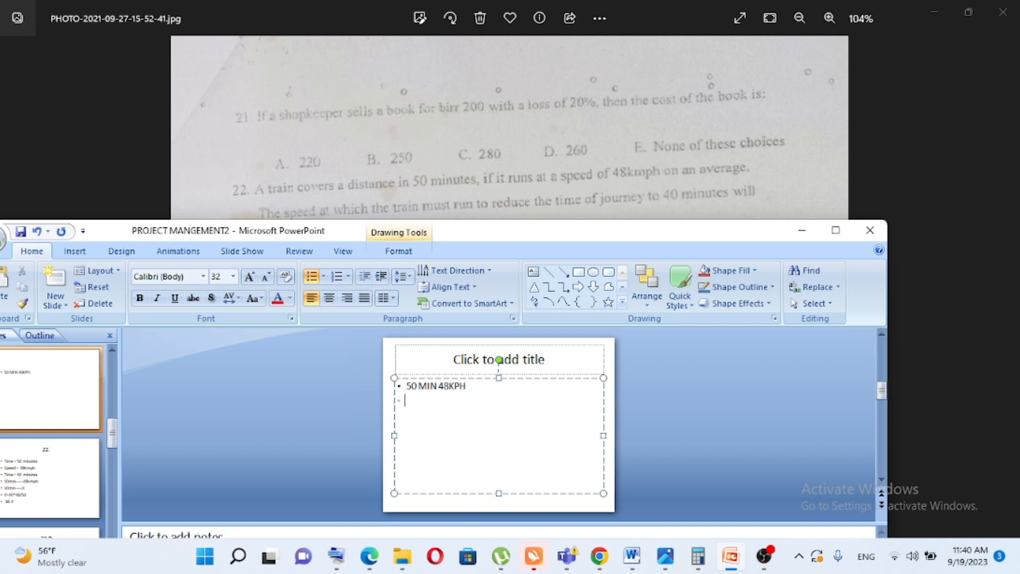
pyautogui.moveTo(561, 280)
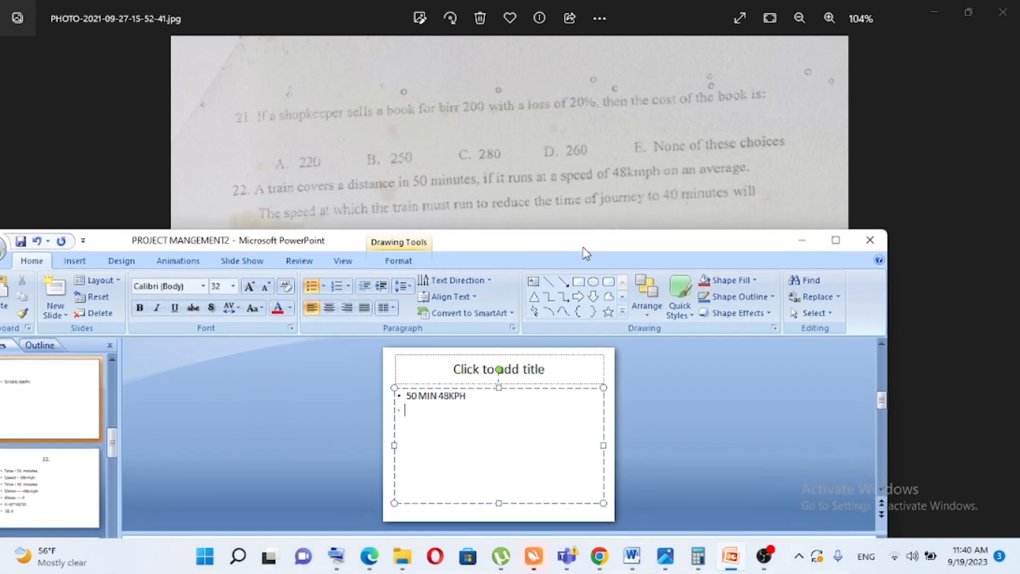
# - Maximize the window and add the bullets 40 MIN and SPEED = DISTANCE/TIME
pyautogui.click(835, 240)
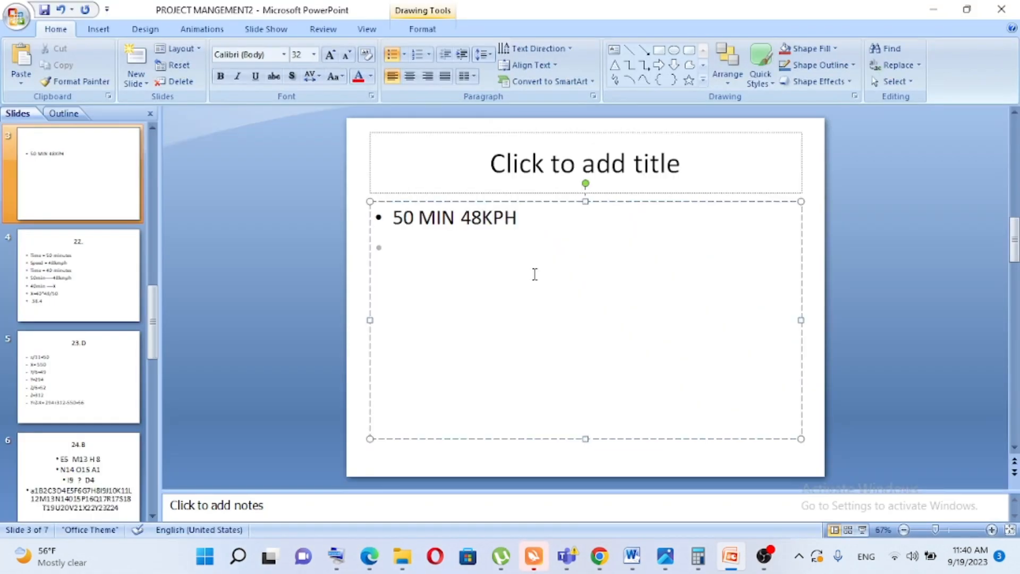
pyautogui.write('40 MIN')
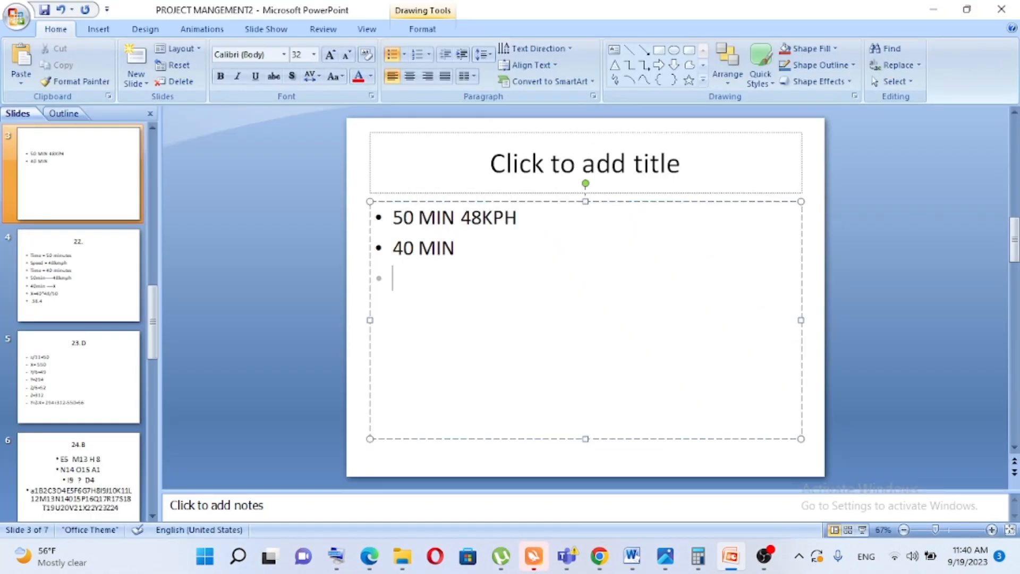
pyautogui.write('SPEE')
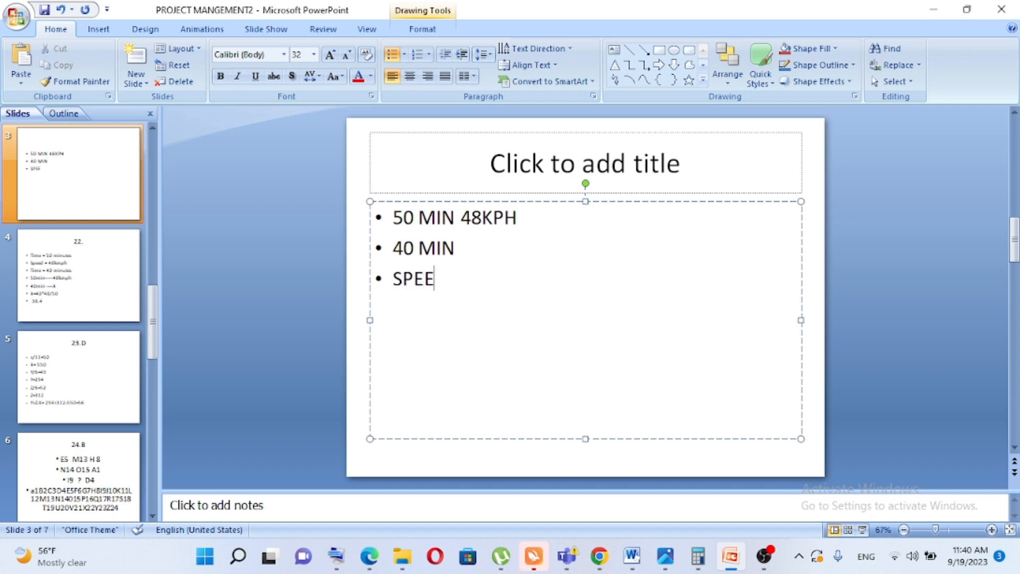
pyautogui.write('D = D')
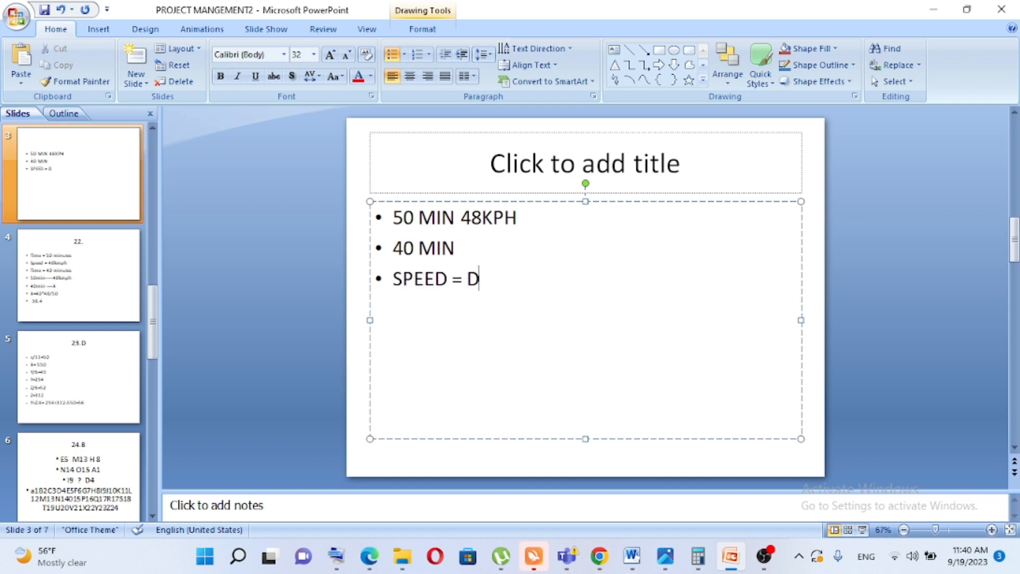
pyautogui.write('ISTANC')
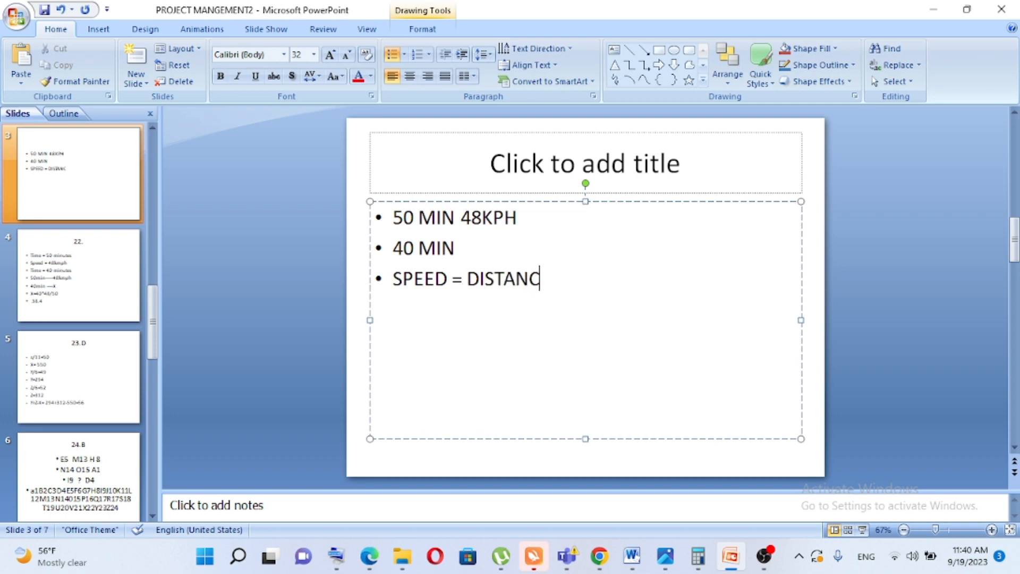
pyautogui.write('E/T')
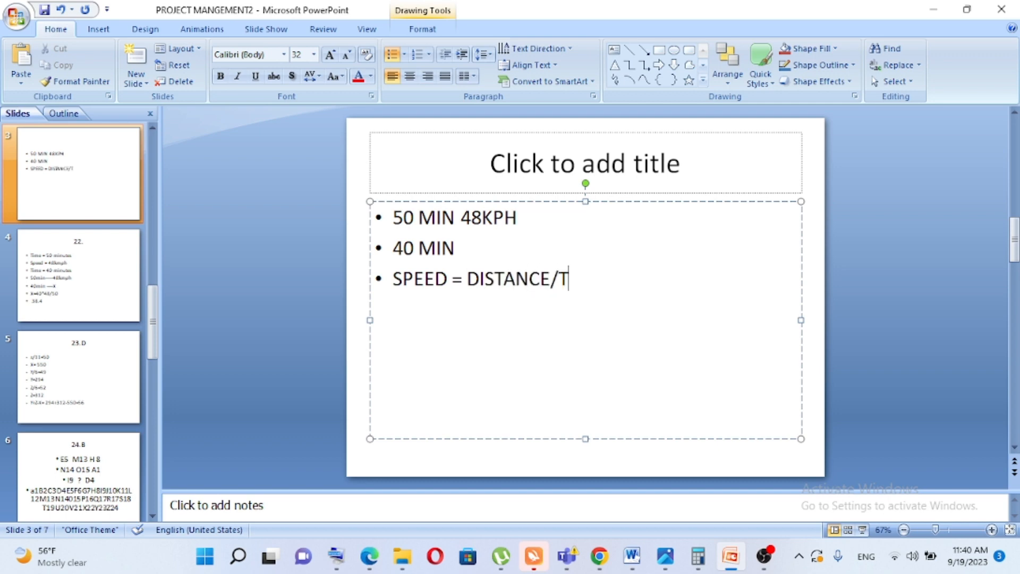
pyautogui.write('IME')
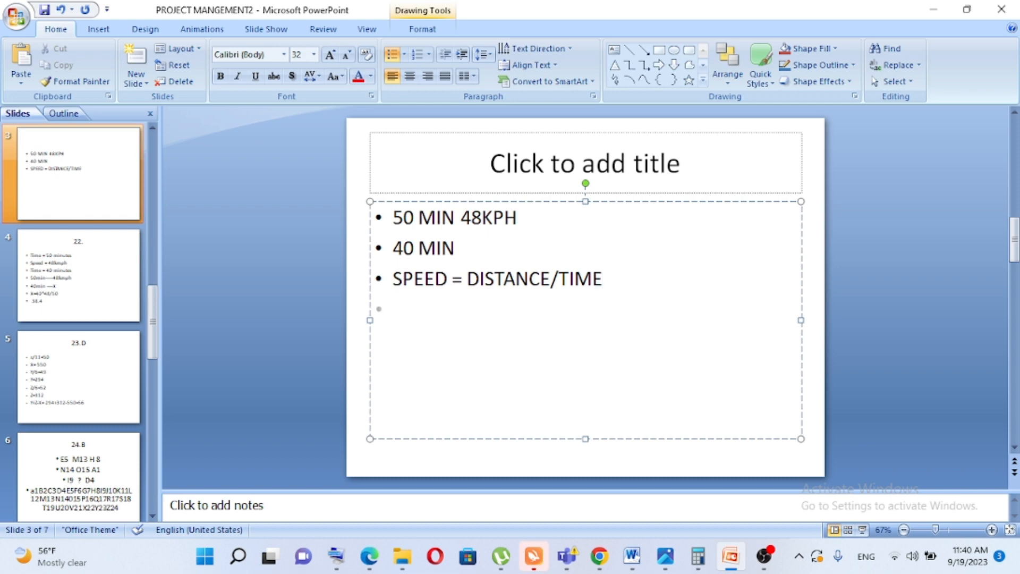
# - Add the bullet 48KMPH=X/50MIN applying the speed formula
pyautogui.write('48K')
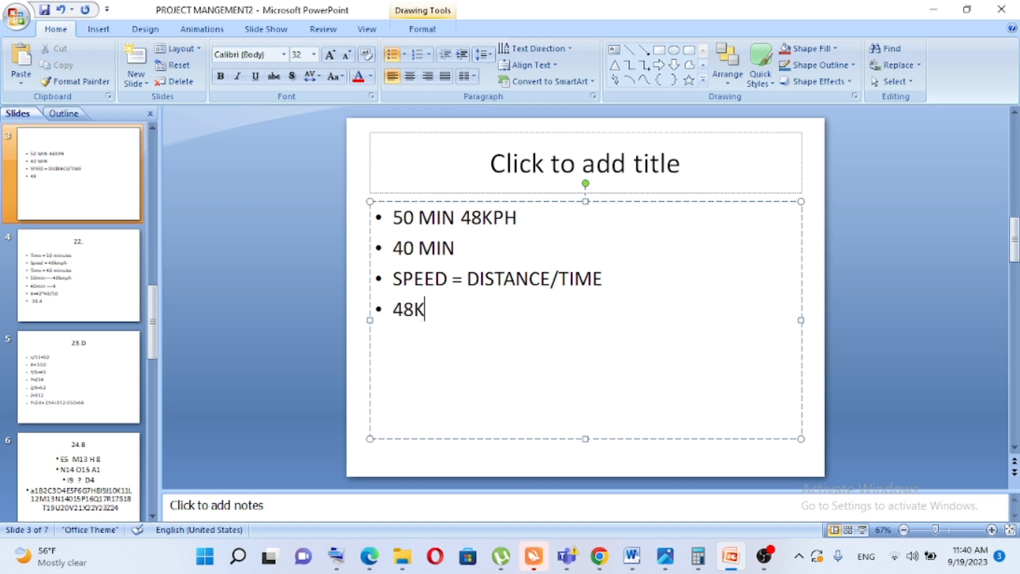
pyautogui.write('MPH')
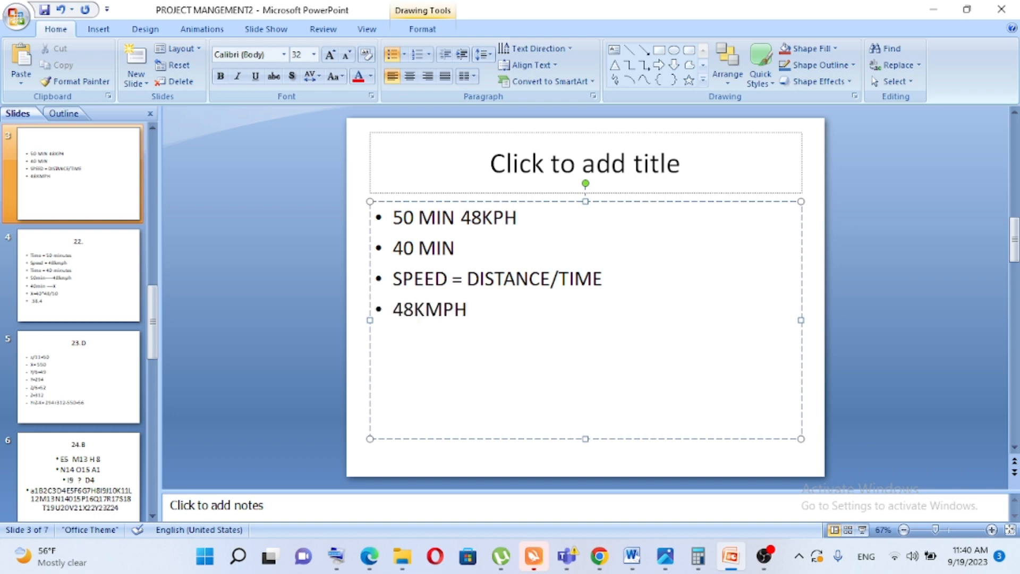
pyautogui.write('=X')
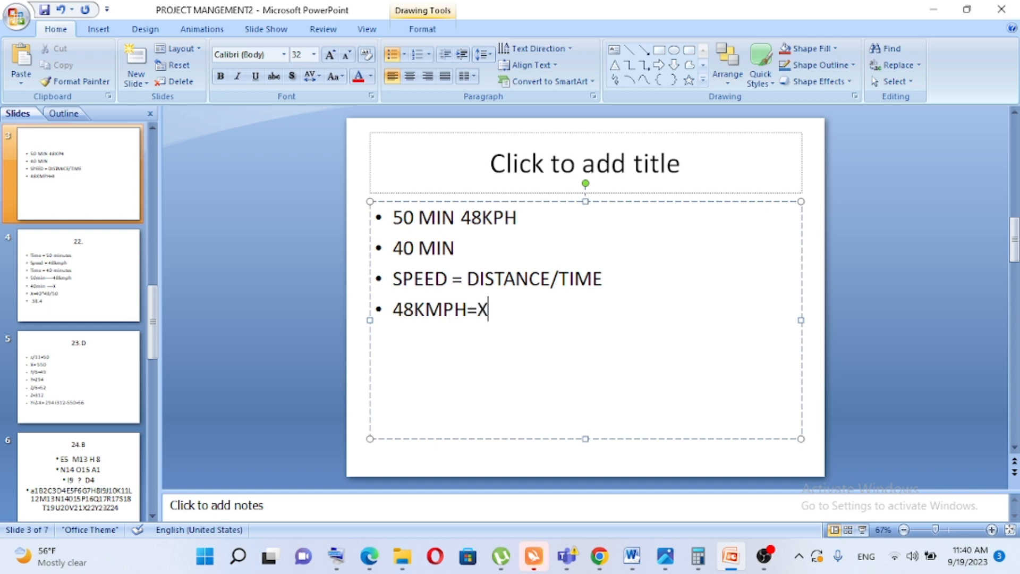
pyautogui.write('/')
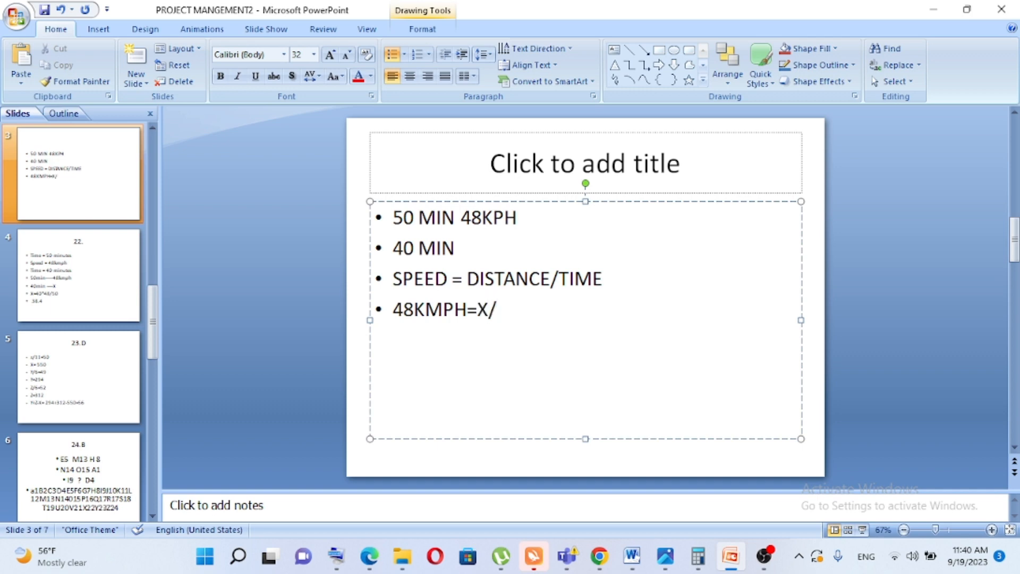
pyautogui.write('5')
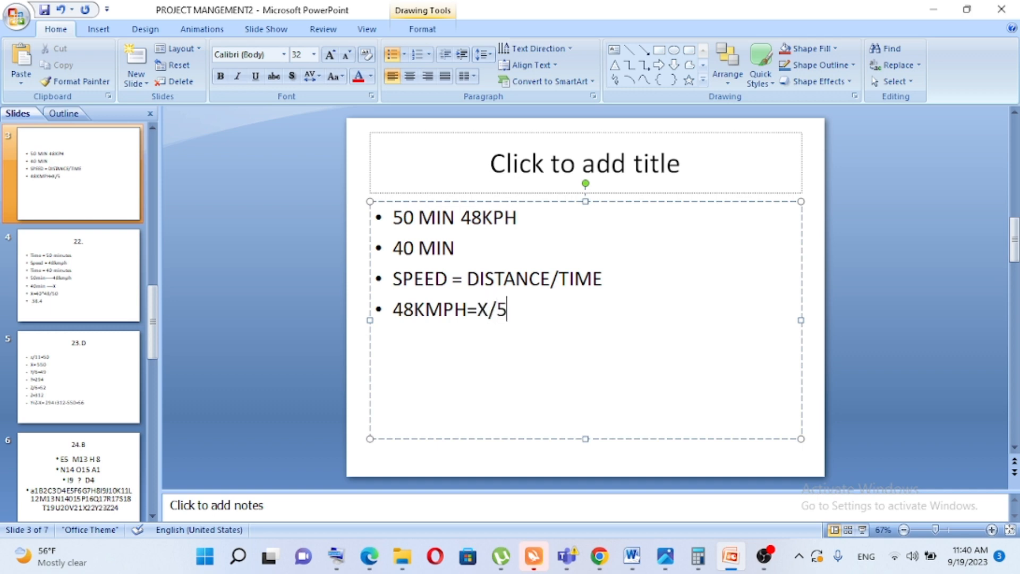
pyautogui.write('0MI')
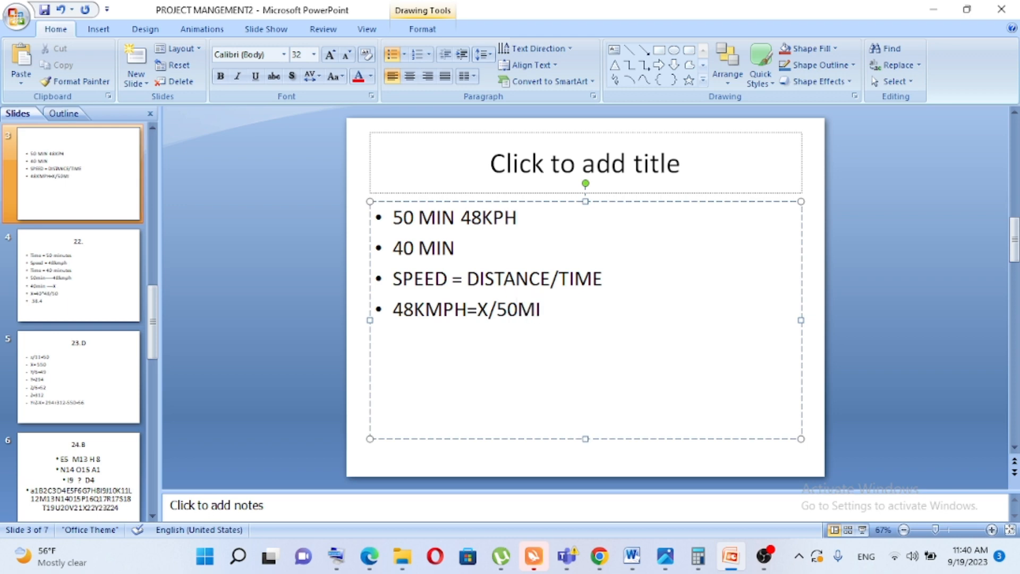
pyautogui.write('N')
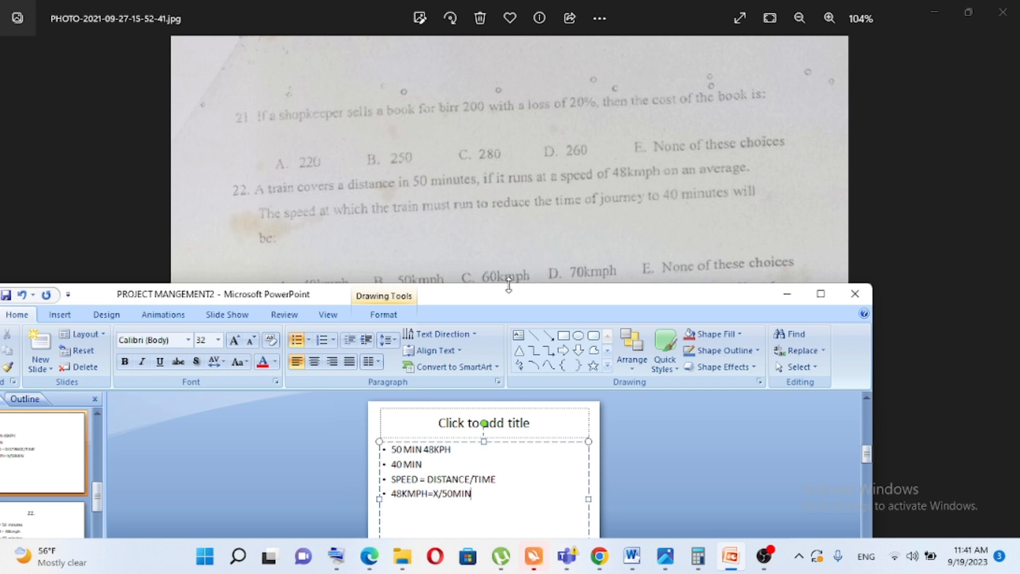
pyautogui.moveTo(512, 295)
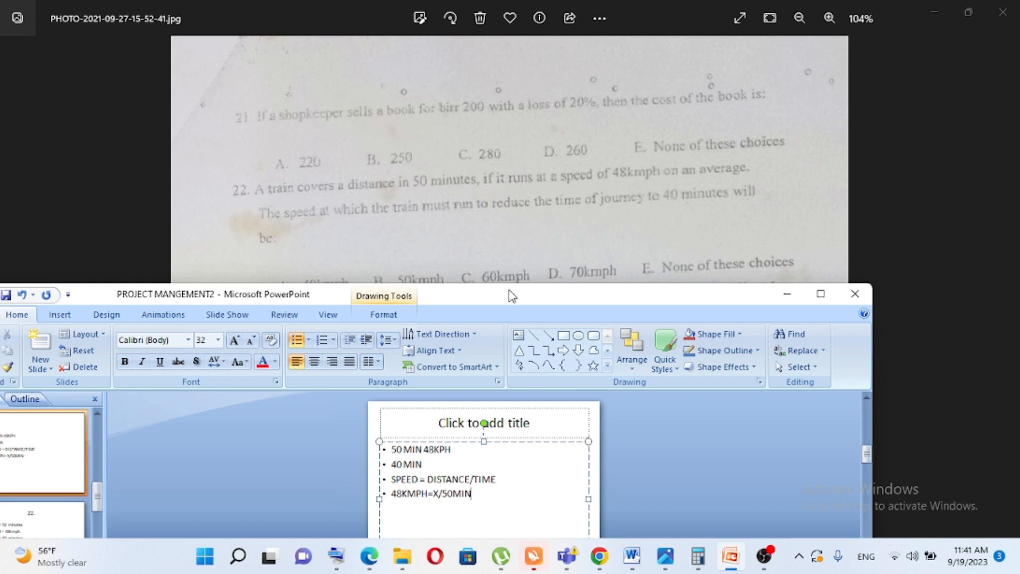
pyautogui.moveTo(532, 306)
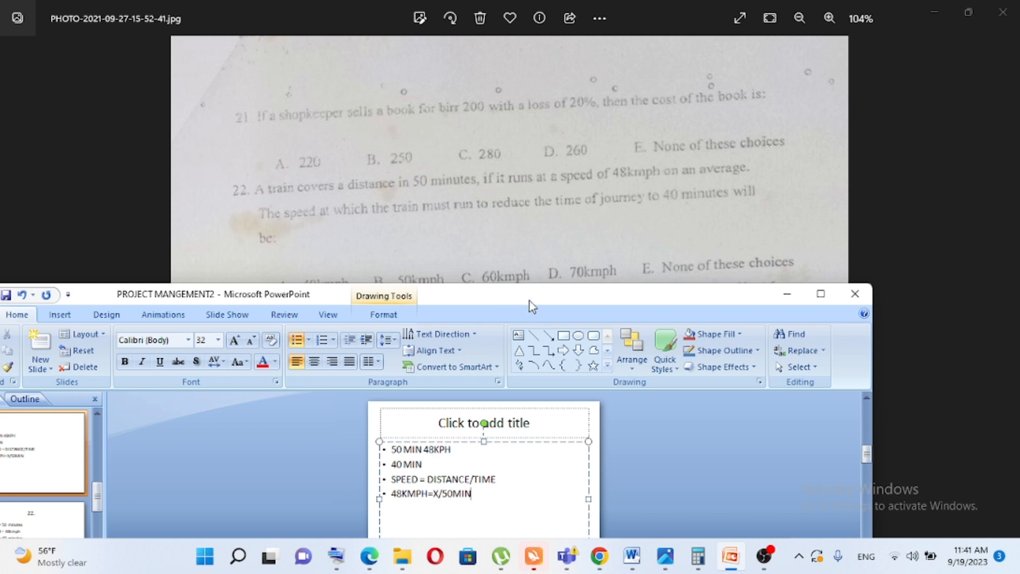
# - Add a new bullet X=48*50 below the speed equation
pyautogui.click(819, 293)
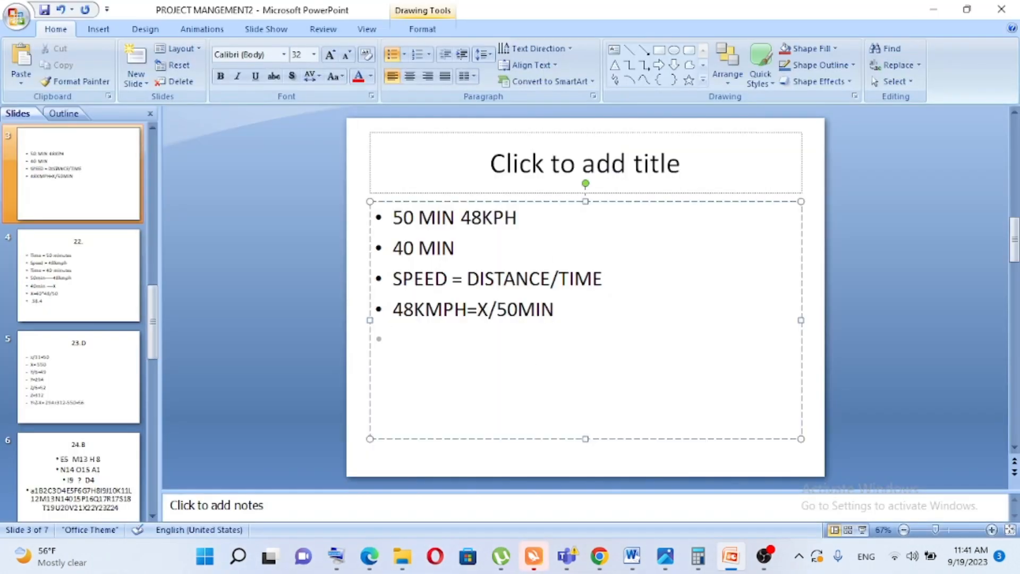
pyautogui.write('X-')
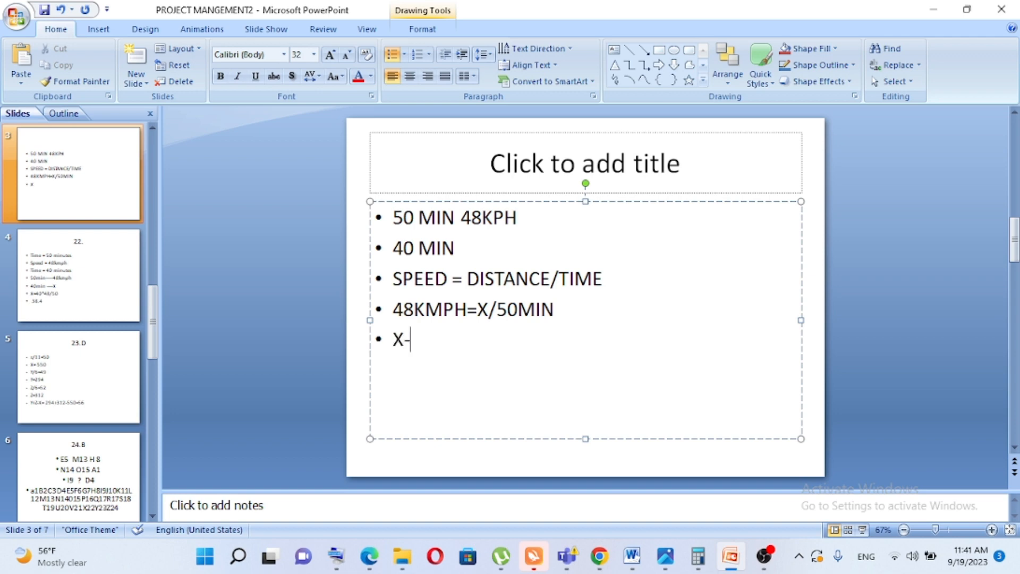
pyautogui.write('=')
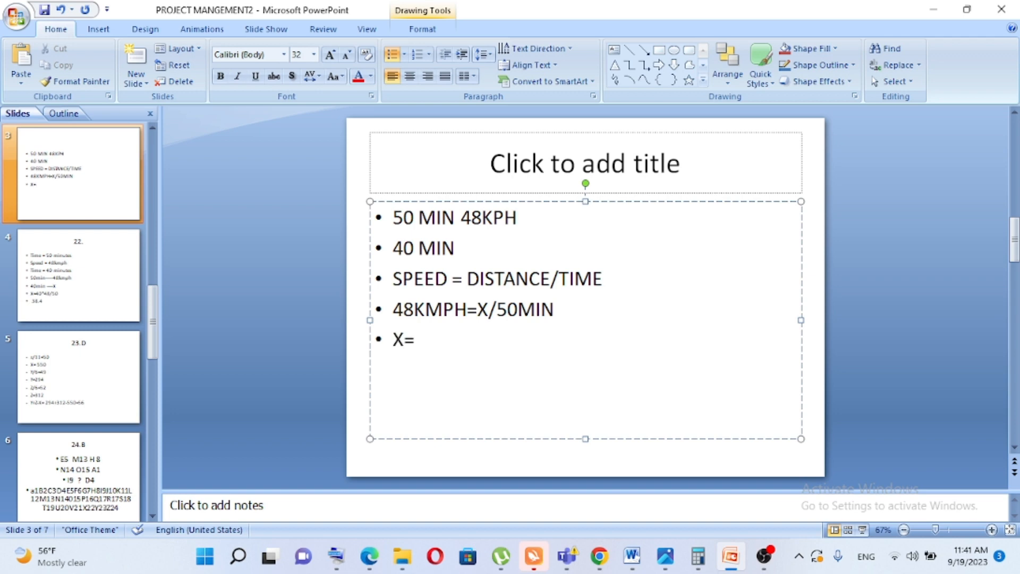
pyautogui.write('48')
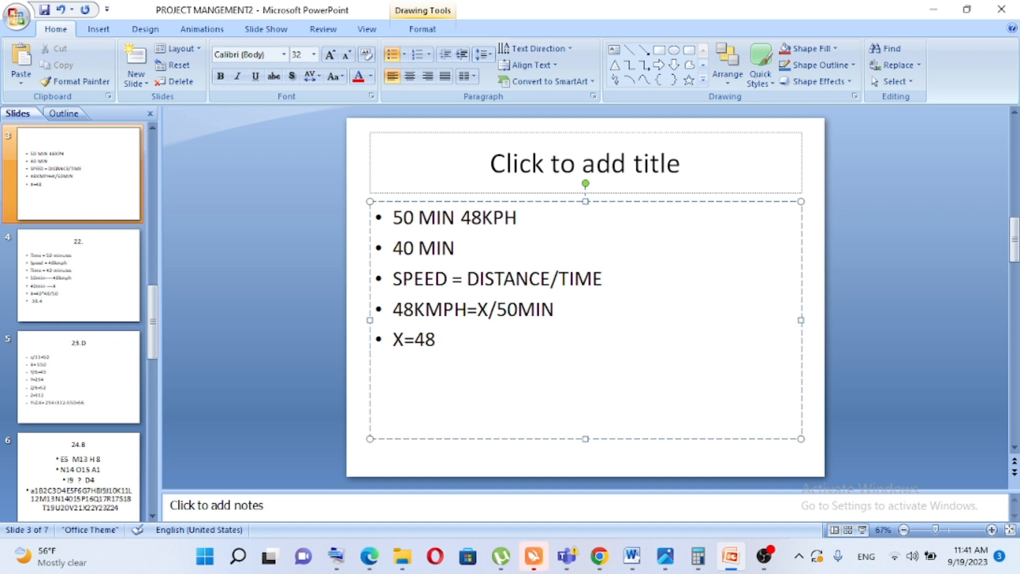
pyautogui.write('*5')
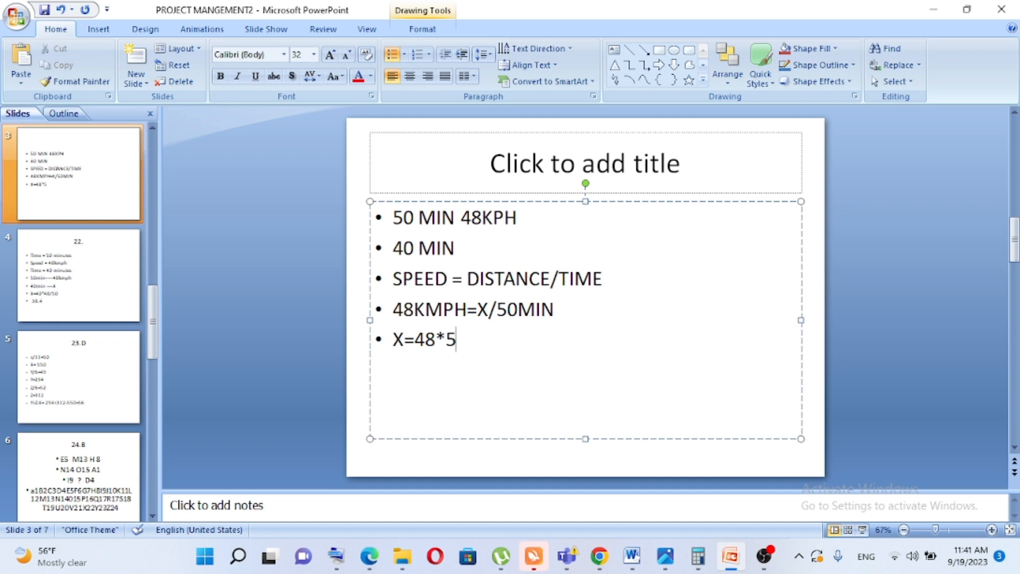
pyautogui.write('0')
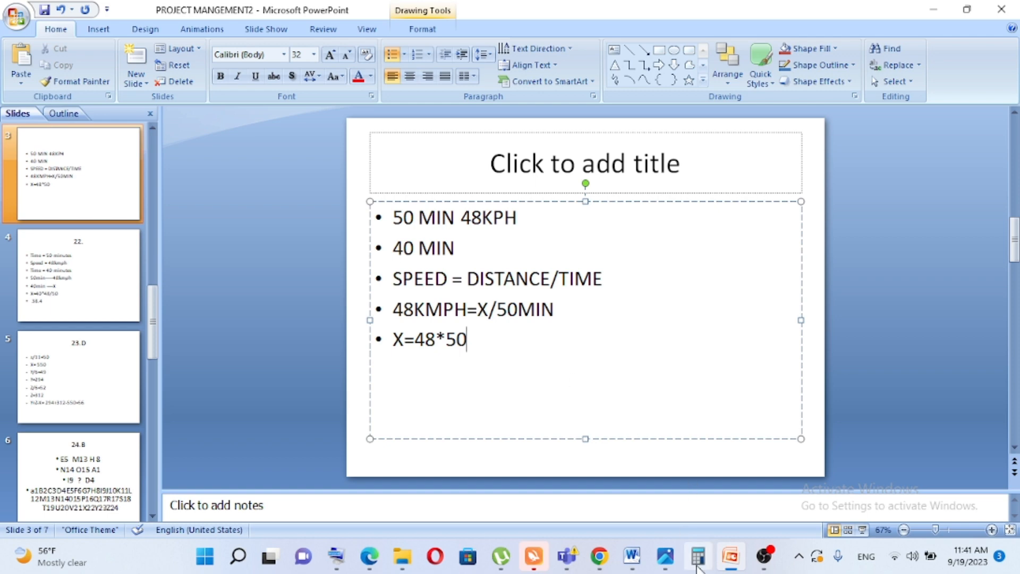
# - Work out 48 × 50 in Calculator for the distance
pyautogui.click(697, 556)
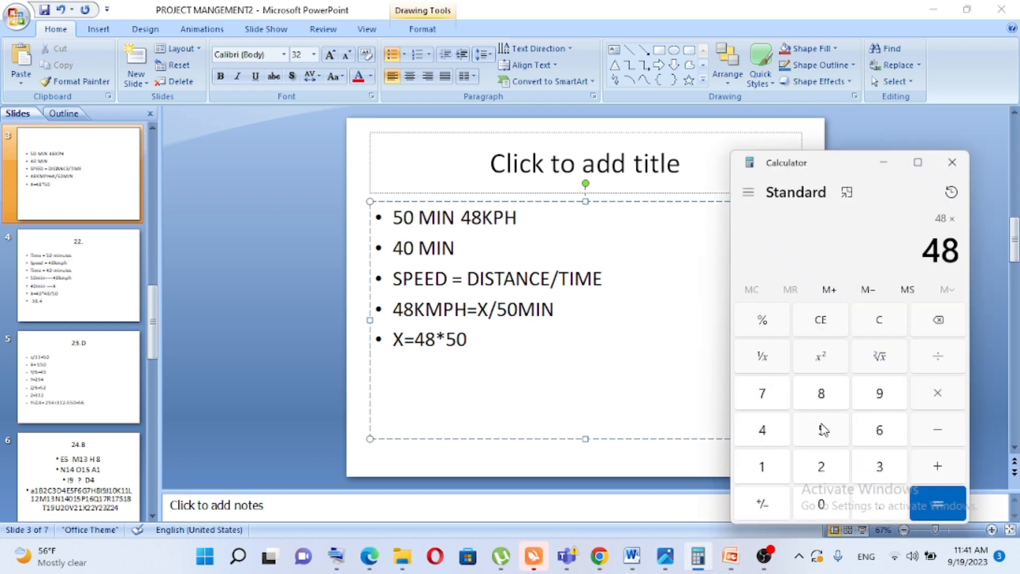
pyautogui.click(938, 504)
pyautogui.write(' 2,400')
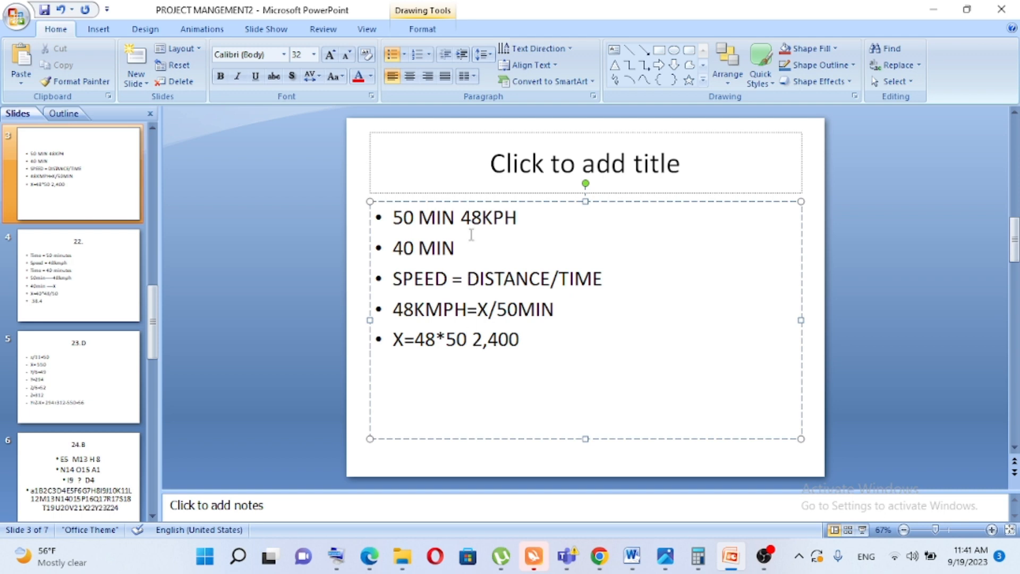
pyautogui.moveTo(464, 239)
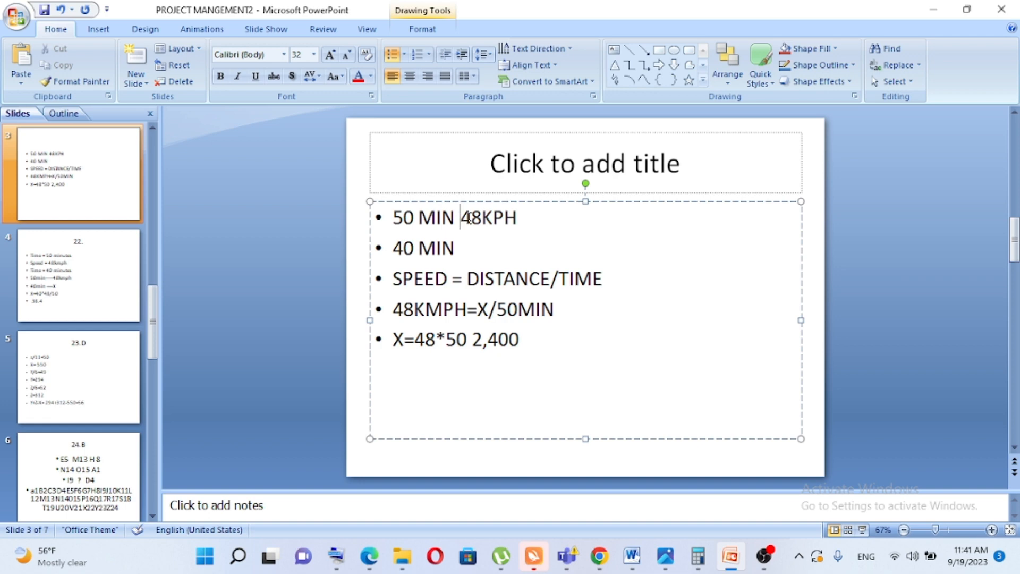
# - Move 48KPH to its own line and add the line 60 MIN ----1HR
pyautogui.press('enter')
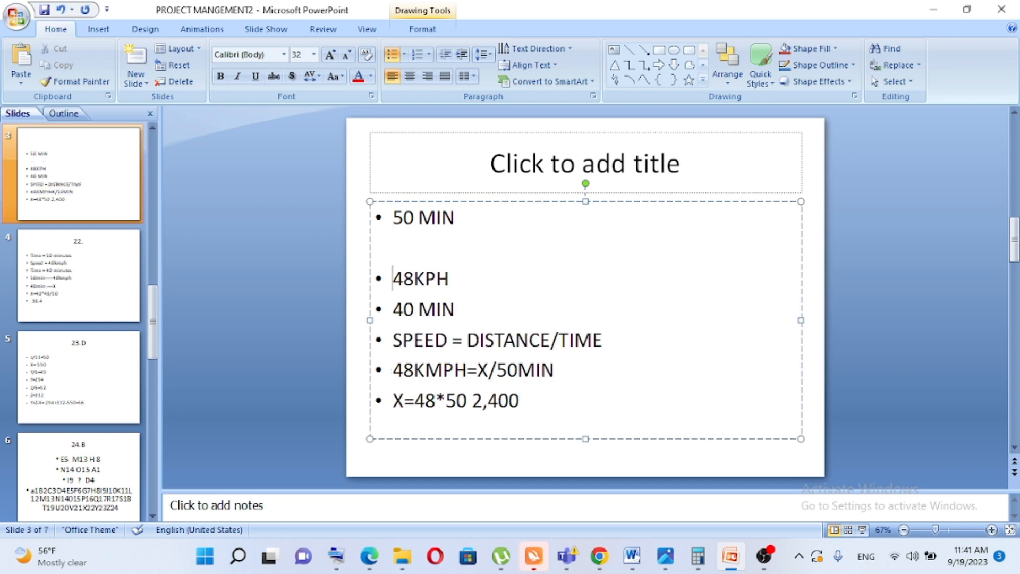
pyautogui.write('6')
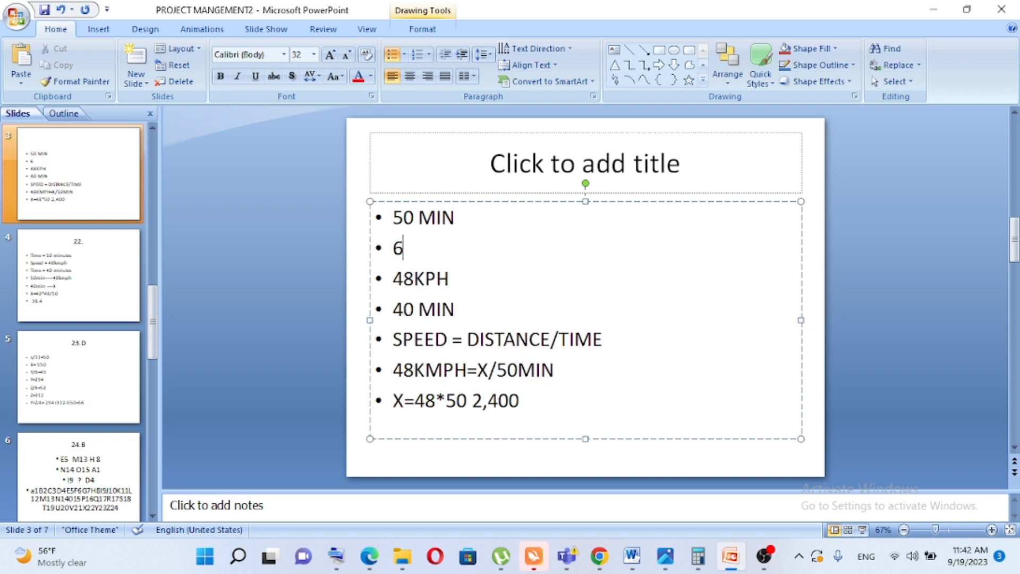
pyautogui.write('0 MIN')
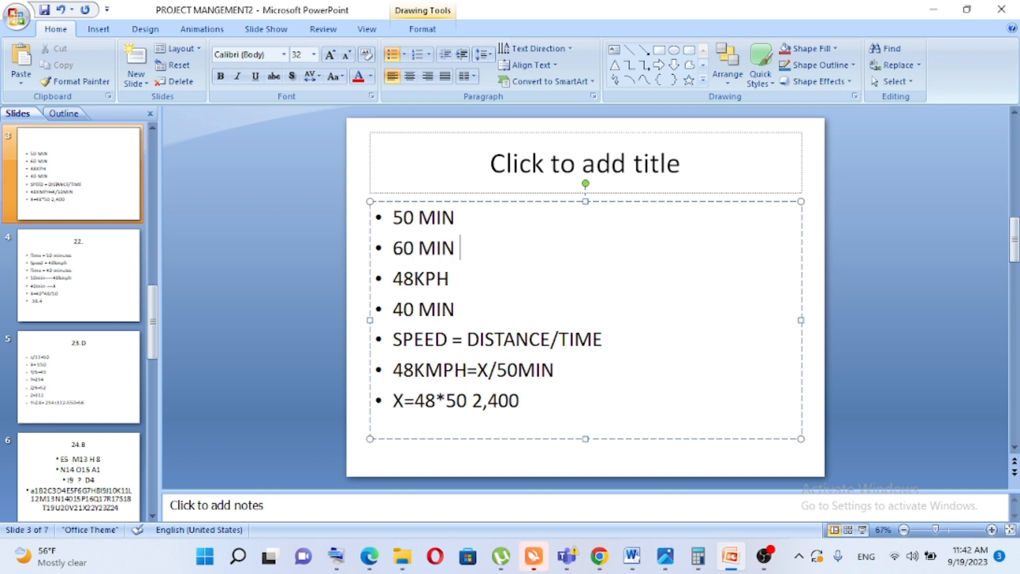
pyautogui.write('----1')
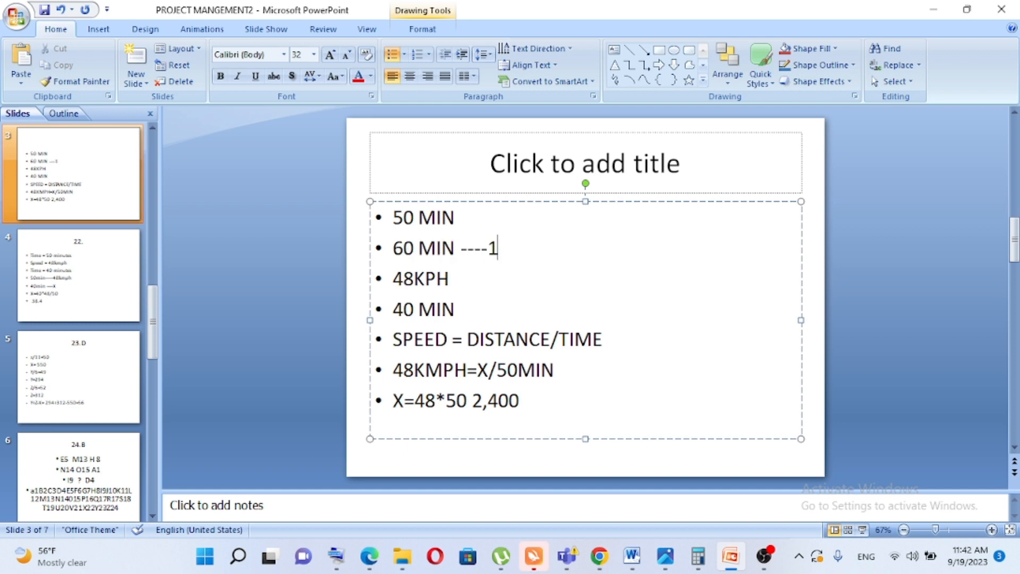
pyautogui.write('HR')
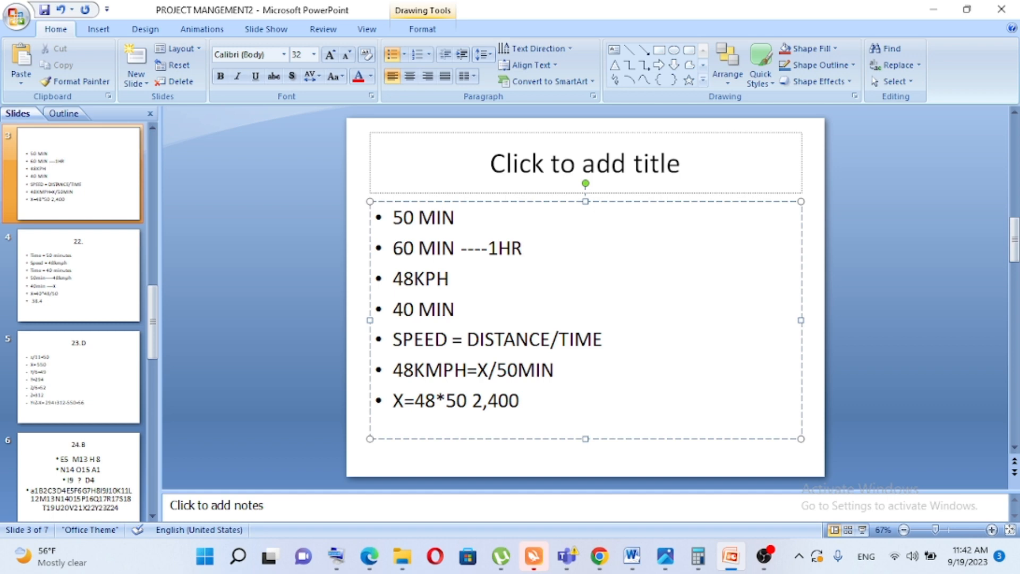
# - Add a 5/6 line and change the formula to X=48*5/6
pyautogui.click(520, 248)
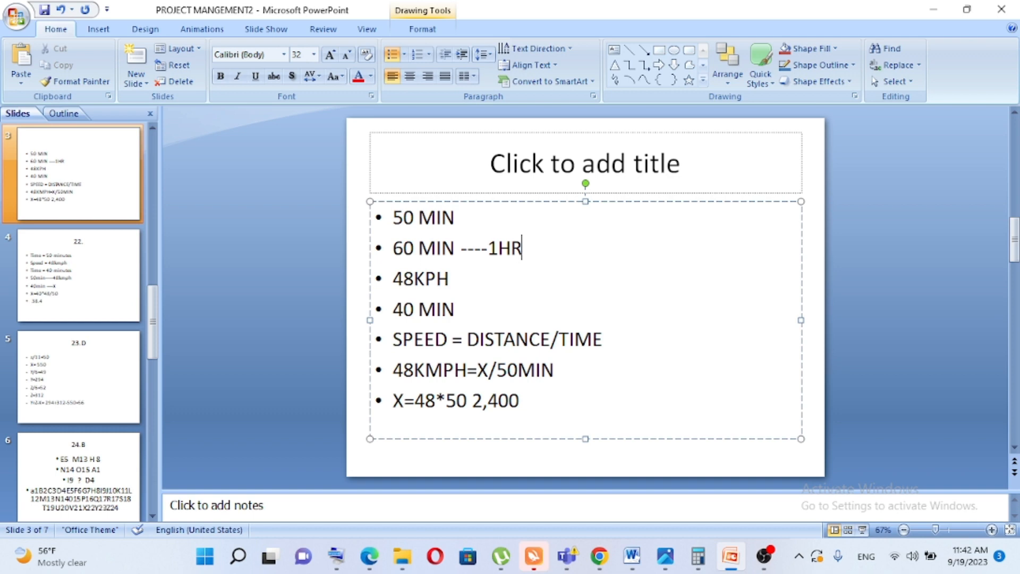
pyautogui.press('enter')
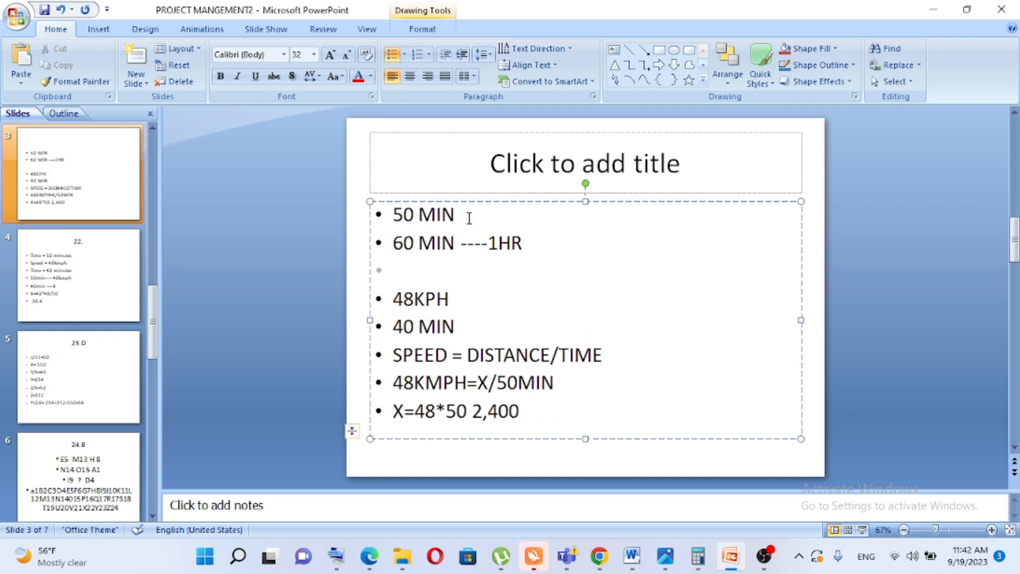
pyautogui.write('5/')
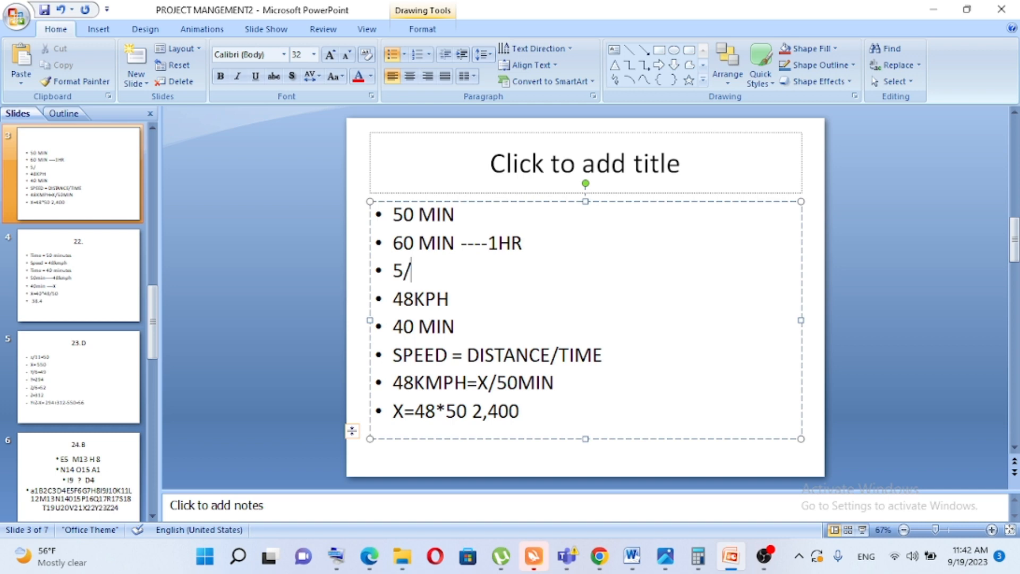
pyautogui.write('6')
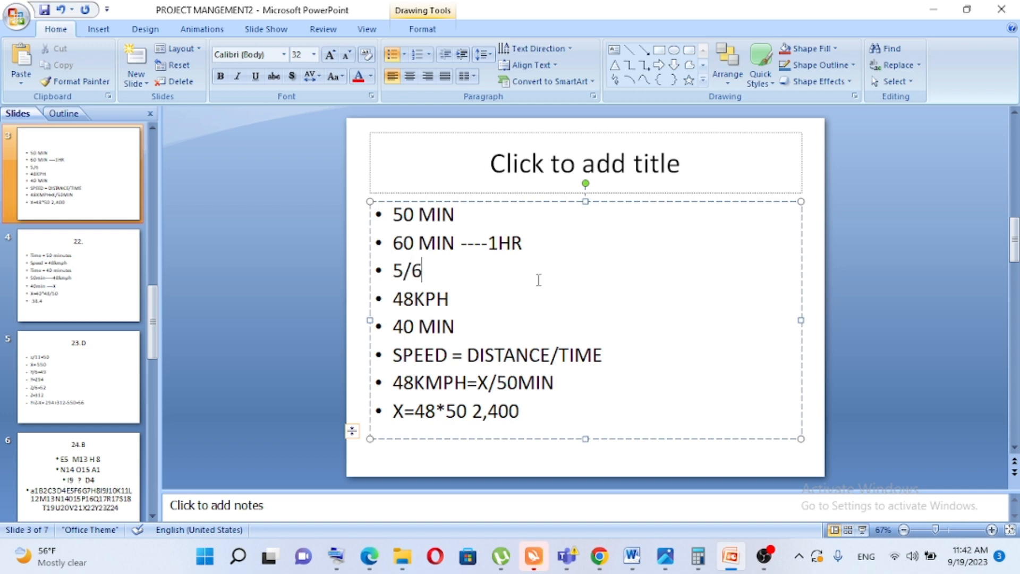
pyautogui.moveTo(449, 410)
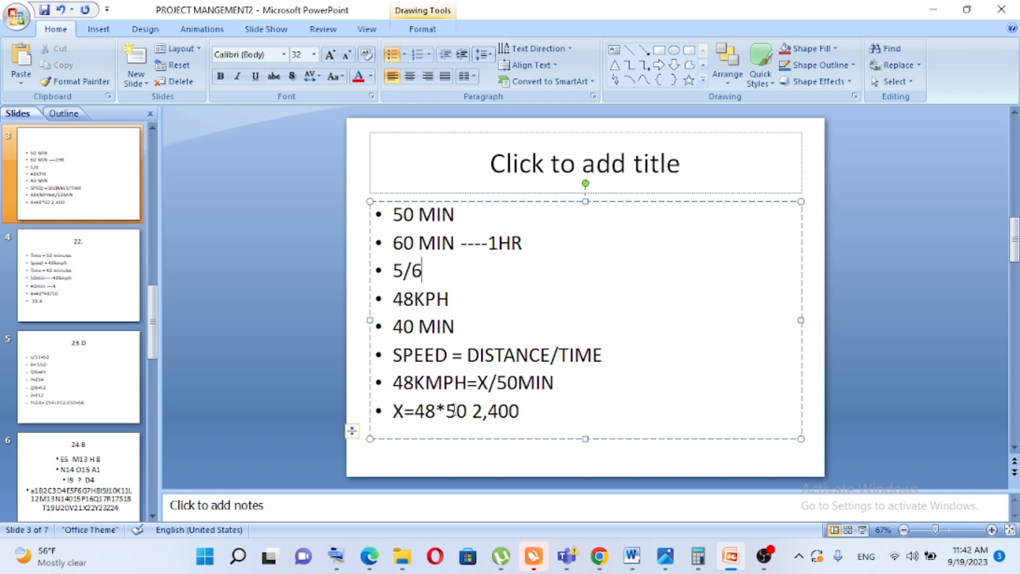
pyautogui.doubleClick(456, 412)
pyautogui.write('/')
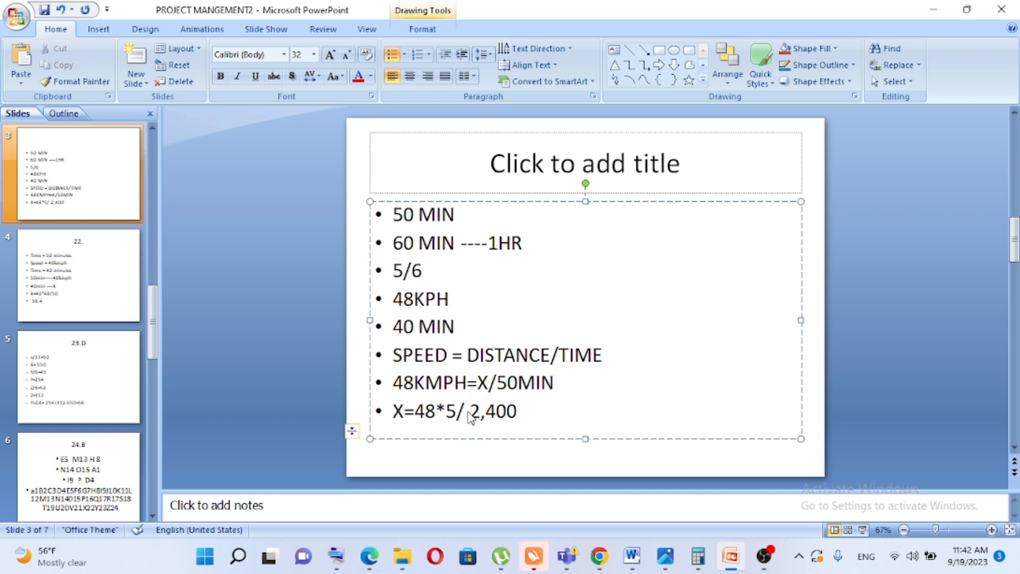
pyautogui.write('6')
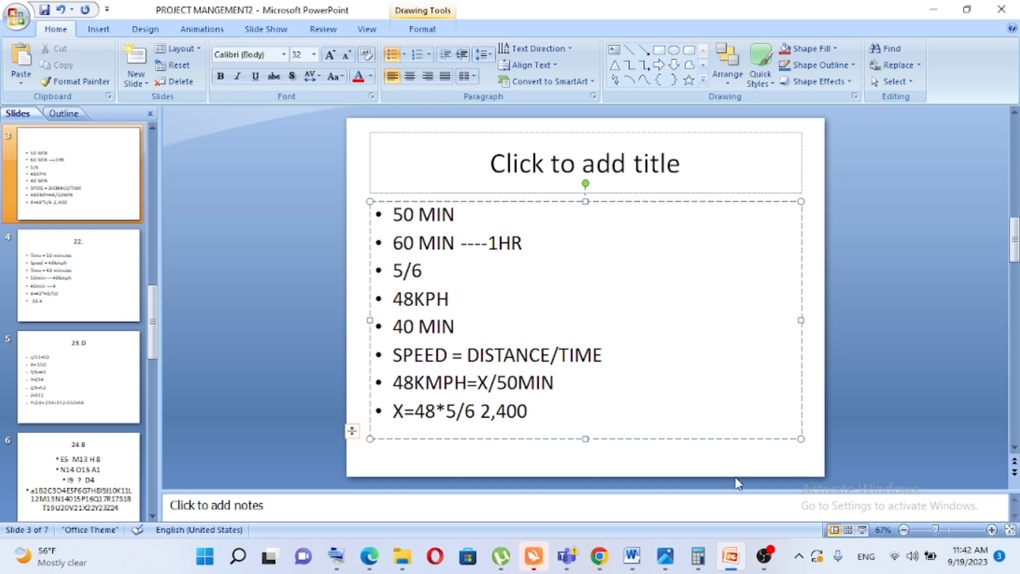
pyautogui.click(474, 411)
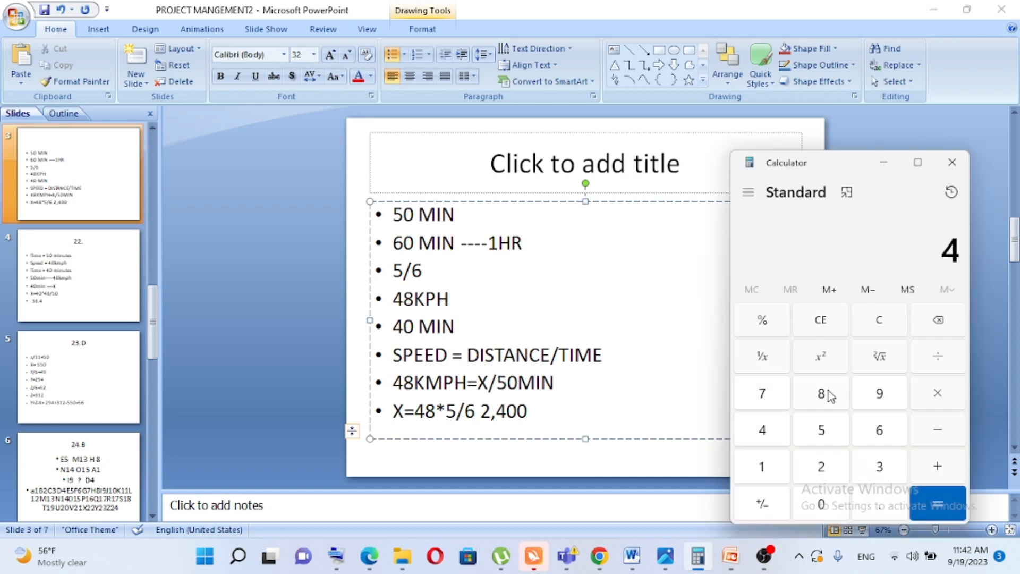
# - Work out 48 × 5/6 in Calculator and give the answer 40KM on the slide
pyautogui.click(821, 393)
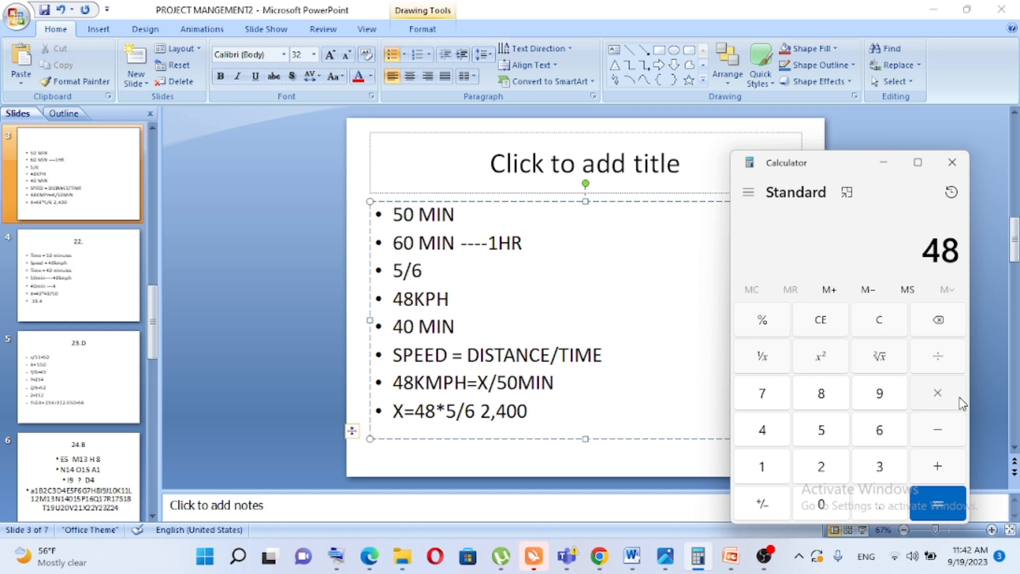
pyautogui.click(937, 392)
pyautogui.write('5')
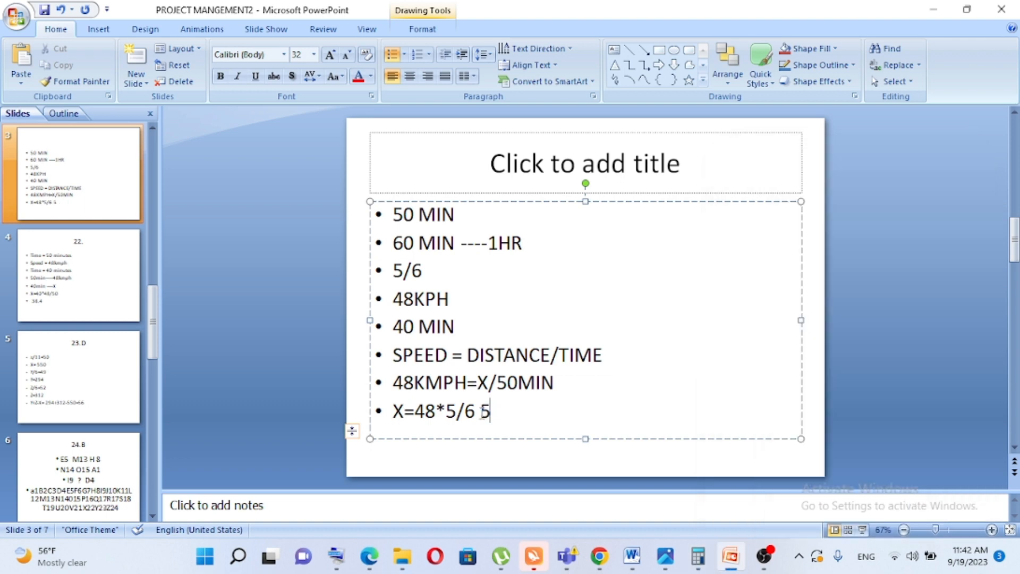
pyautogui.write('40KM')
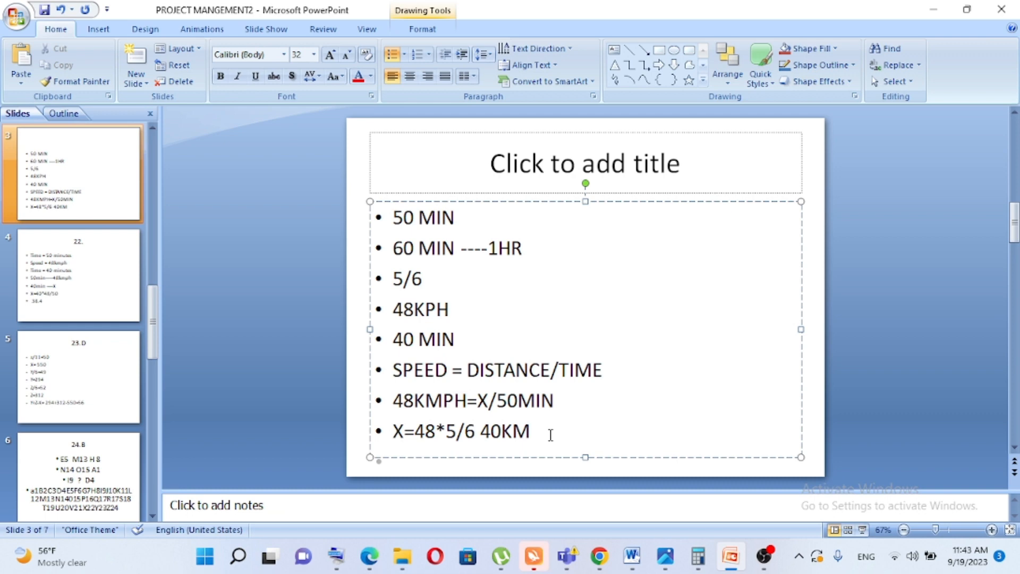
# - Add the bullets 40/60 =4/6 HR and SPEED=DISTANCE/TIME
pyautogui.write('40/60 =4/6 HR')
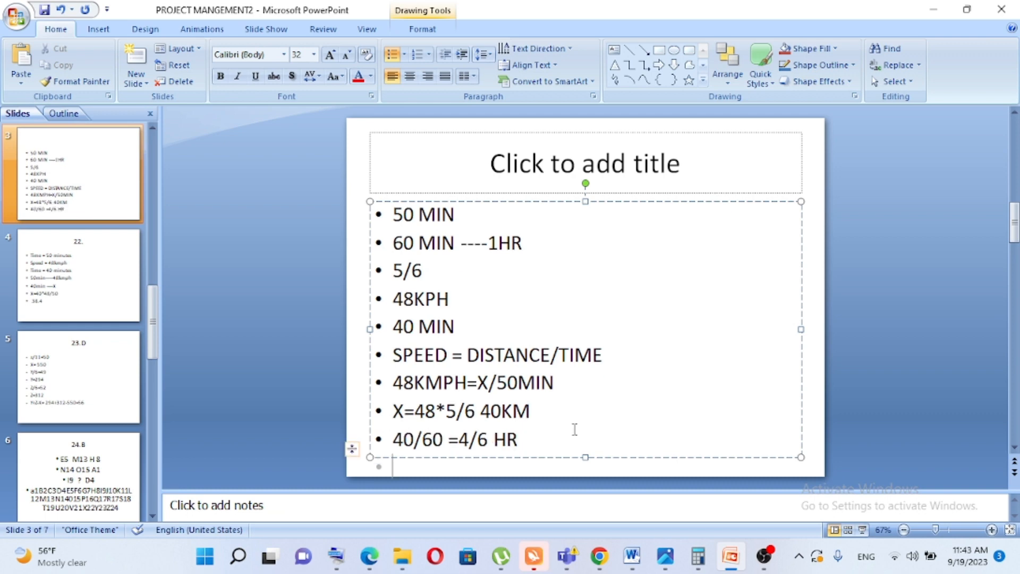
pyautogui.write('SPEED')
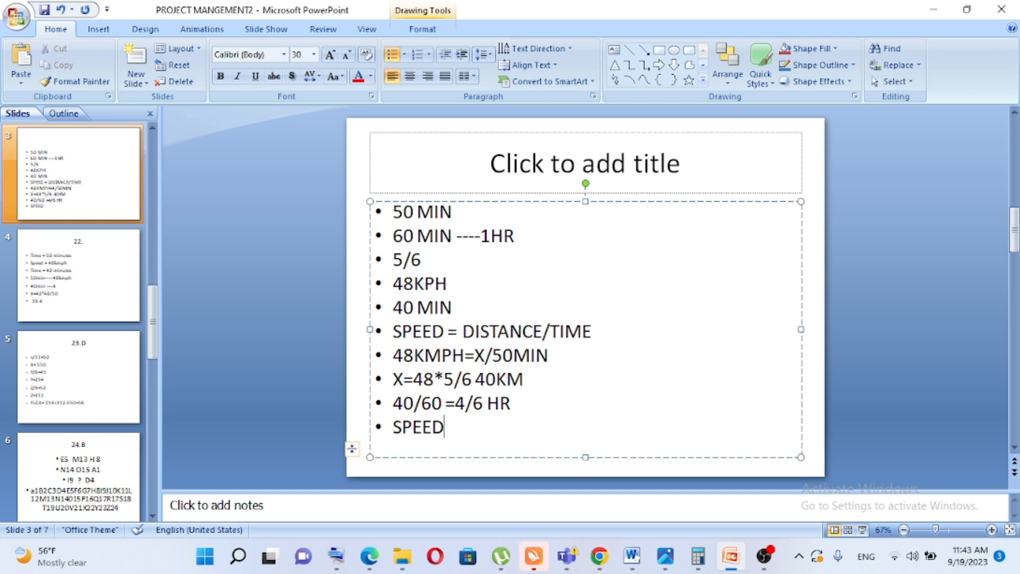
pyautogui.write('=DISTANCE')
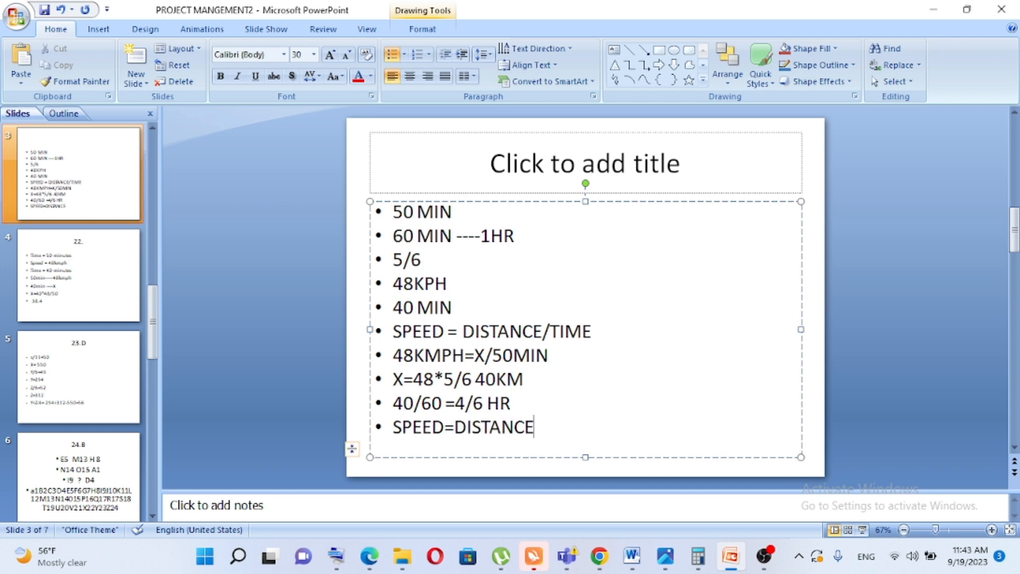
pyautogui.write('/TIME')
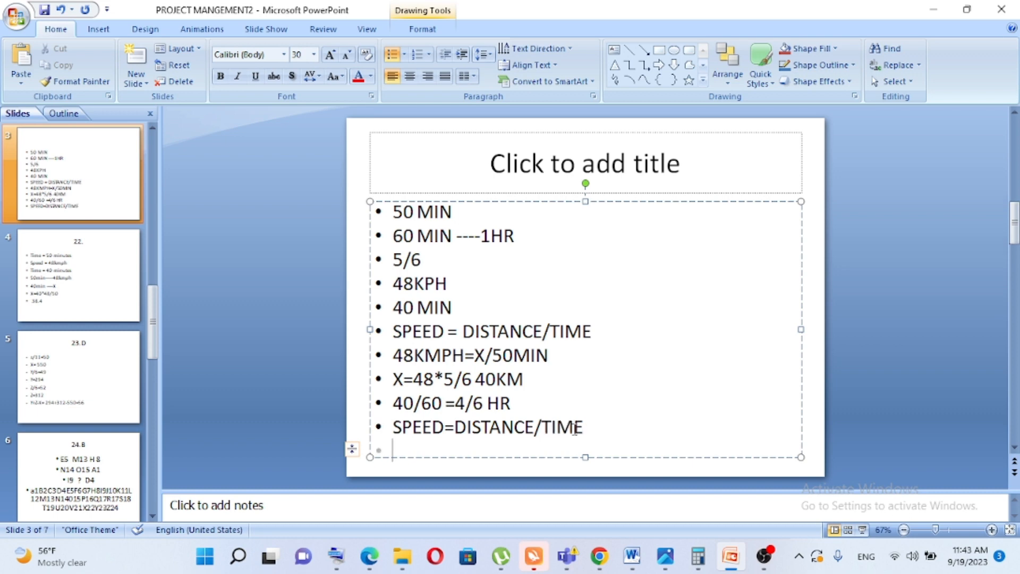
# - Start the speed calculation line 40KM/4/6=
pyautogui.write('4')
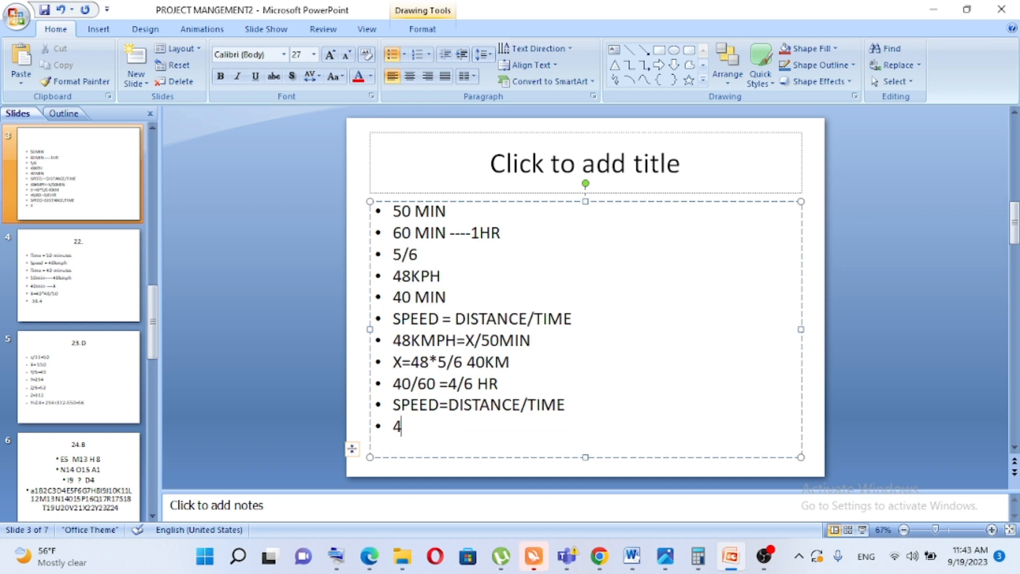
pyautogui.write('0')
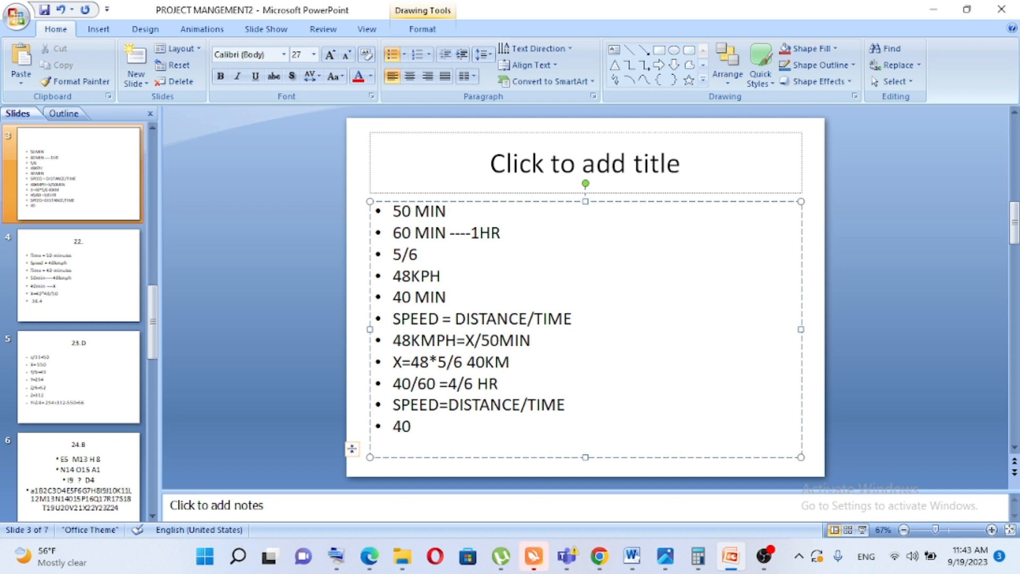
pyautogui.write('KM')
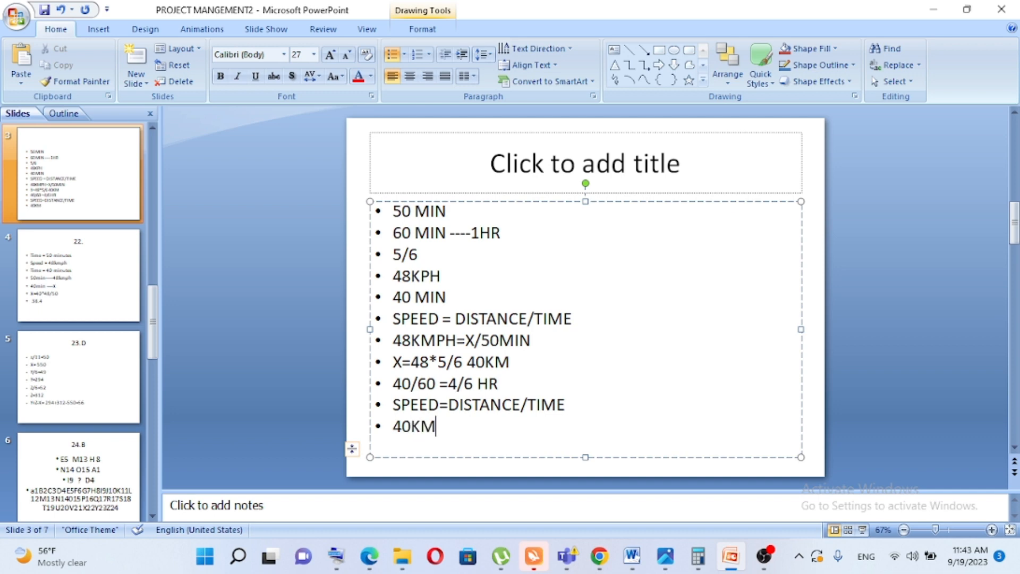
pyautogui.write('/')
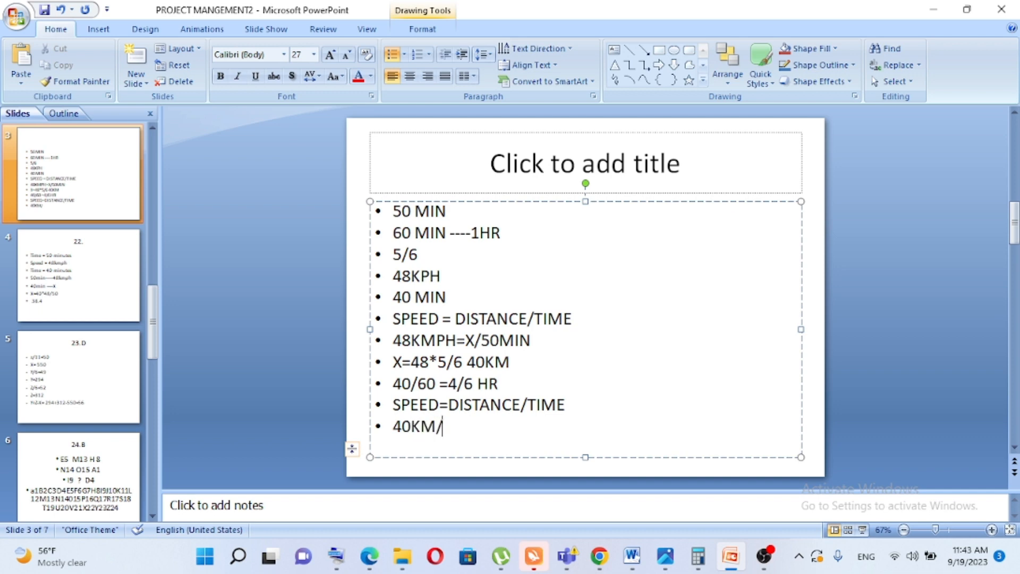
pyautogui.write('4')
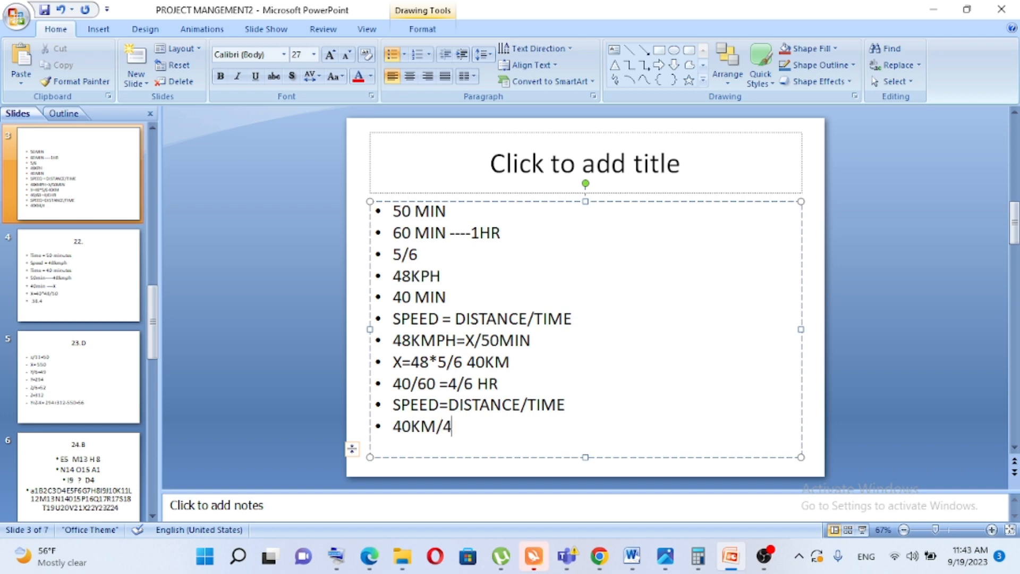
pyautogui.write('6')
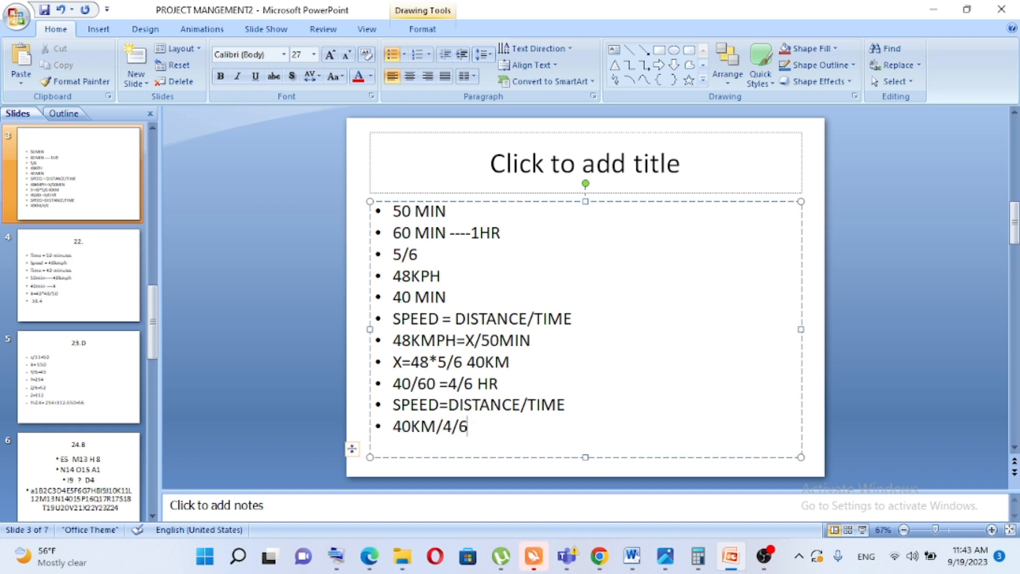
pyautogui.write('=')
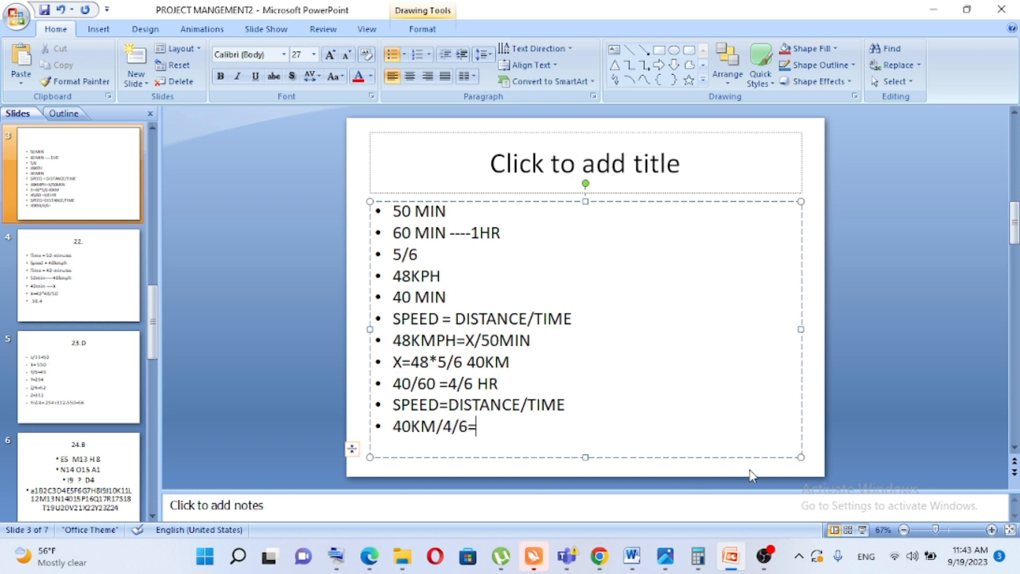
# - Work out 240 ÷ 4 = 60 in Calculator for the speed answer
pyautogui.click(696, 557)
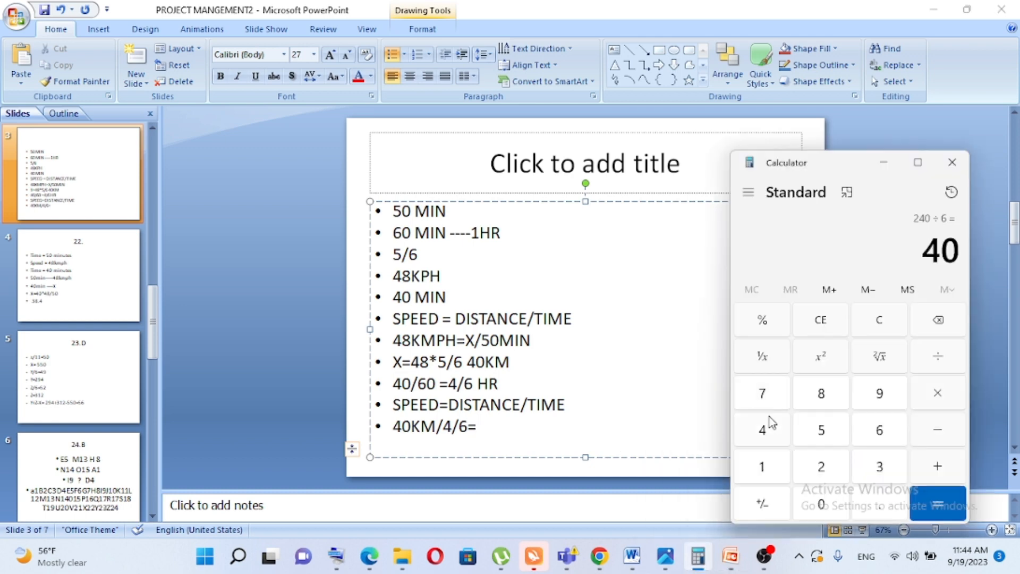
pyautogui.moveTo(773, 433)
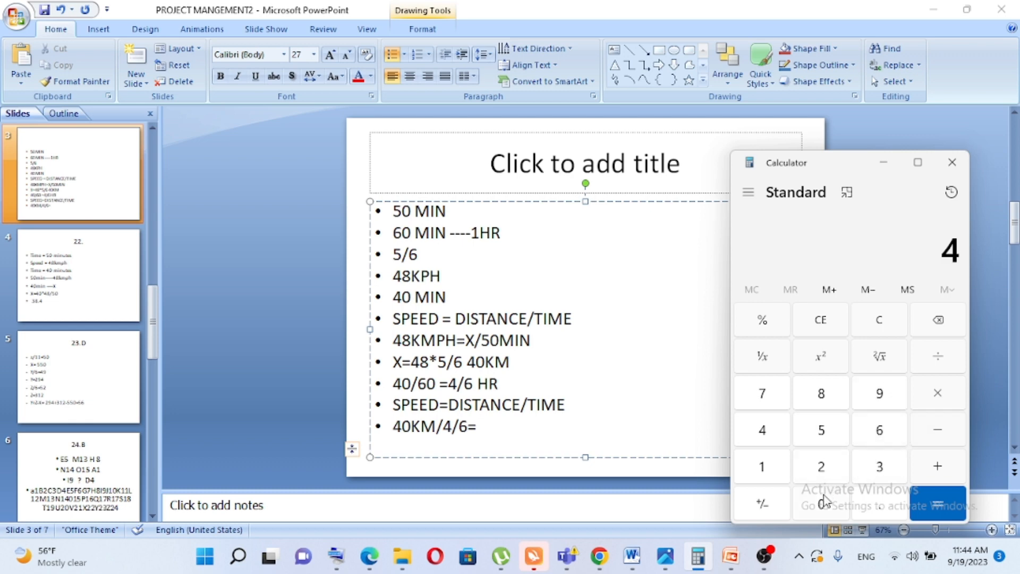
pyautogui.click(937, 392)
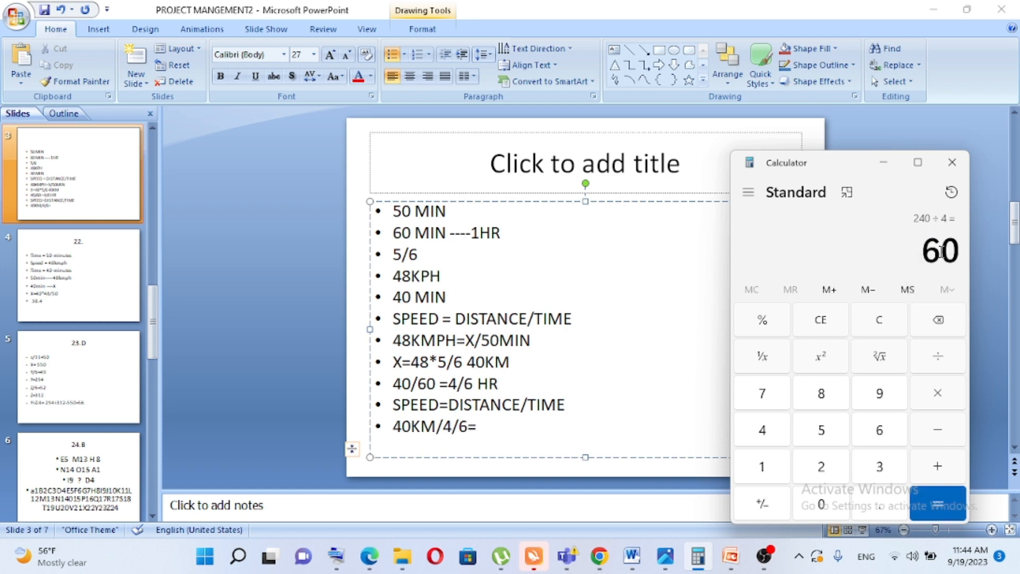
pyautogui.rightClick(940, 253)
pyautogui.write(' 60')
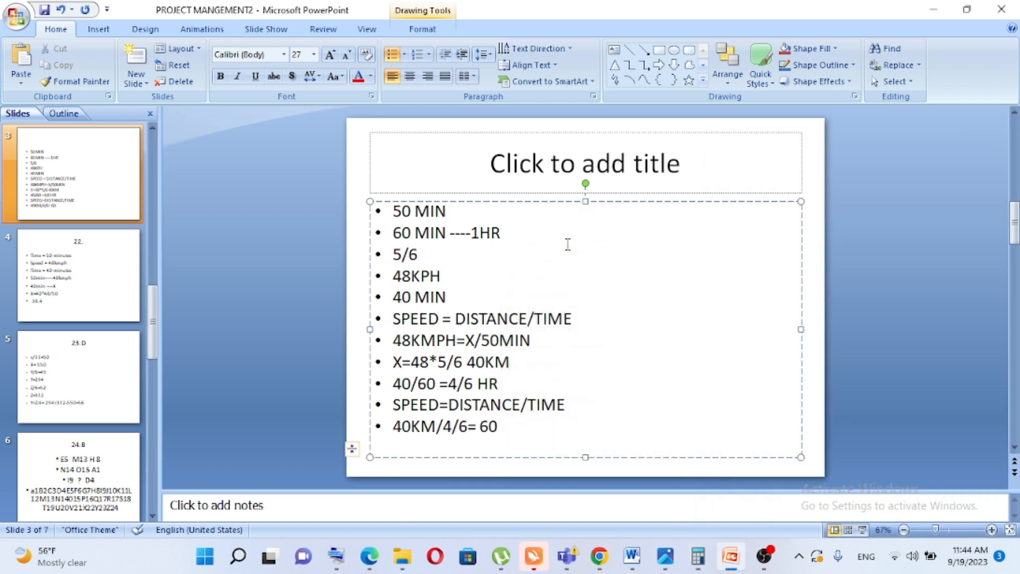
# - Complete the last bullet so it reads 40KM/4/6= 60KM/HR
pyautogui.write('KM/')
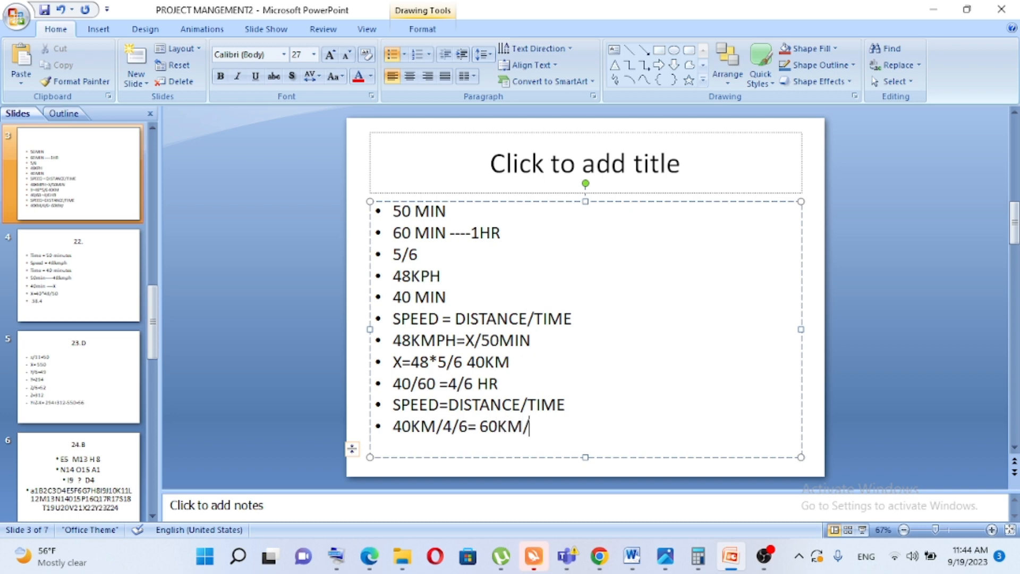
pyautogui.write('HR')
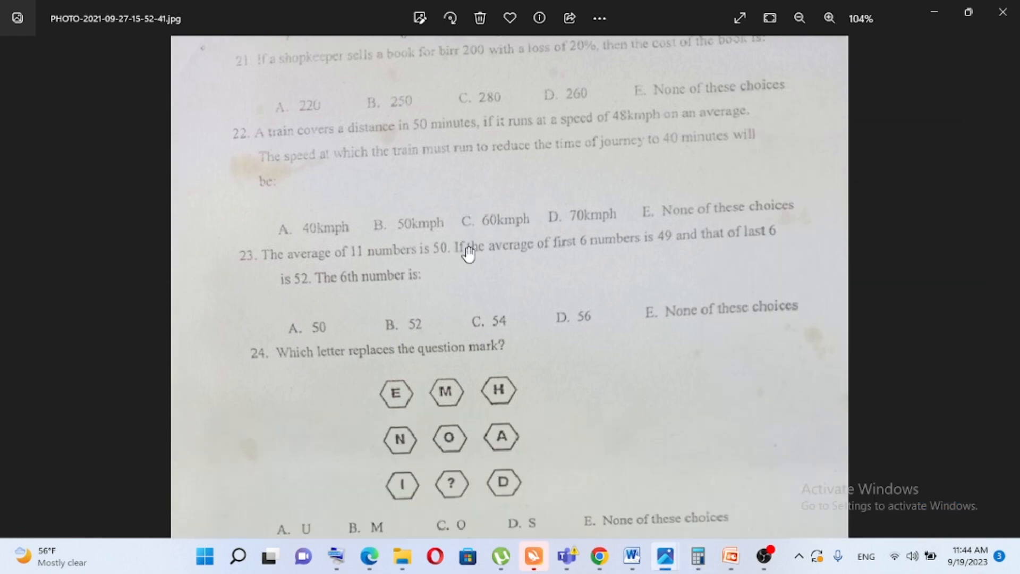
# - Scroll the question sheet photo down to question 24's hexagon puzzle
pyautogui.scroll(-3)
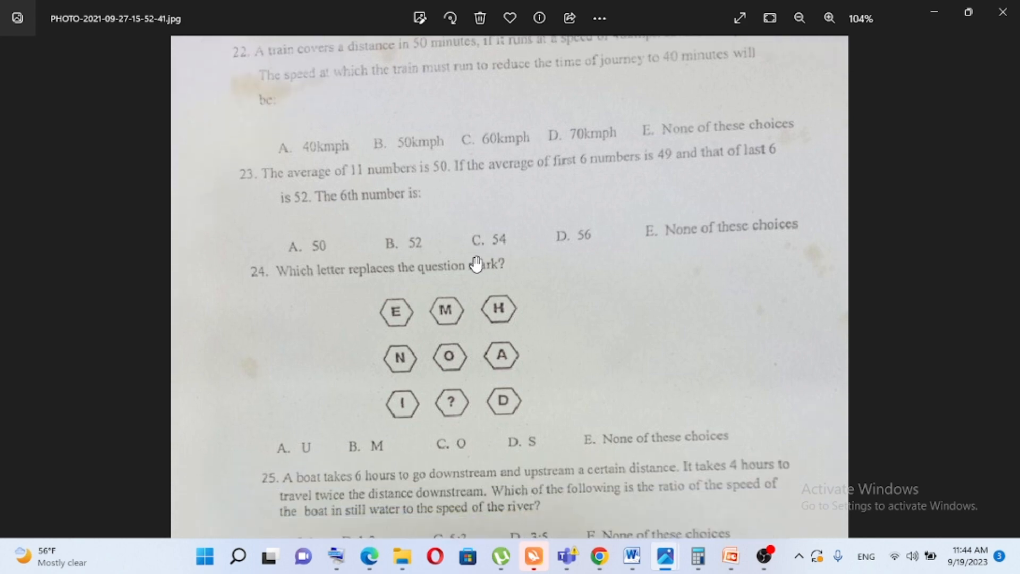
pyautogui.moveTo(487, 319)
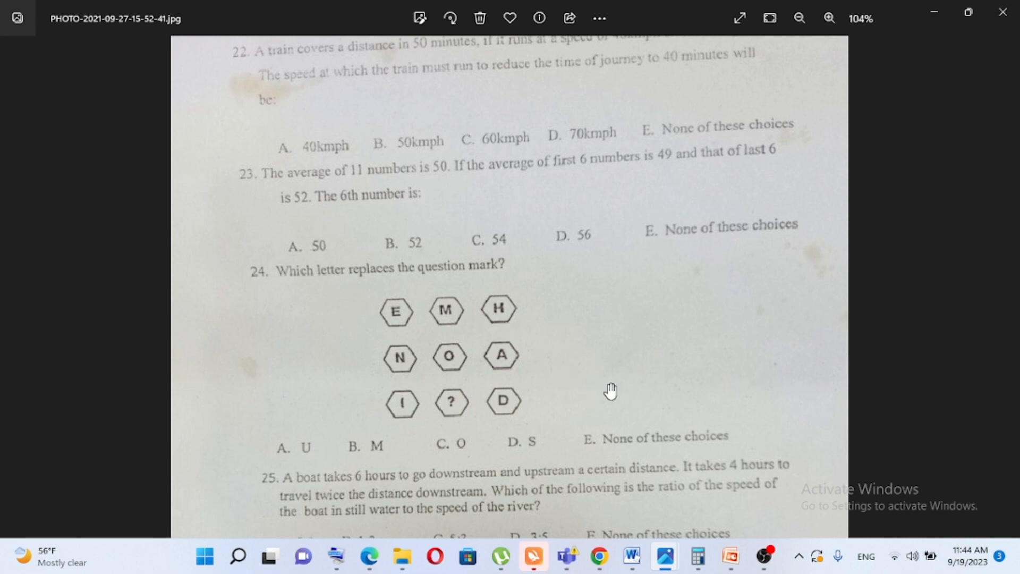
# - Return to PowerPoint and display slide 5 with the 23.D averages solution
pyautogui.click(730, 557)
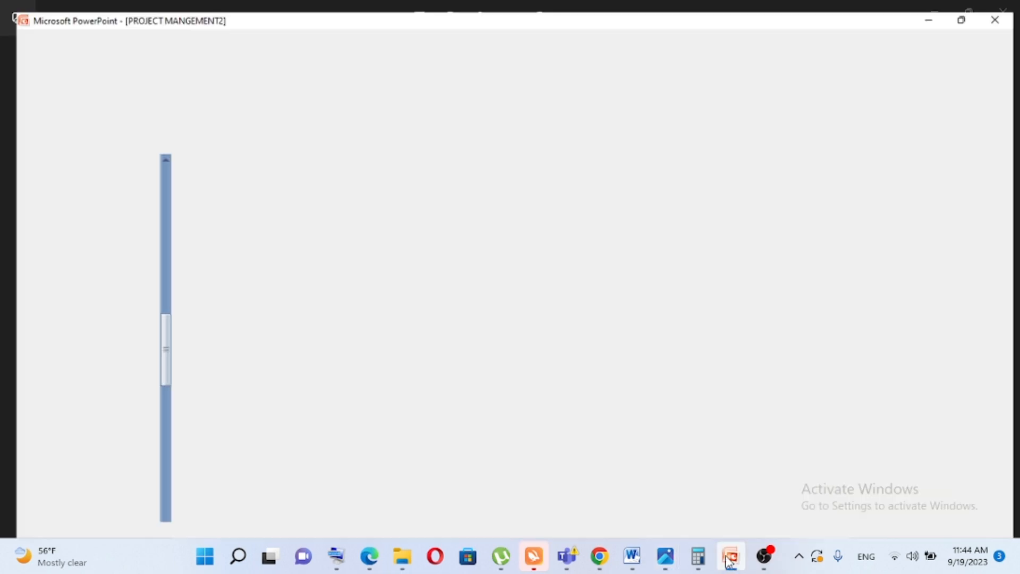
pyautogui.click(730, 555)
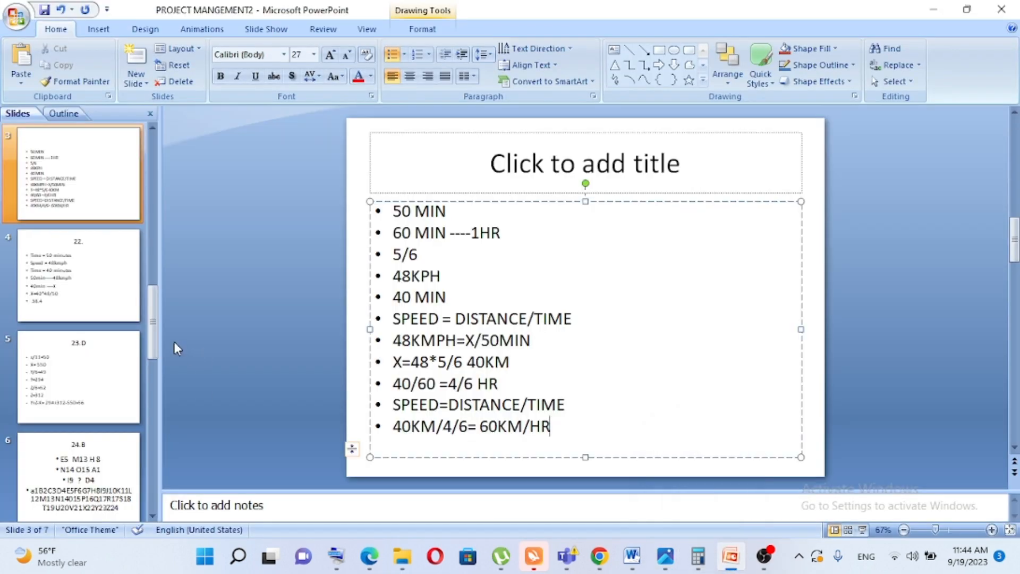
pyautogui.click(78, 376)
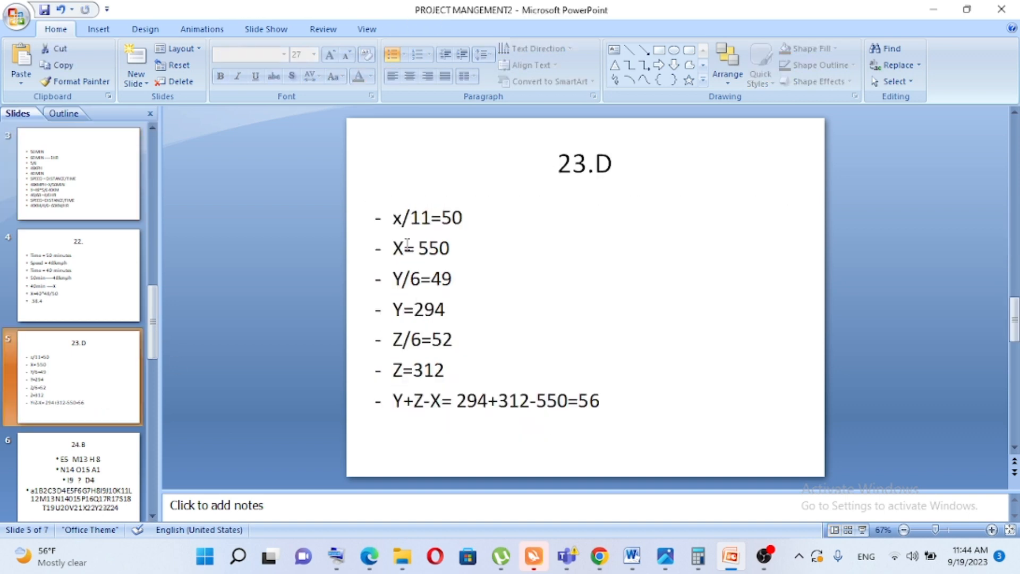
pyautogui.moveTo(330, 234)
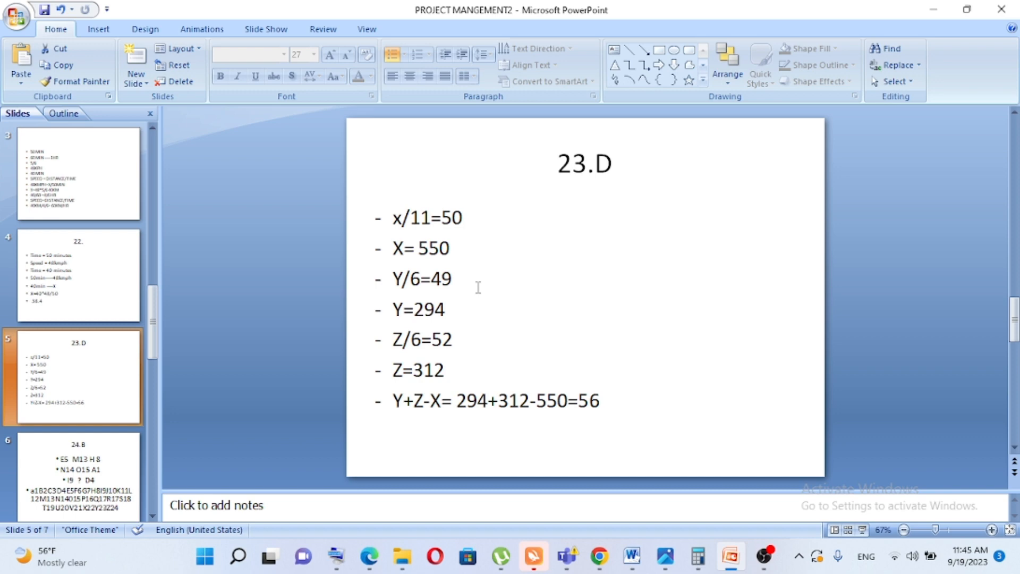
pyautogui.moveTo(517, 261)
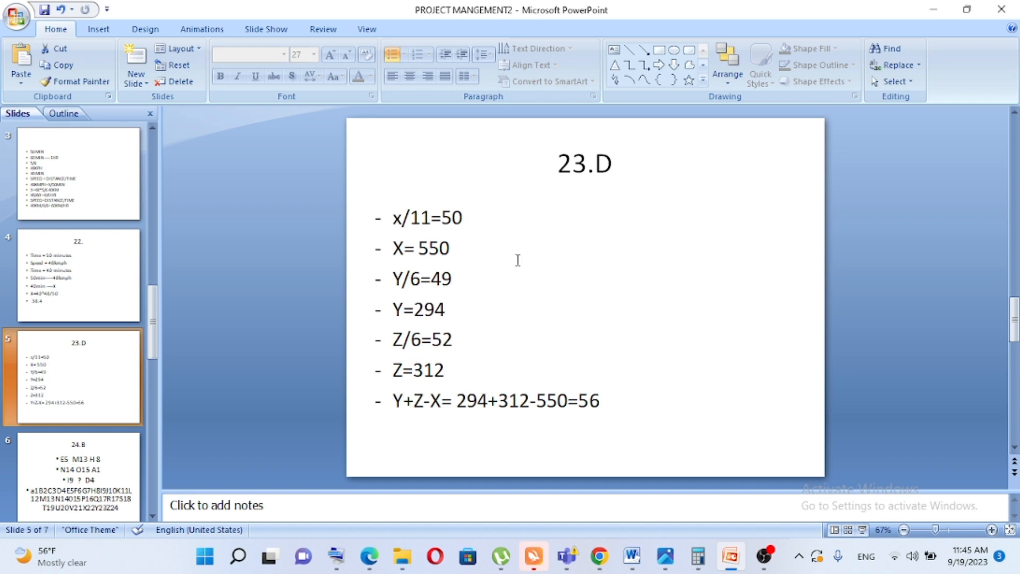
pyautogui.moveTo(397, 209)
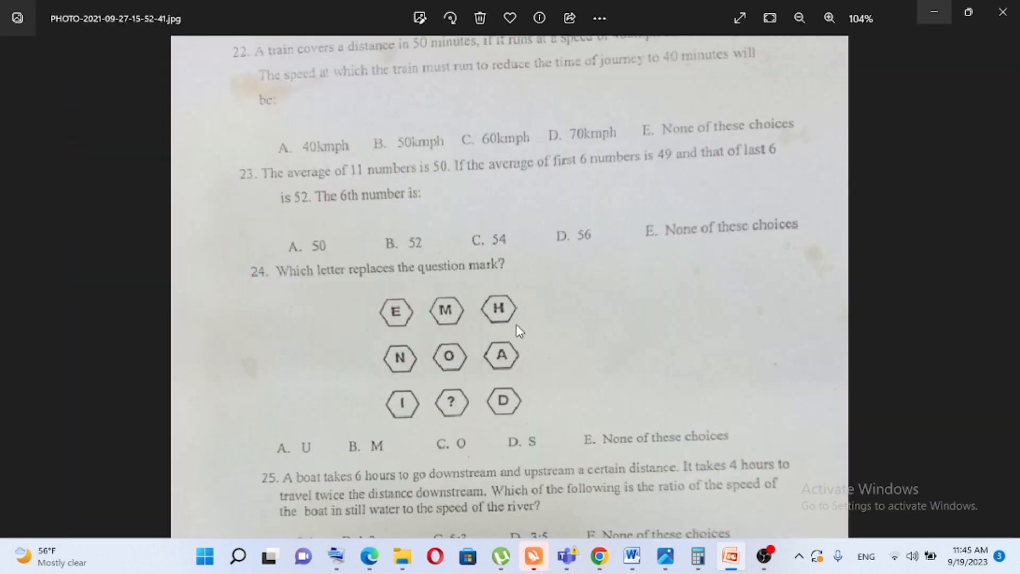
# - Scroll the photo down to question 25's boat problem and answer choices
pyautogui.scroll(-3)
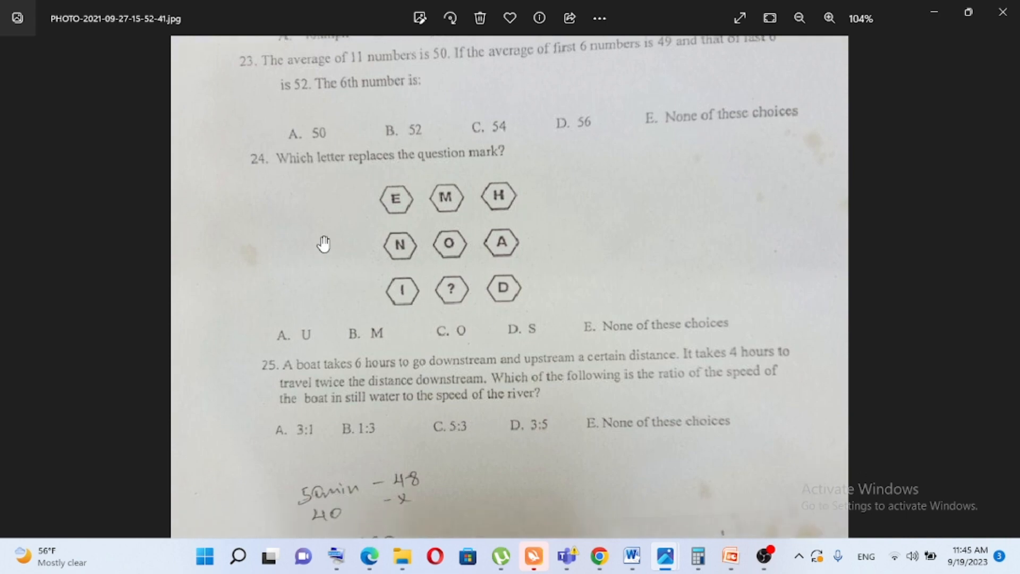
pyautogui.moveTo(454, 227)
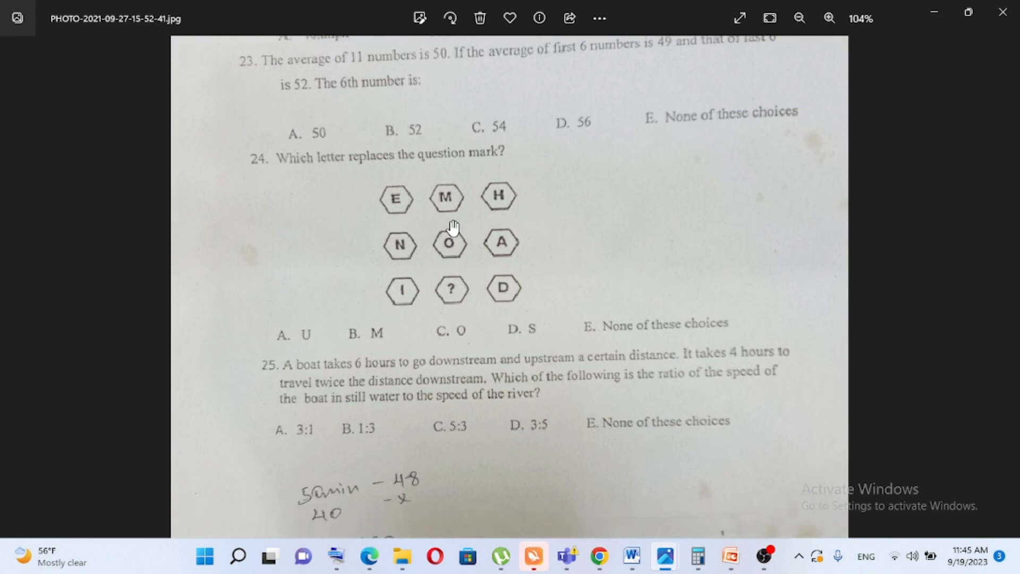
pyautogui.moveTo(437, 281)
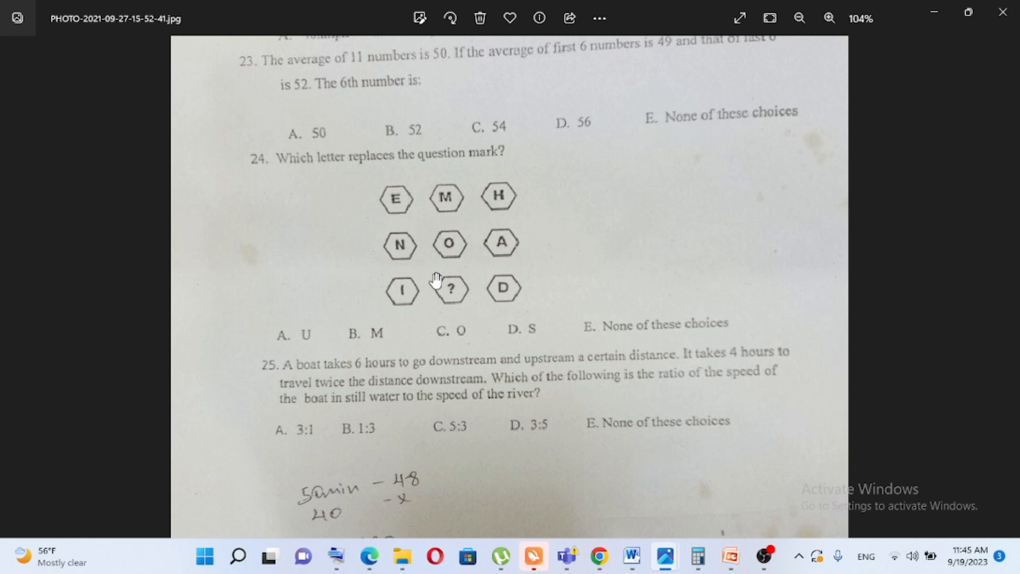
pyautogui.moveTo(670, 420)
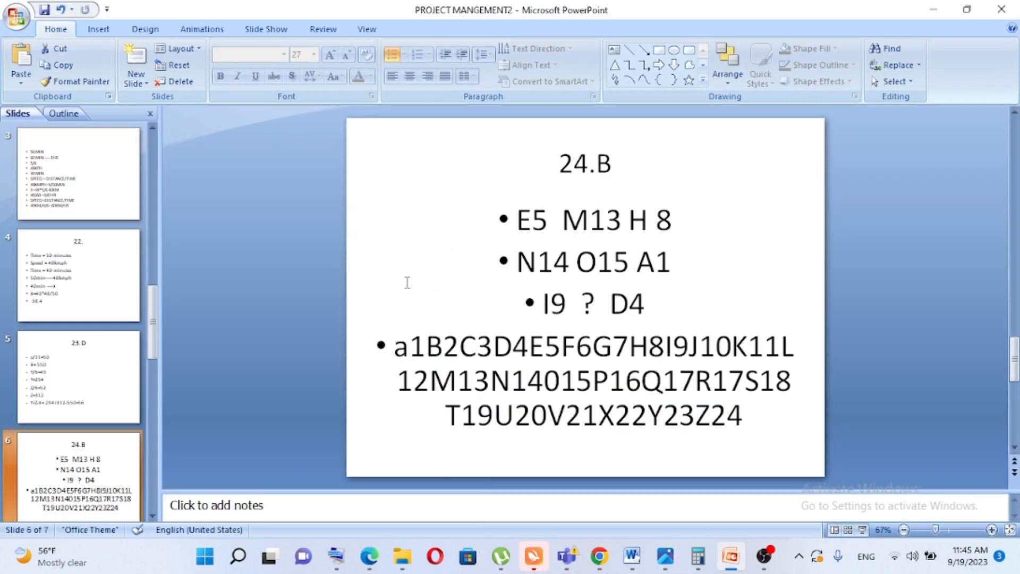
pyautogui.moveTo(689, 345)
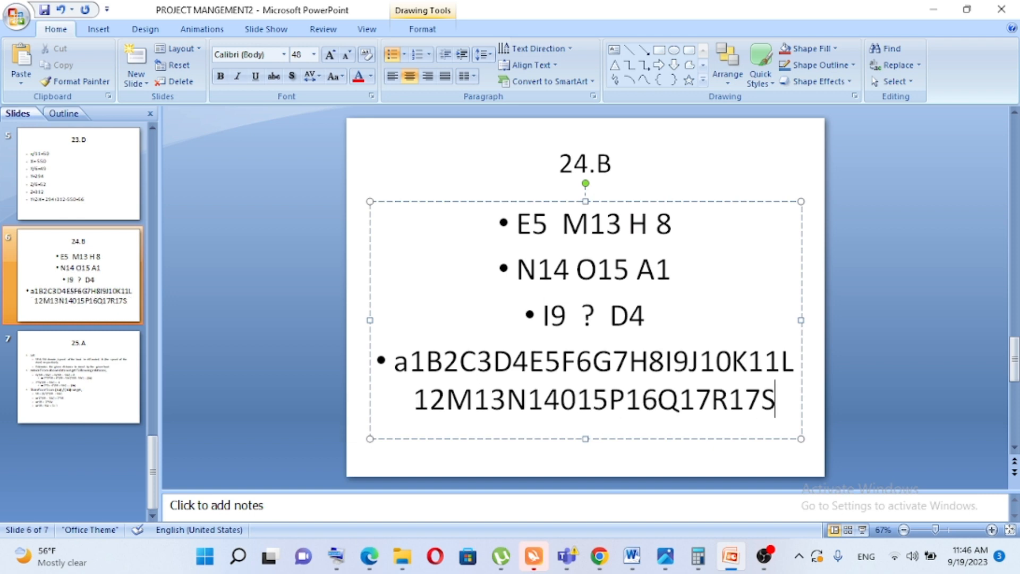
# - Remove the stray S and continue the sequence after R17 with S18T19U20V21W22X23
pyautogui.press('Backspace')
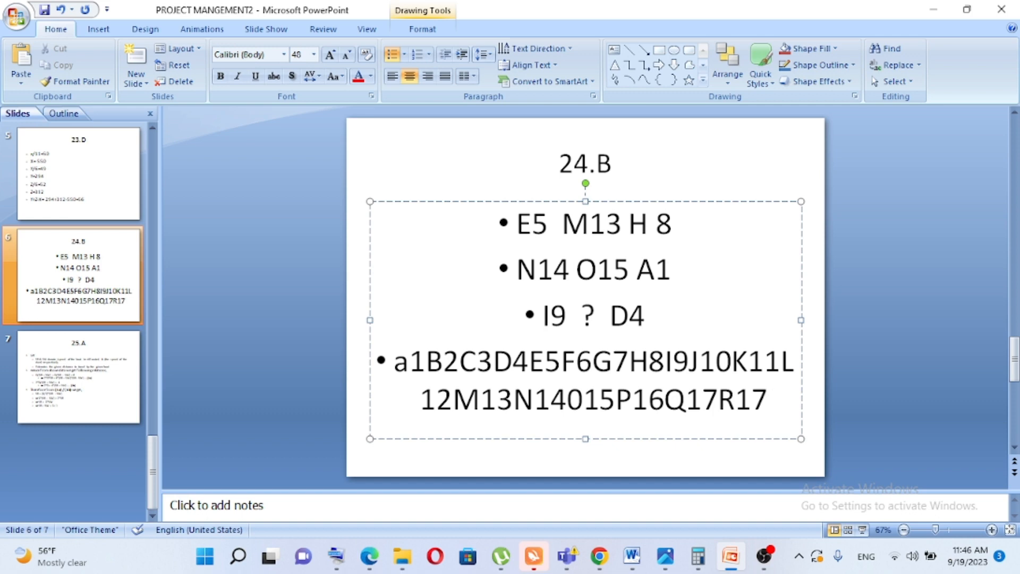
pyautogui.click(767, 398)
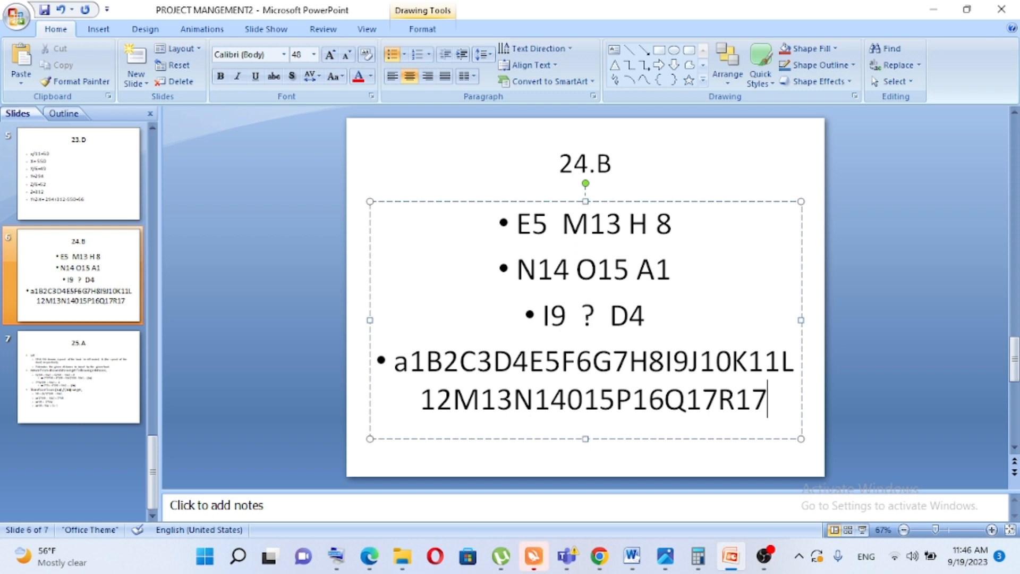
pyautogui.write('S18T19U20')
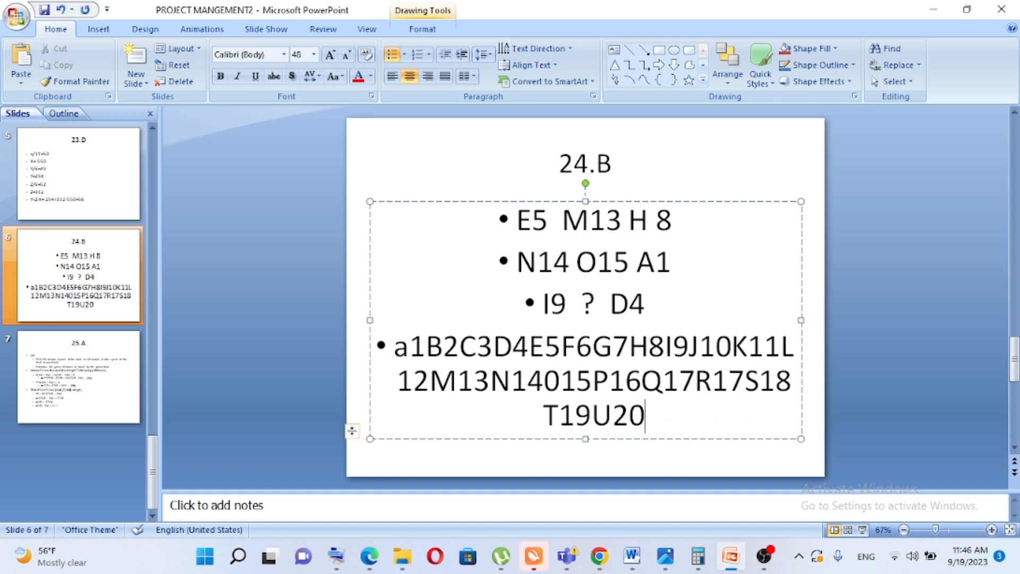
pyautogui.write('V21W')
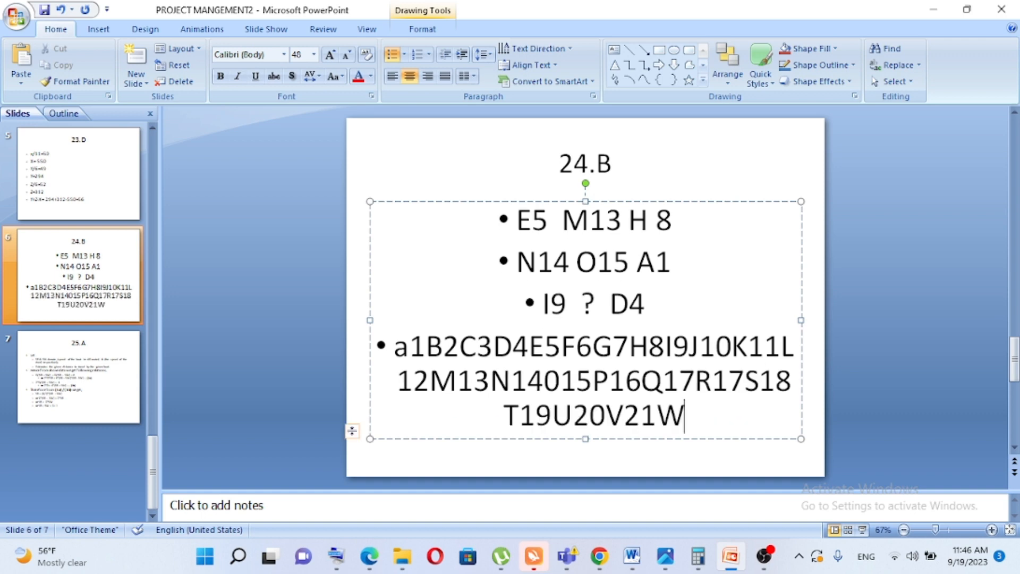
pyautogui.write('22X')
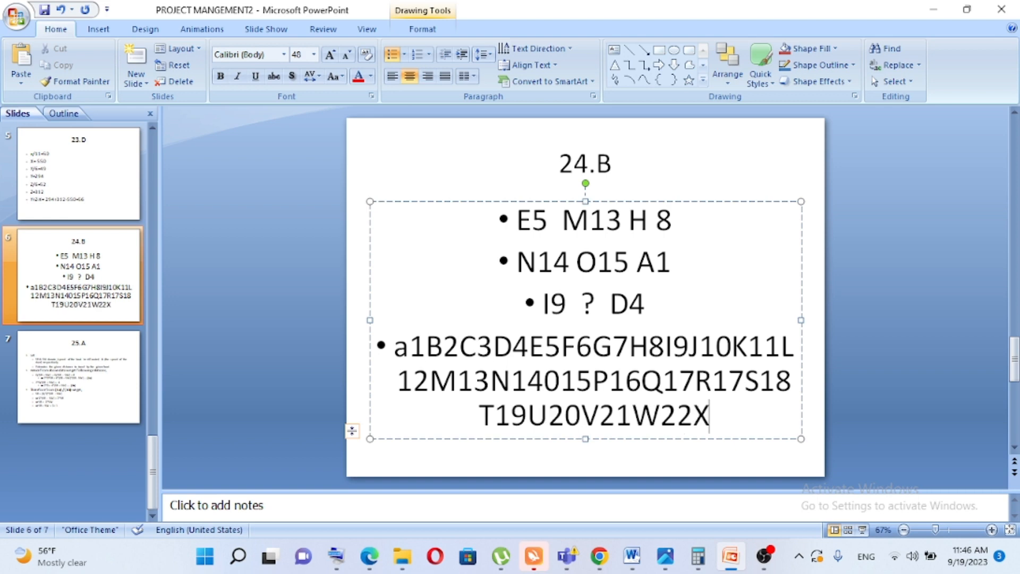
pyautogui.write('23')
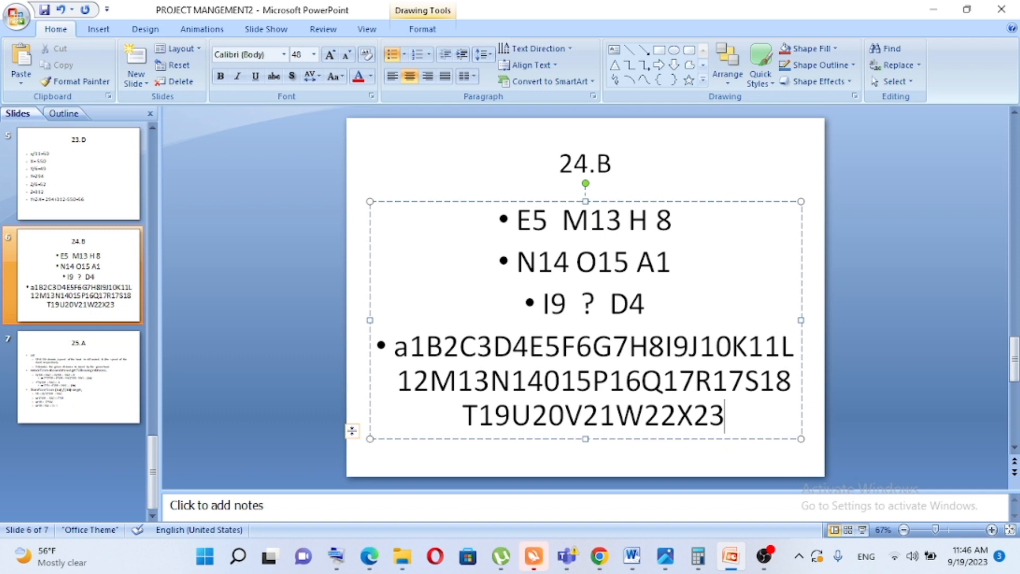
# - Finish the sequence with Y24Z25 and select a wrong number for correction
pyautogui.write('Y24Z25')
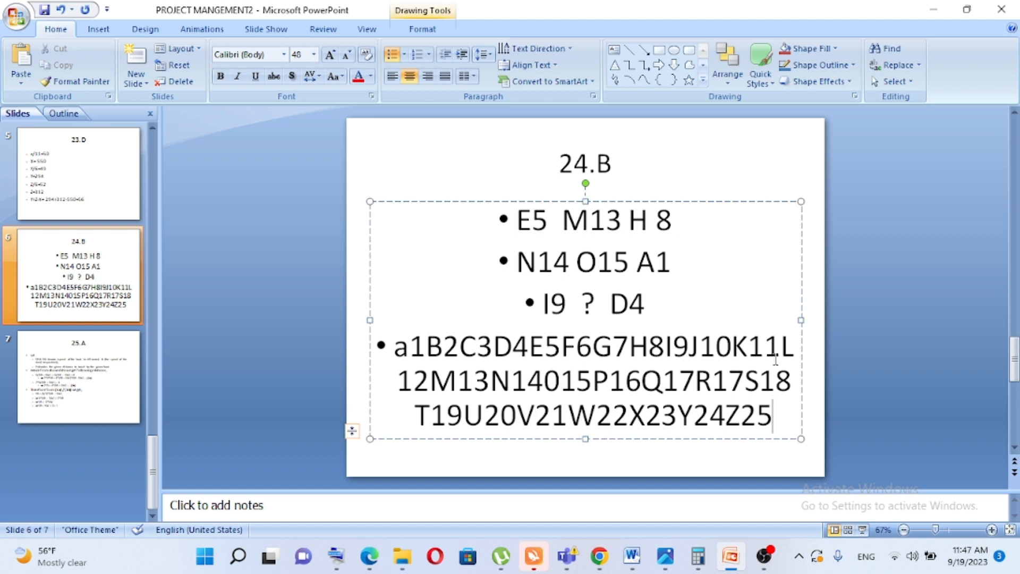
pyautogui.doubleClick(738, 382)
pyautogui.write('8S19')
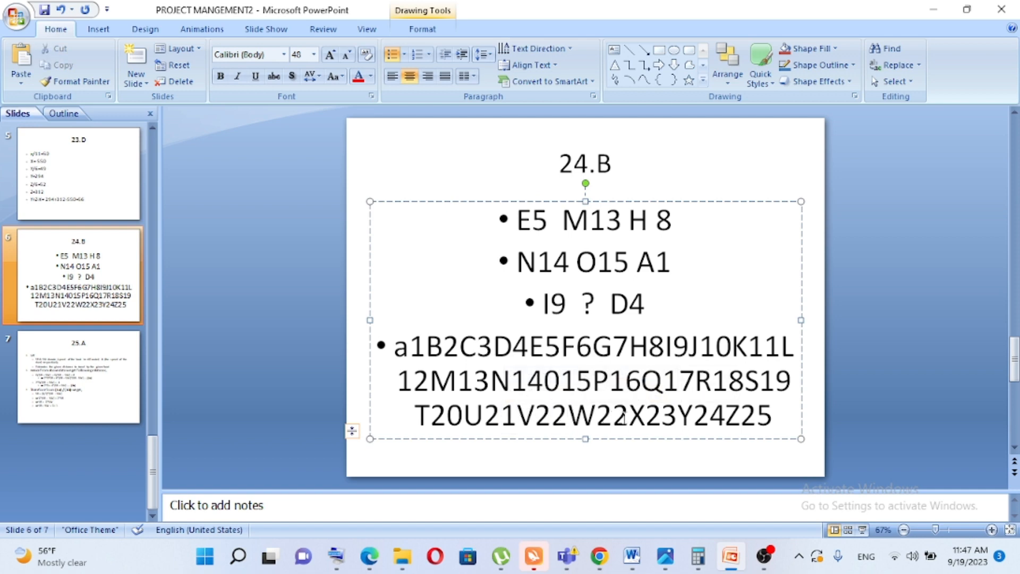
# - Renumber the sequence's W and final Z entries so it ends W23 X24 Y25 Z26
pyautogui.doubleClick(616, 417)
pyautogui.write('3')
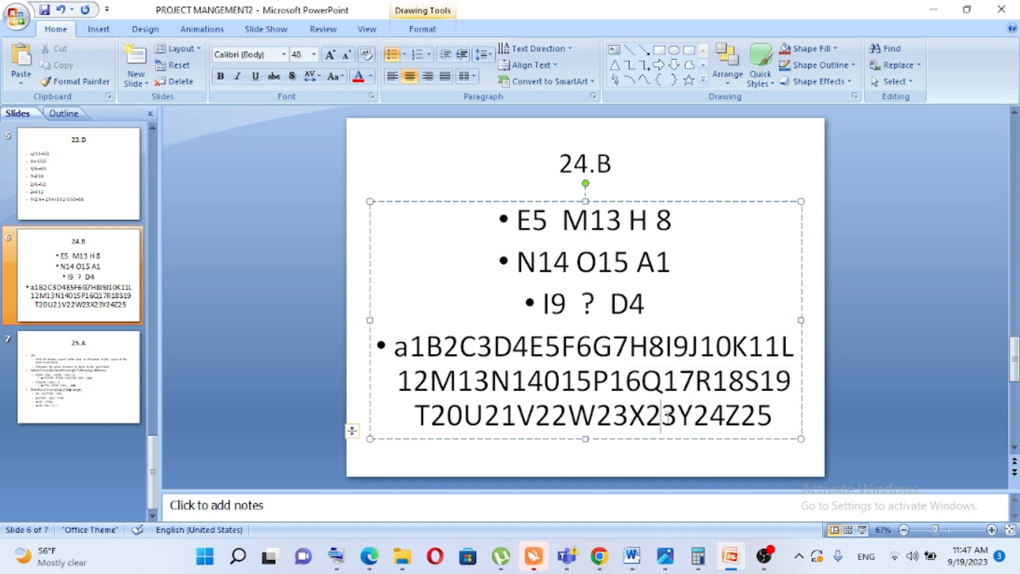
pyautogui.rightClick(671, 419)
pyautogui.write('4Y25')
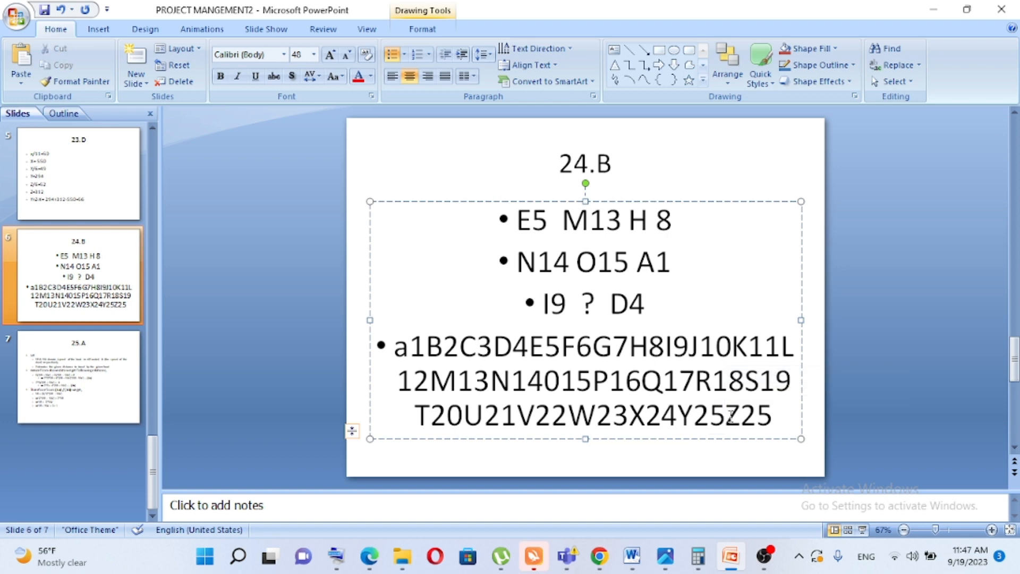
pyautogui.doubleClick(761, 415)
pyautogui.write('6')
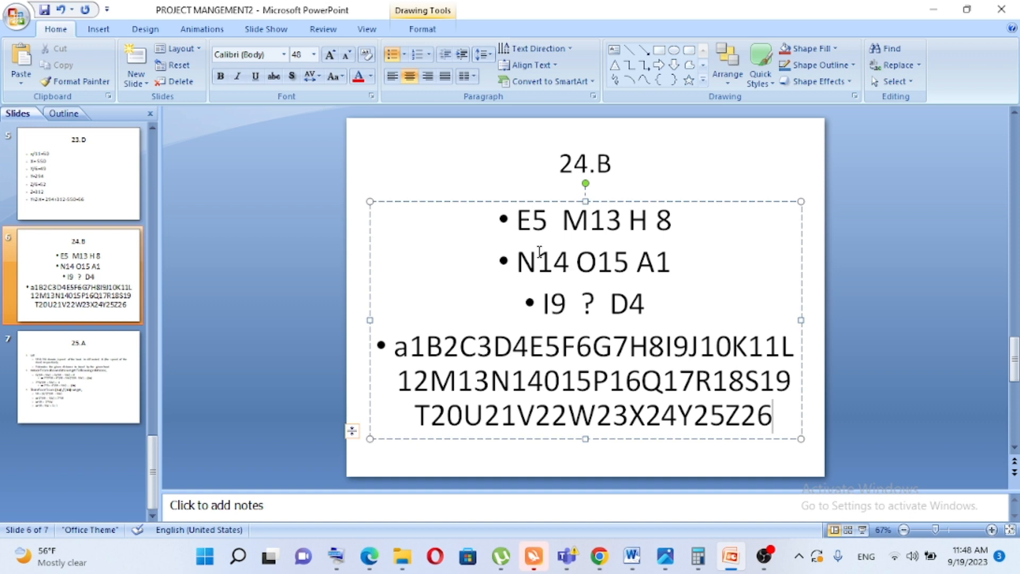
pyautogui.moveTo(633, 230)
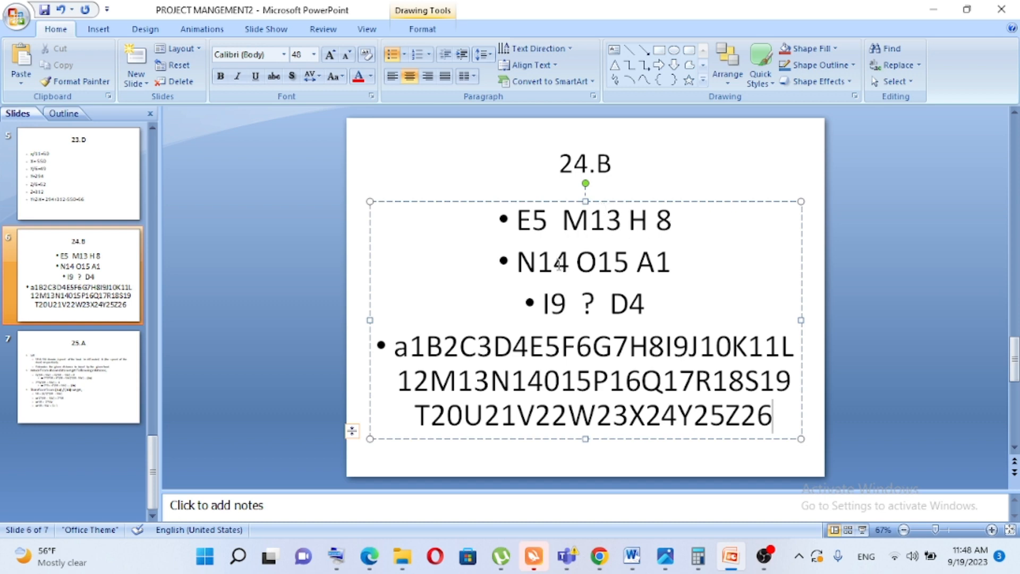
pyautogui.moveTo(609, 269)
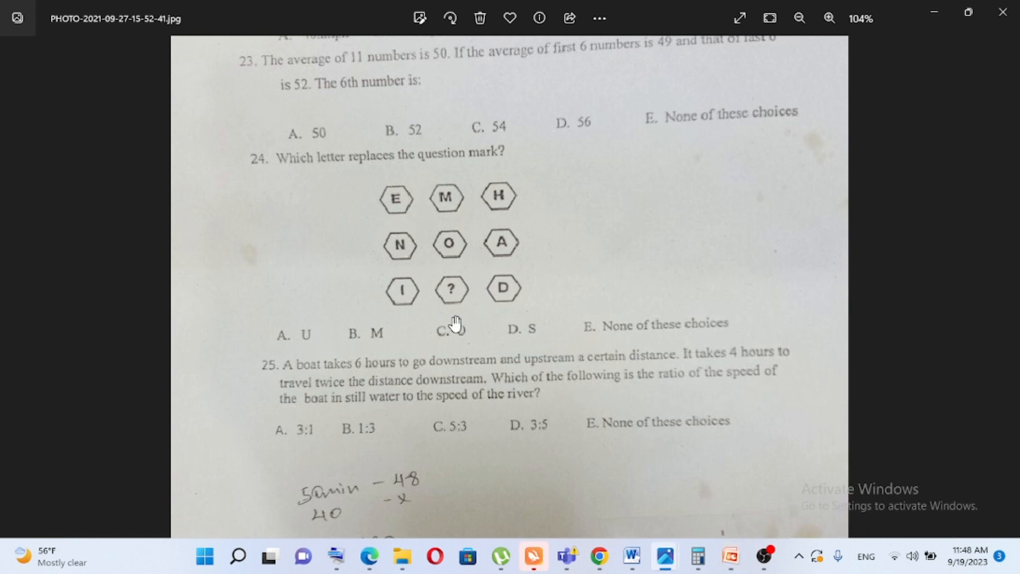
# - Scroll the photo down to question 25 on boat downstream and upstream speeds
pyautogui.scroll(-3)
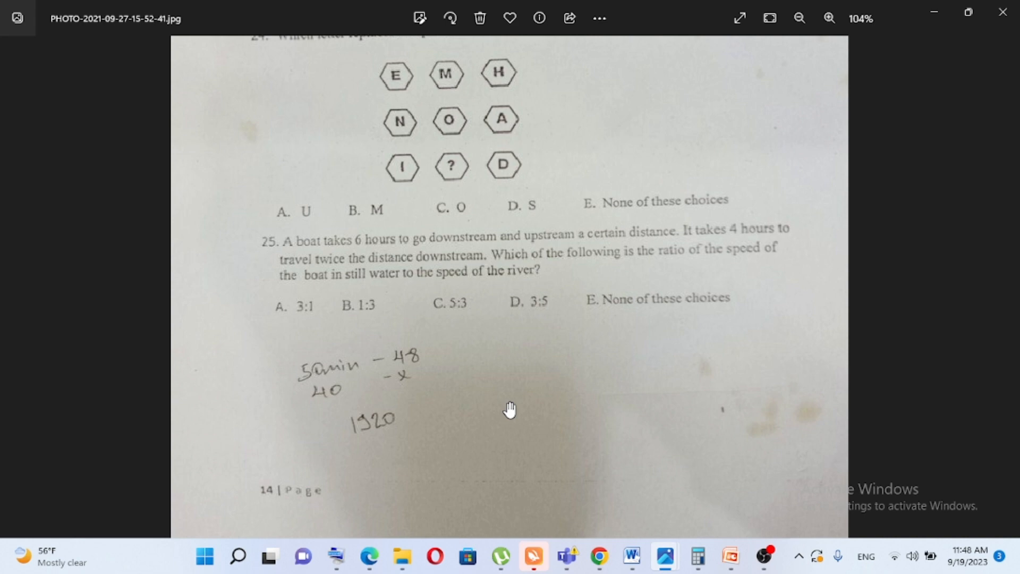
pyautogui.moveTo(730, 556)
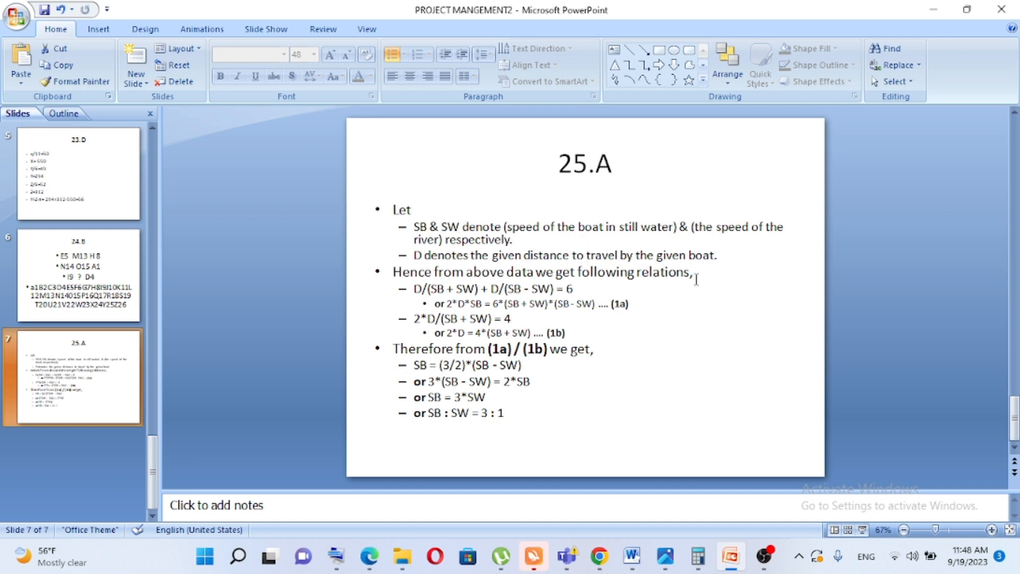
pyautogui.moveTo(702, 283)
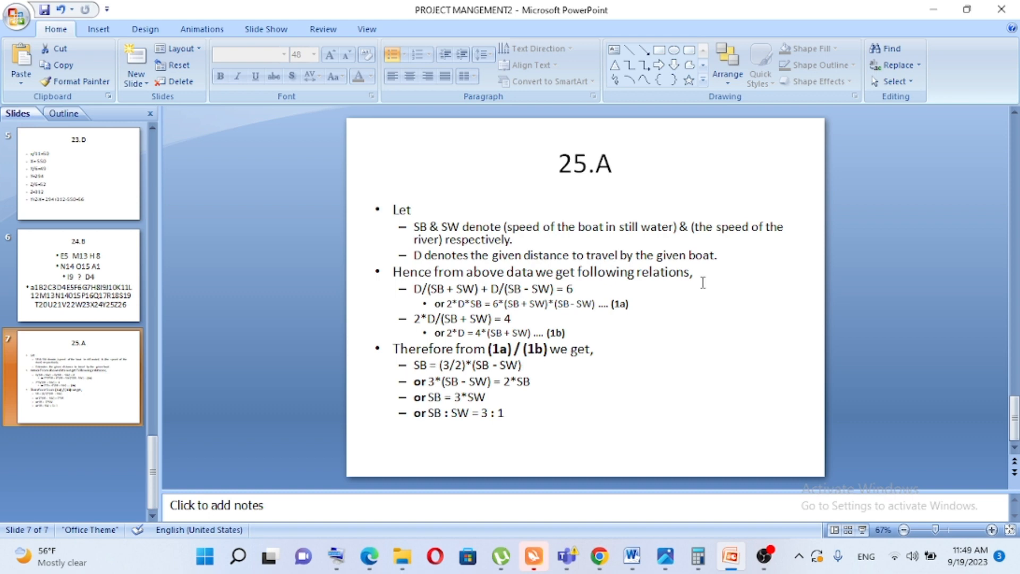
pyautogui.moveTo(499, 324)
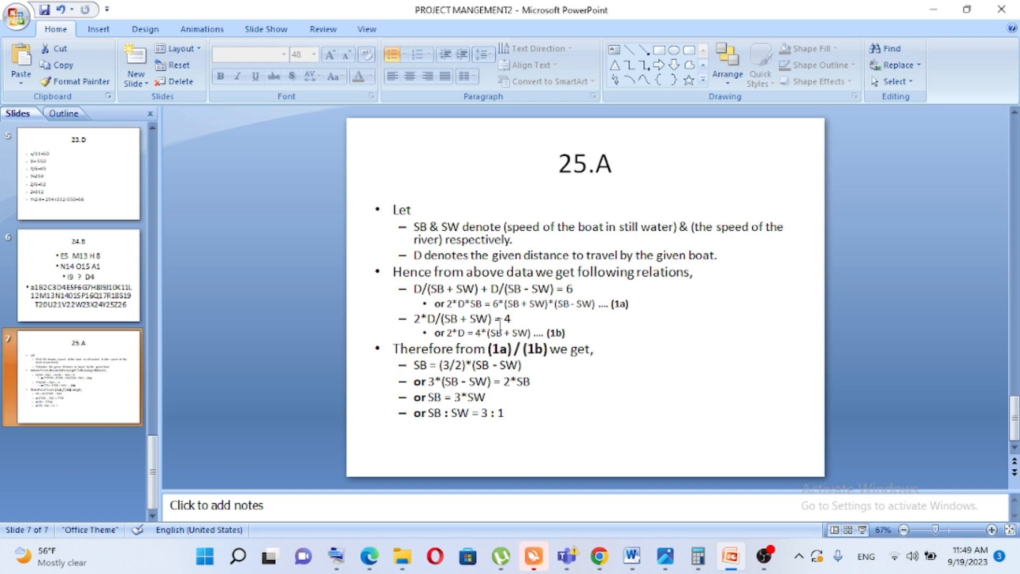
pyautogui.moveTo(571, 289)
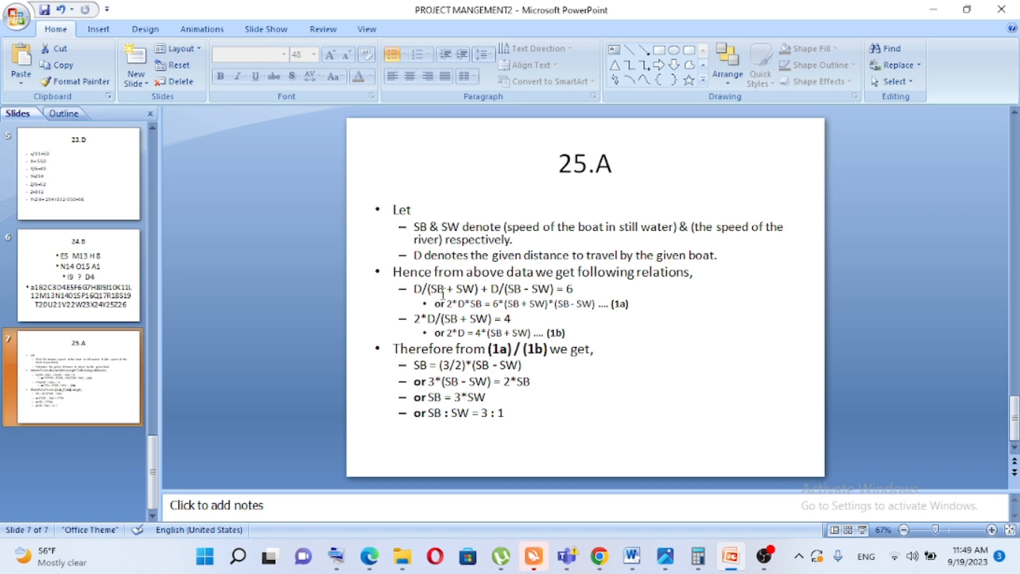
pyautogui.moveTo(485, 298)
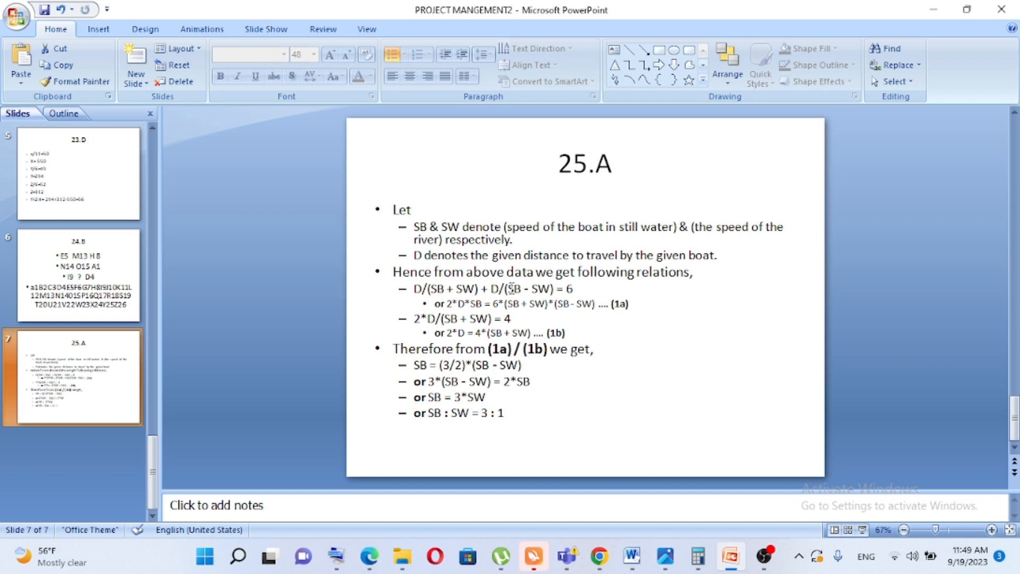
pyautogui.moveTo(568, 294)
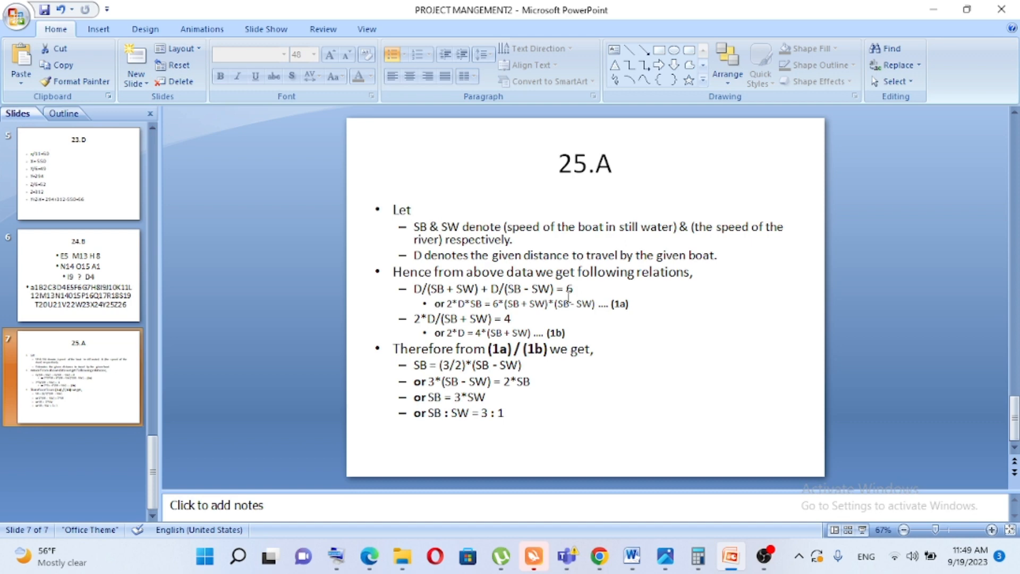
pyautogui.moveTo(541, 320)
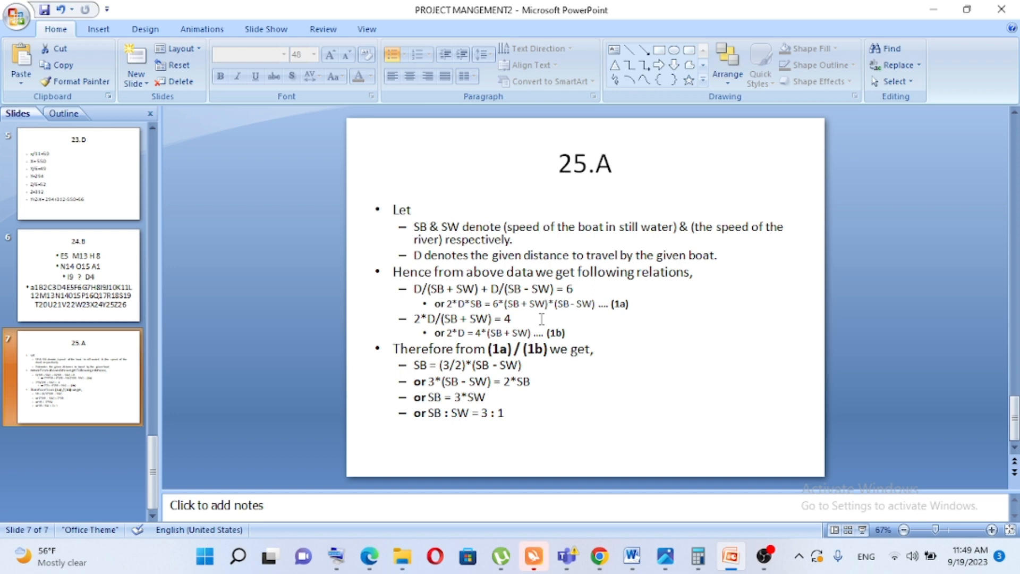
pyautogui.click(663, 555)
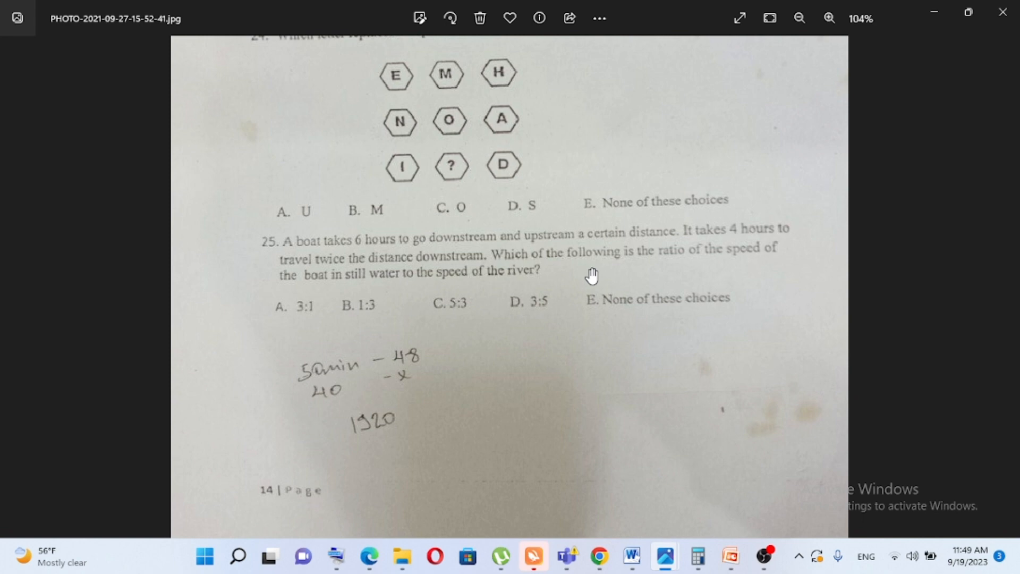
pyautogui.moveTo(434, 321)
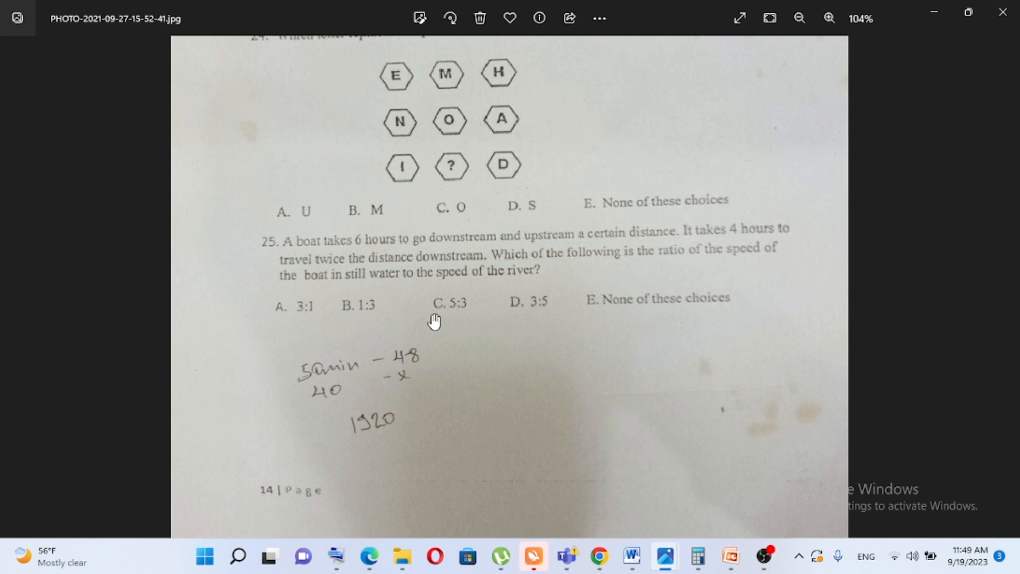
pyautogui.moveTo(899, 76)
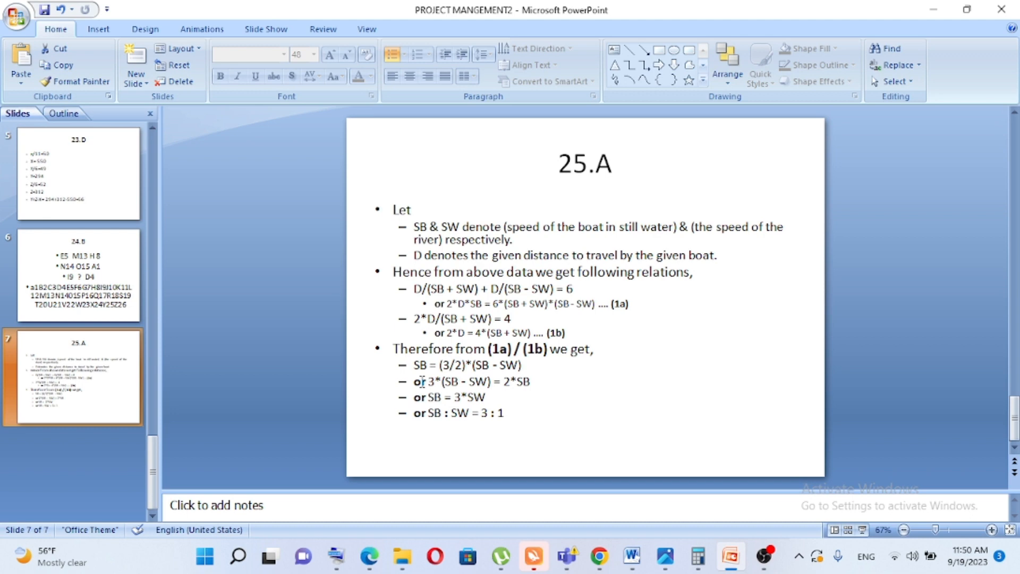
pyautogui.moveTo(477, 408)
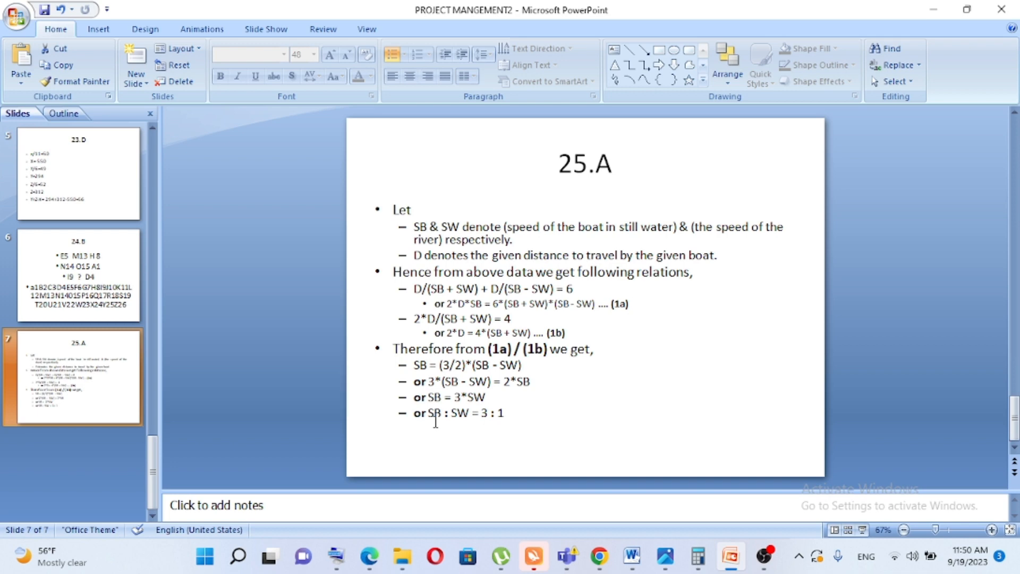
pyautogui.moveTo(602, 468)
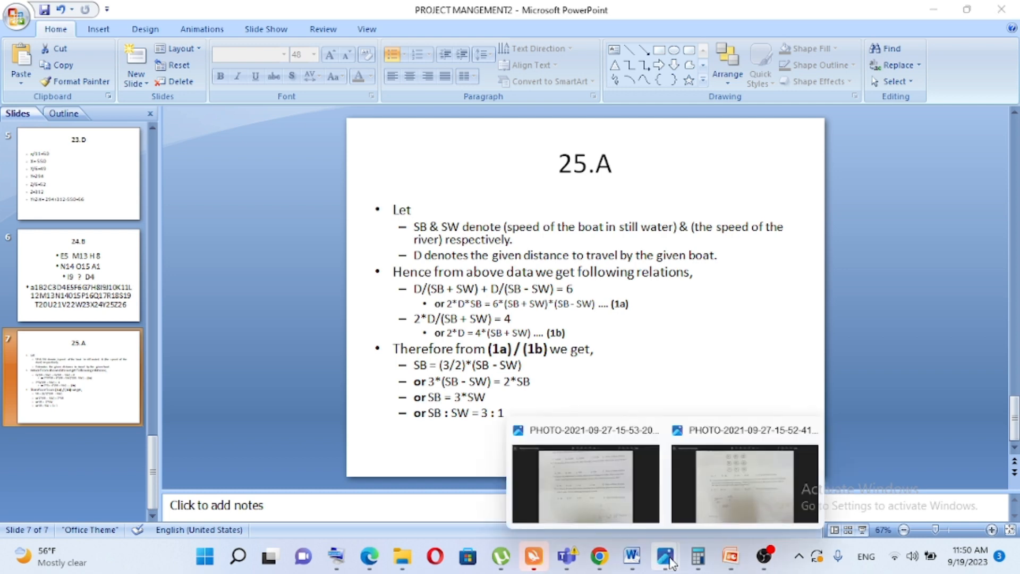
pyautogui.moveTo(681, 553)
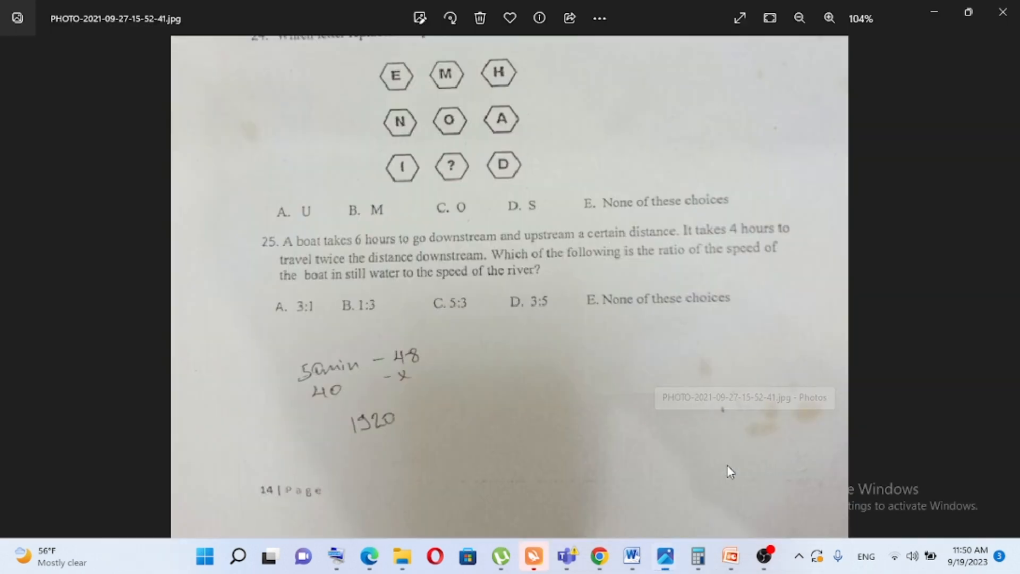
pyautogui.moveTo(530, 253)
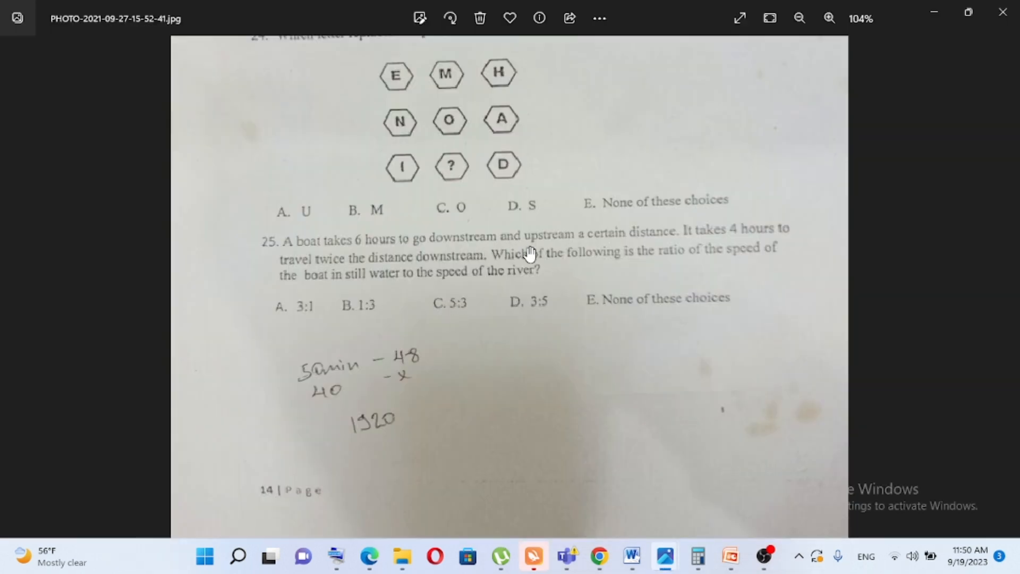
pyautogui.moveTo(426, 236)
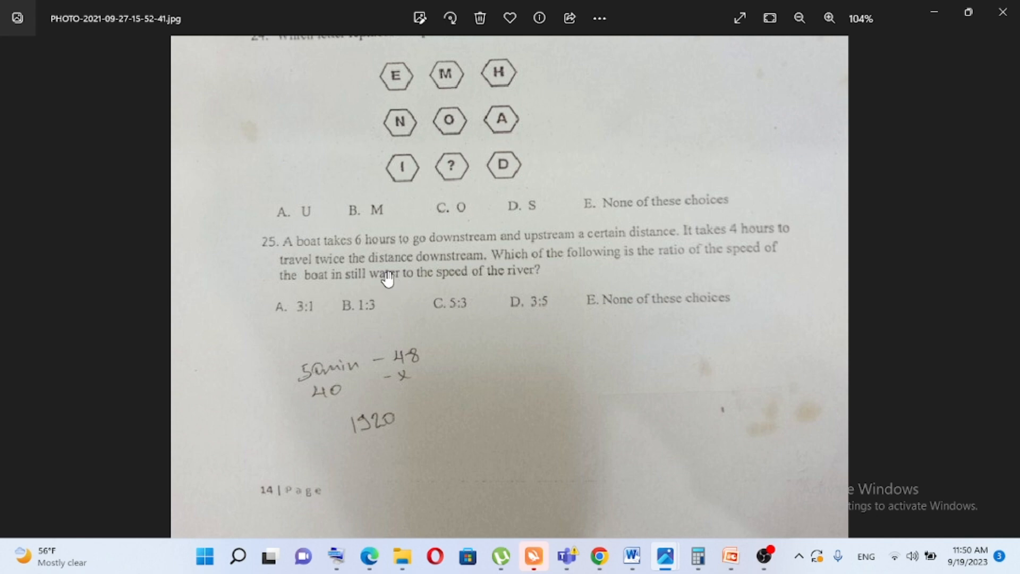
pyautogui.moveTo(687, 264)
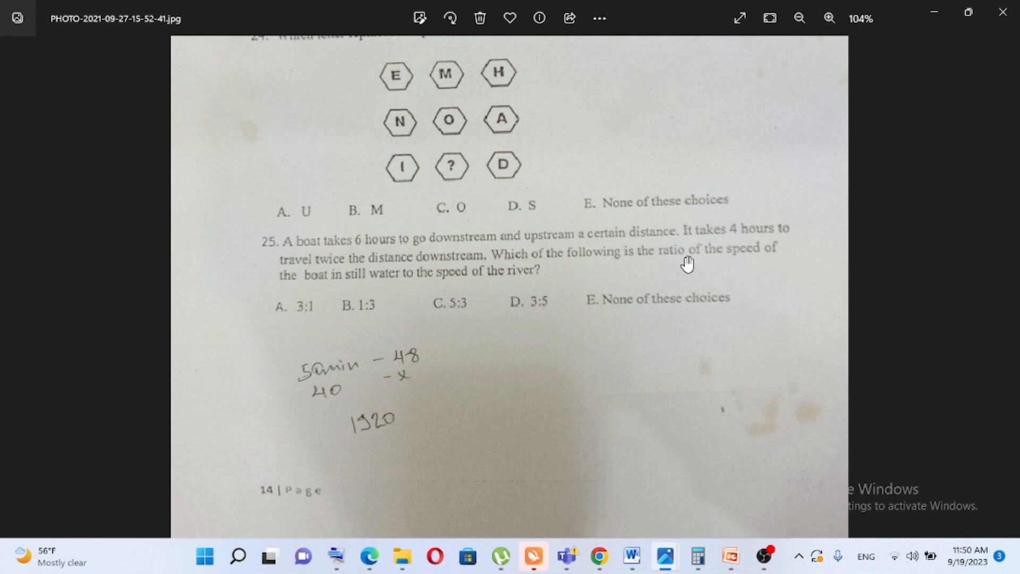
pyautogui.moveTo(717, 280)
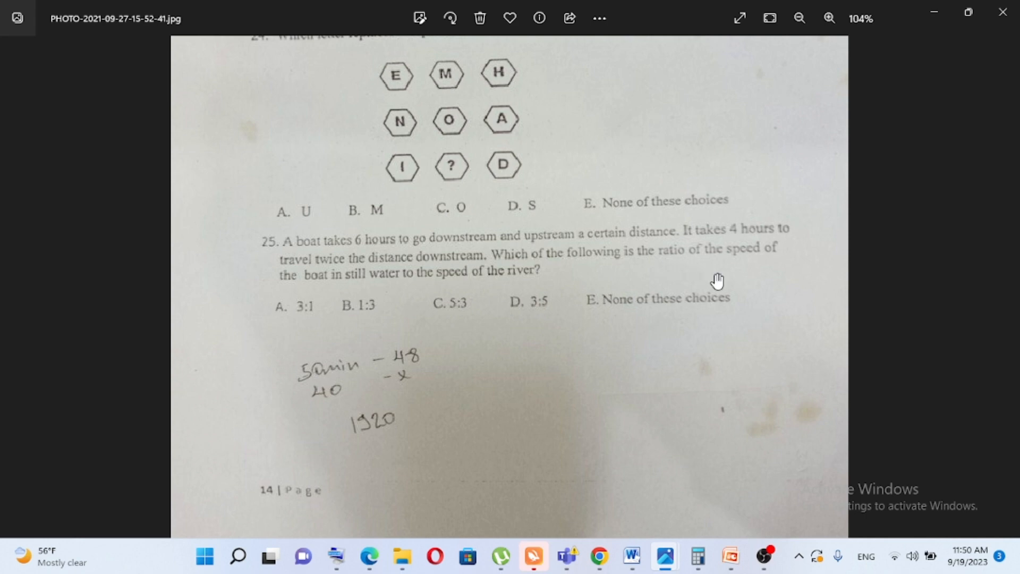
pyautogui.moveTo(439, 297)
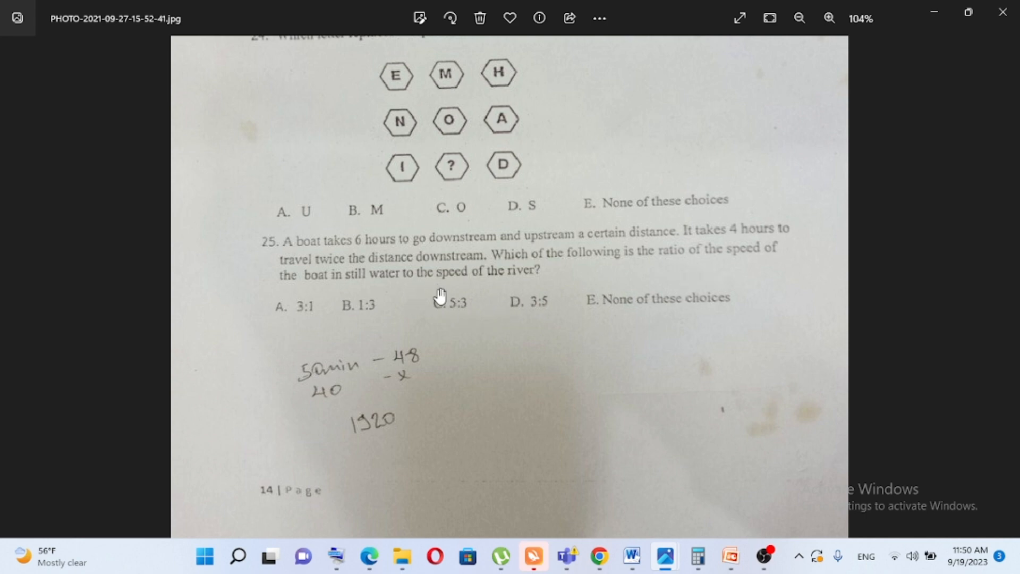
pyautogui.moveTo(517, 348)
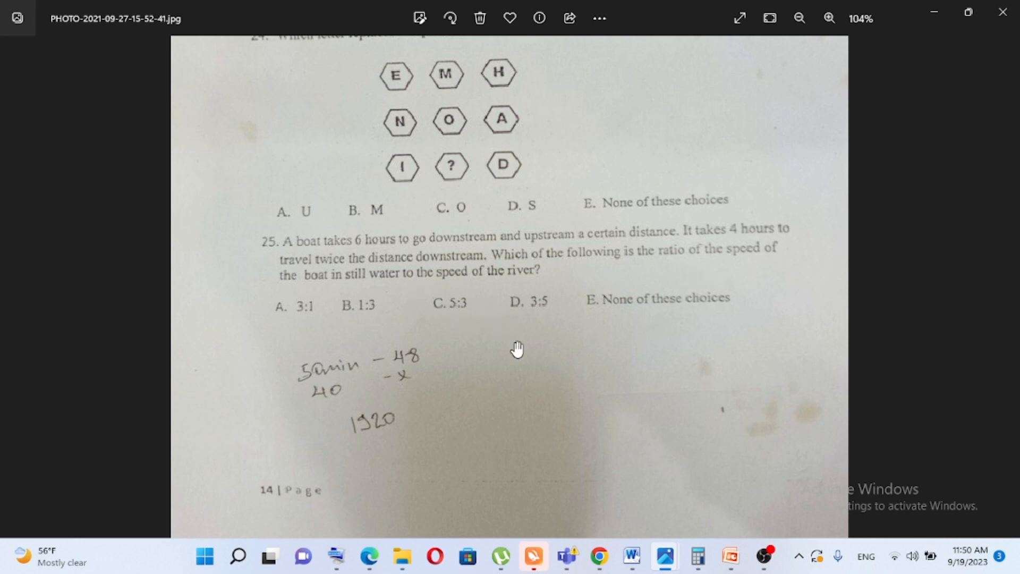
pyautogui.moveTo(564, 382)
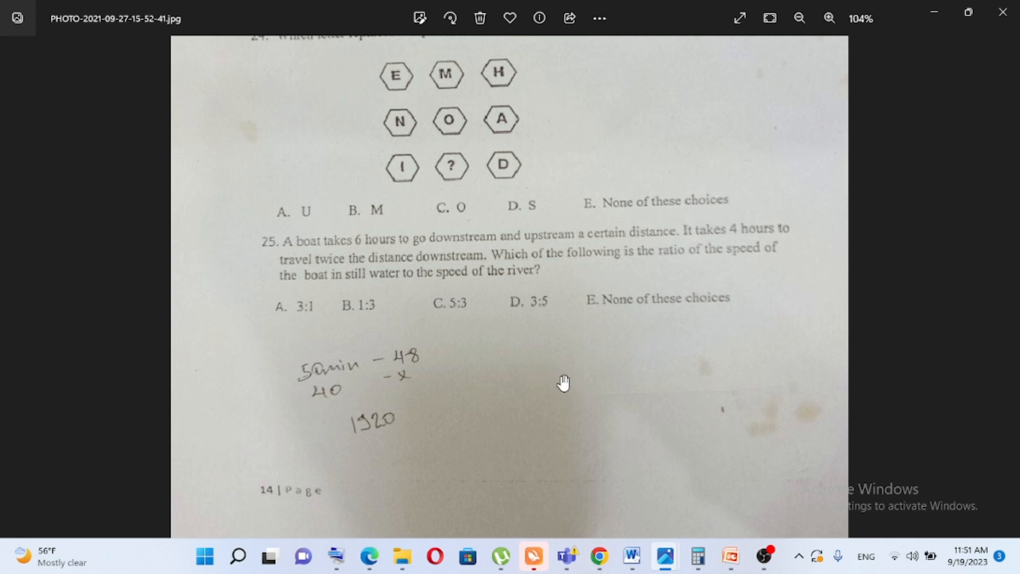
pyautogui.moveTo(561, 380)
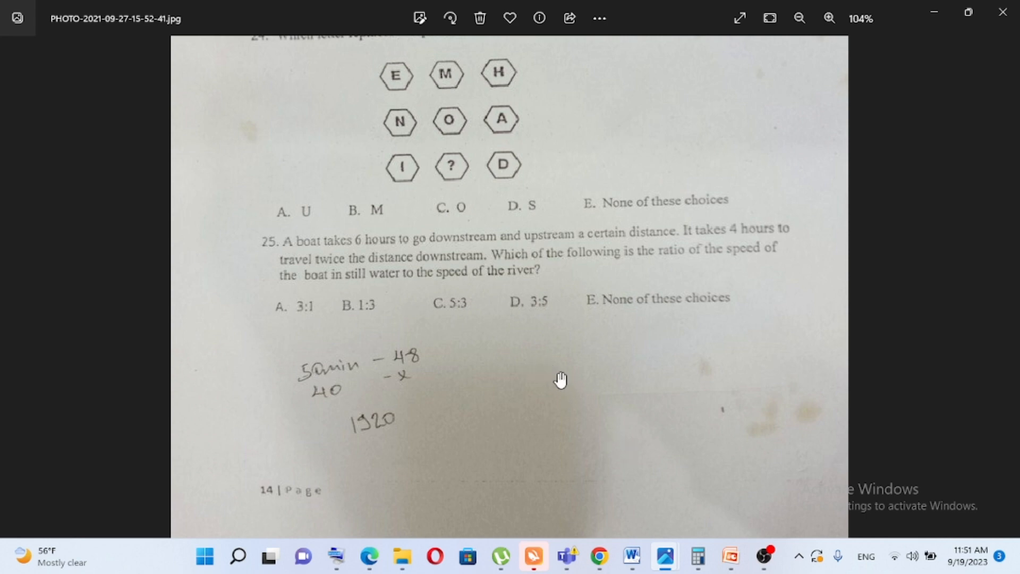